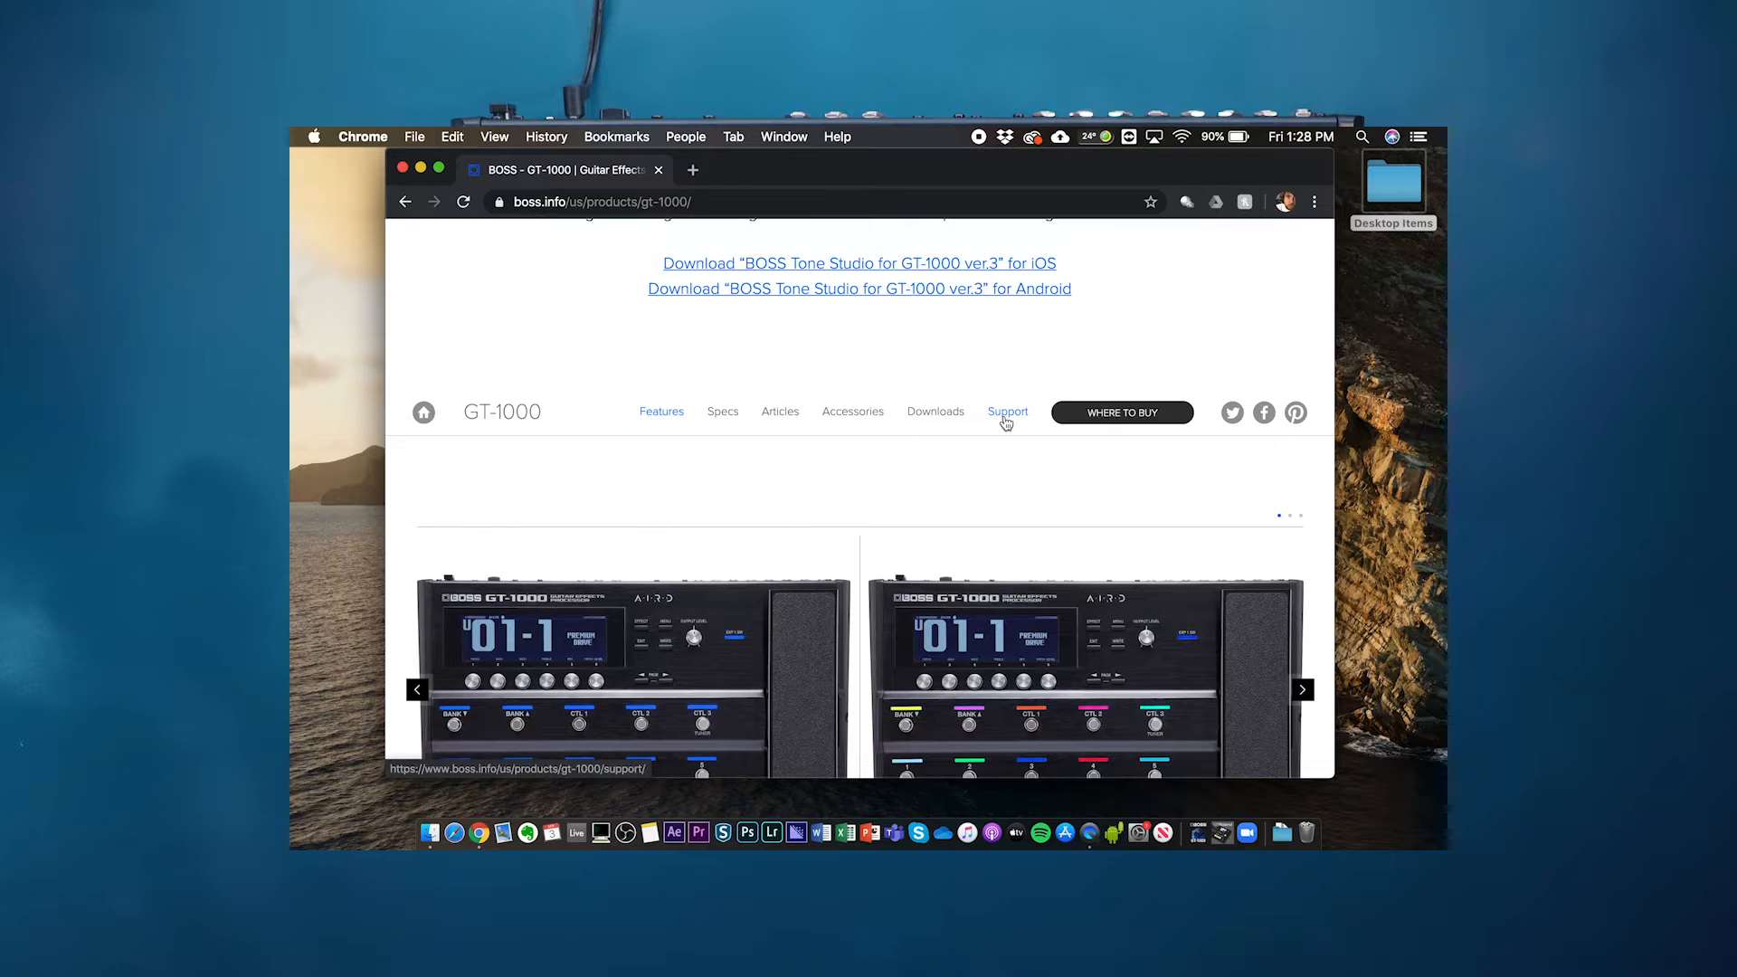
Show the GT-1000 downloads page's Updates & Drivers list in Chrome.
left_click(934, 410)
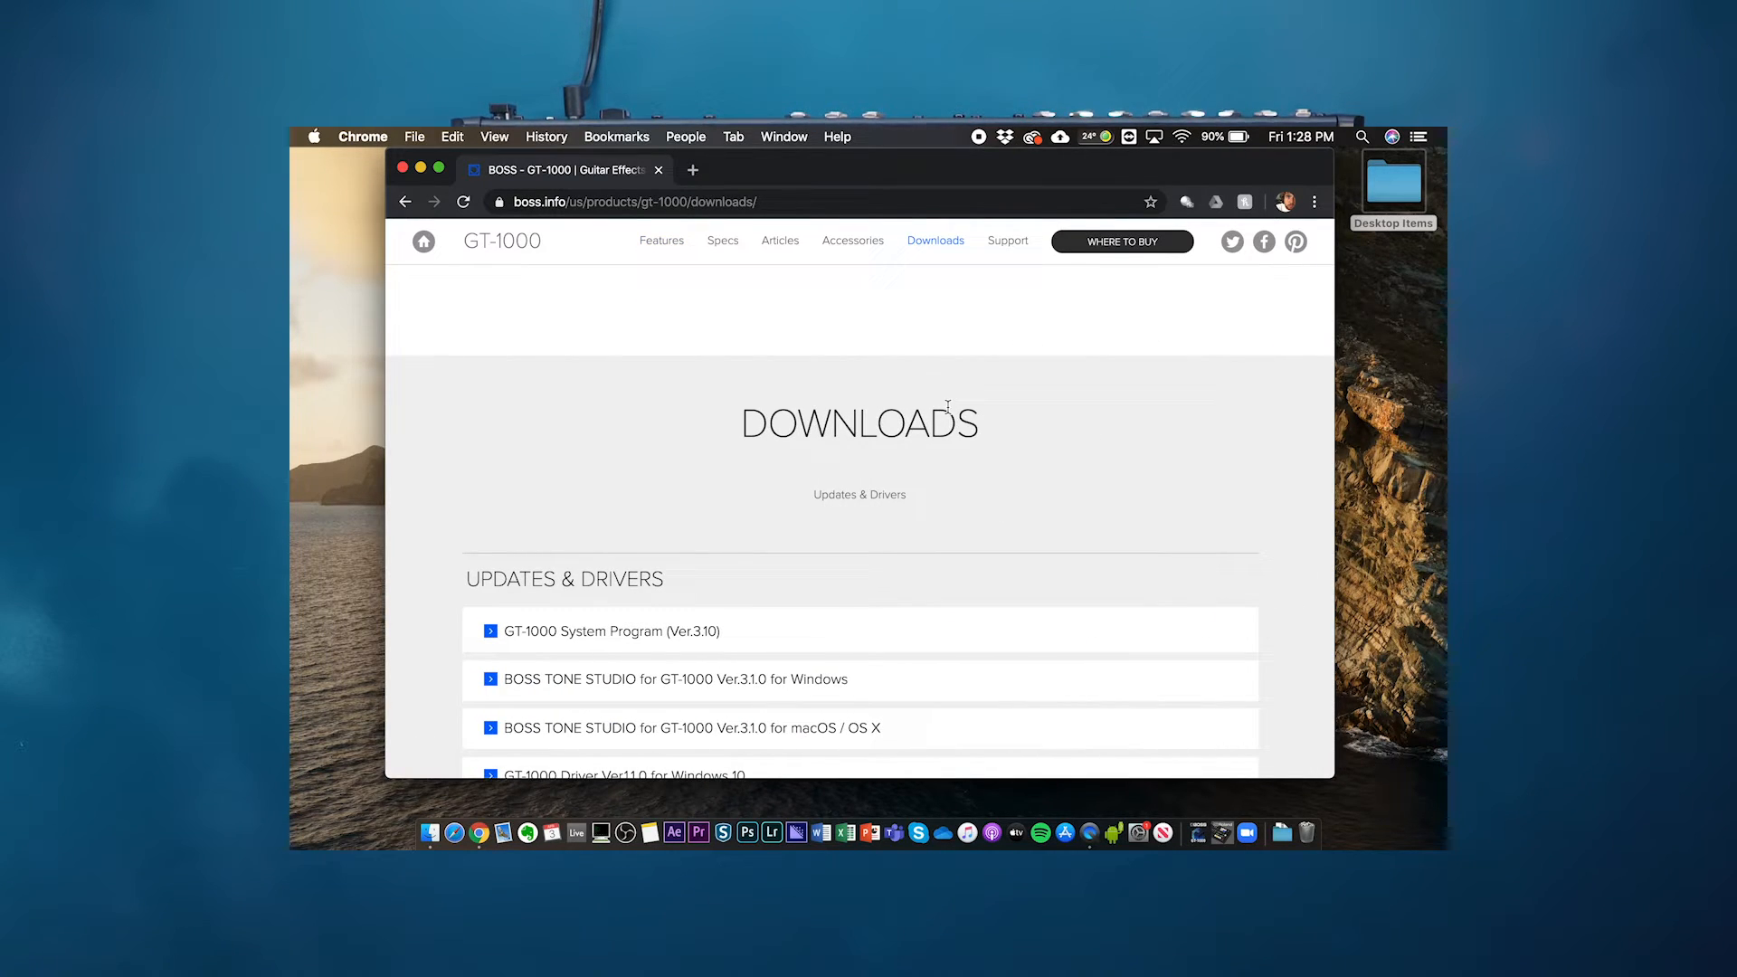
scroll("down", 3)
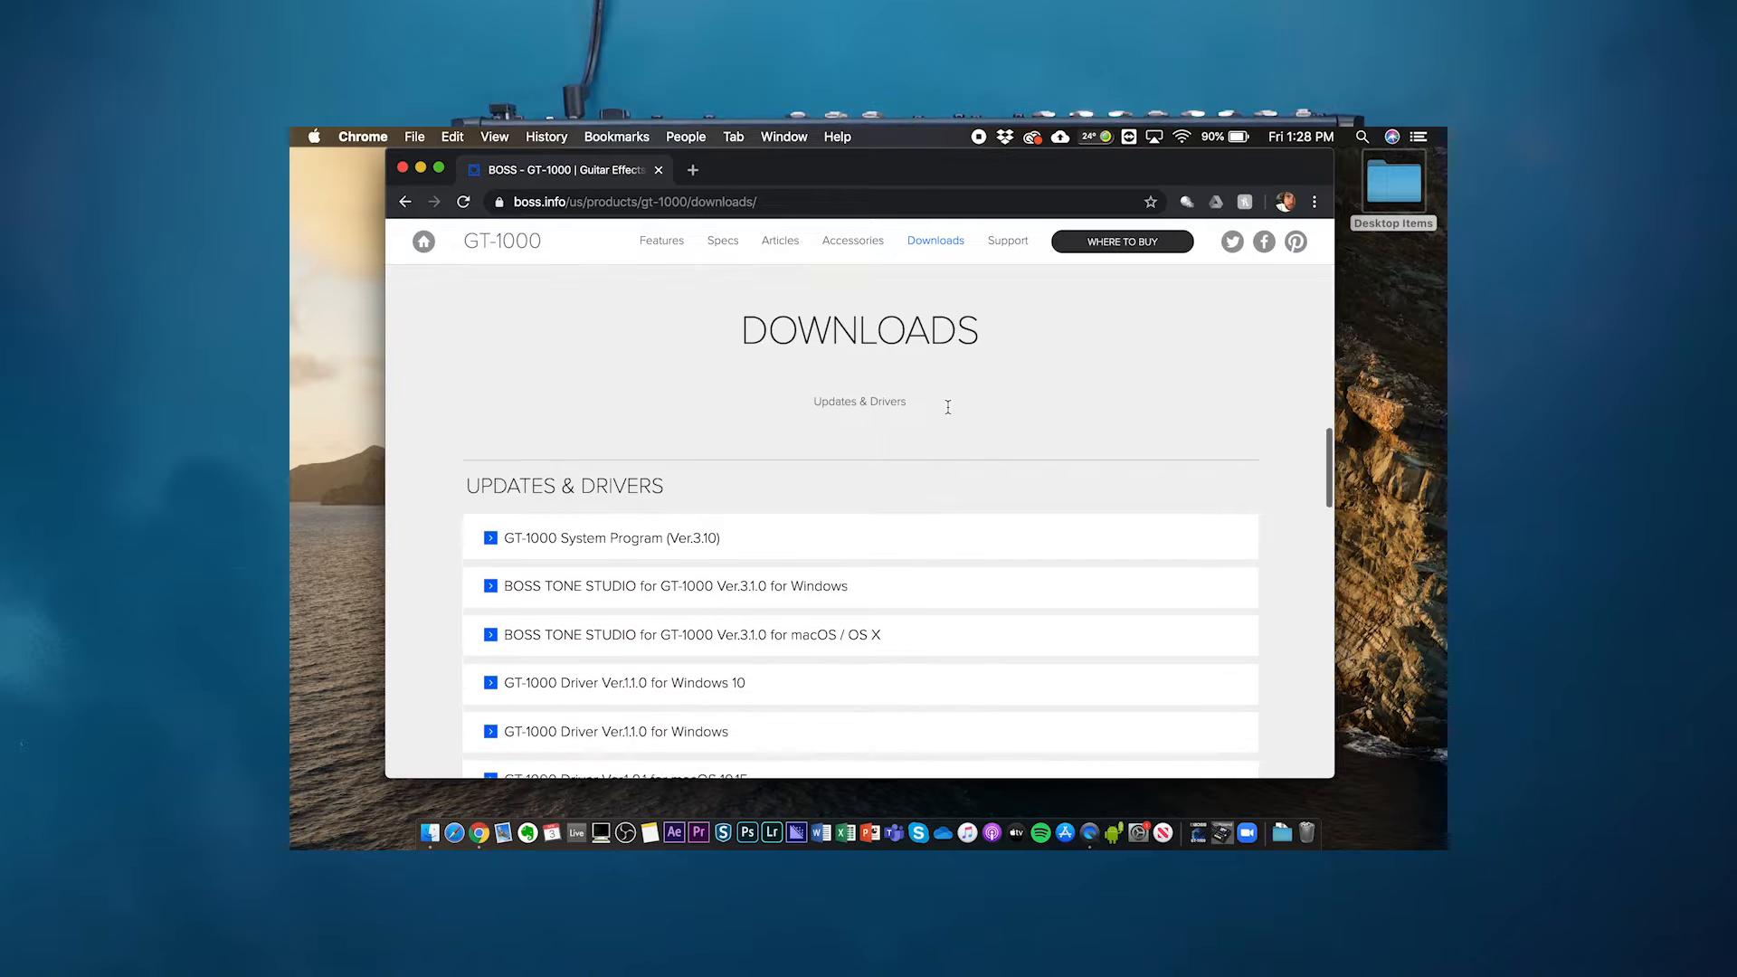
scroll("down", 3)
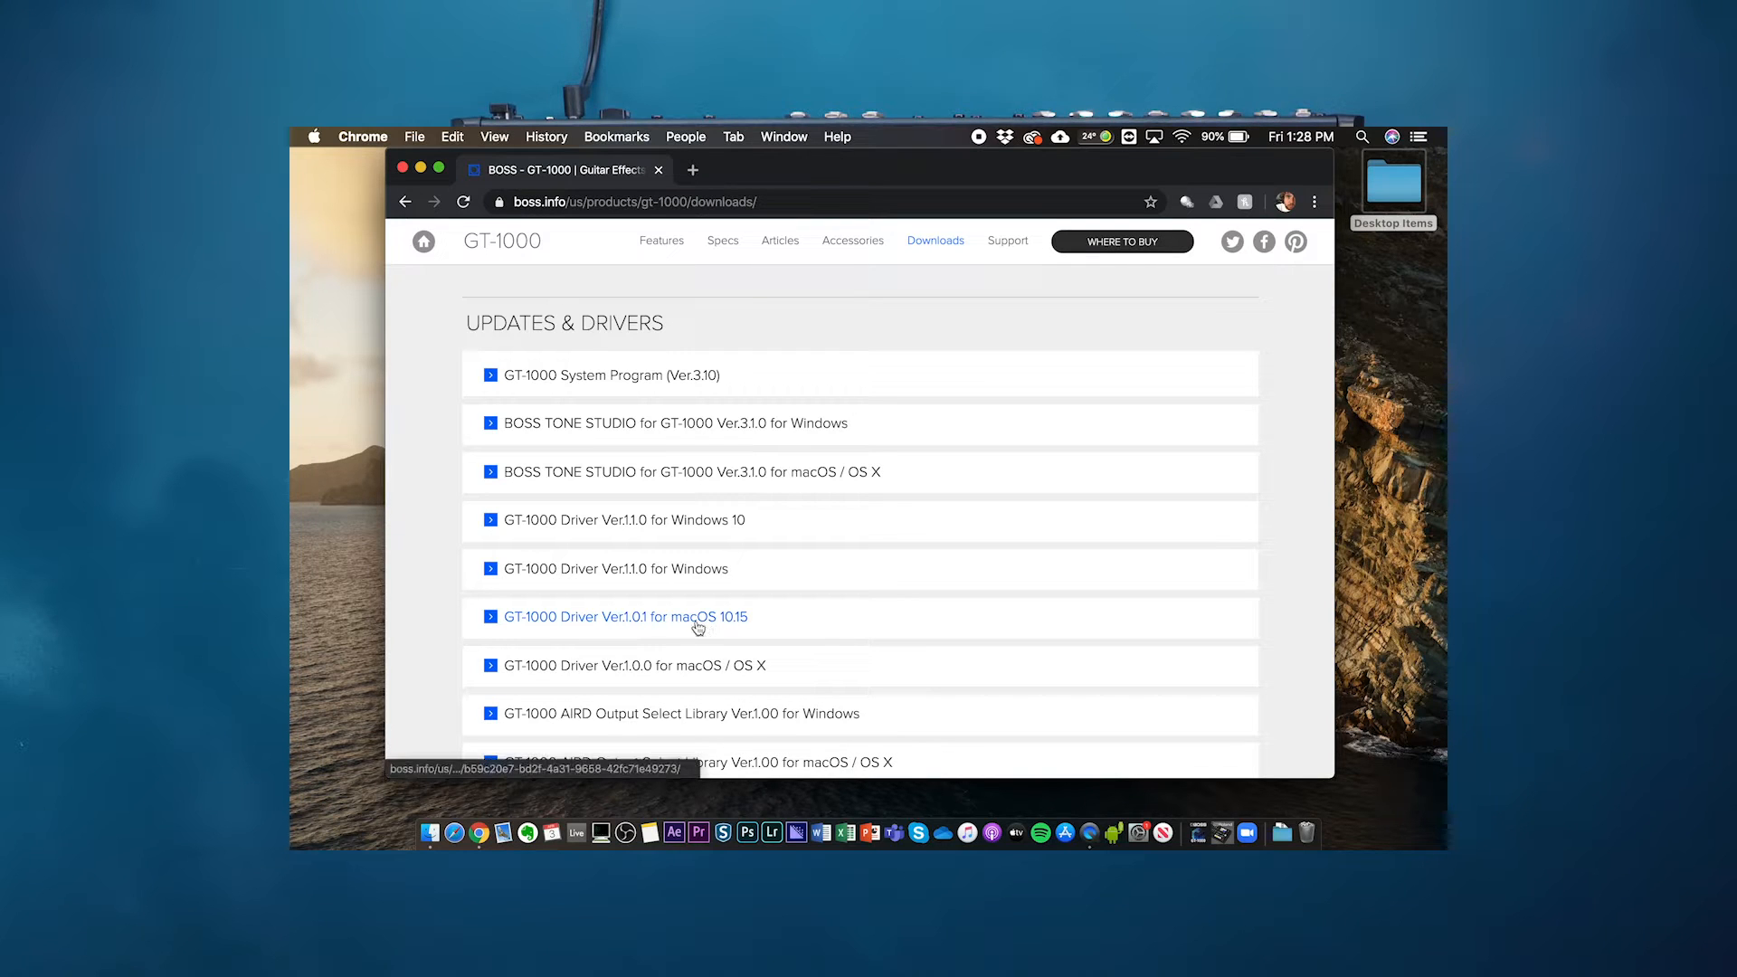
mouse_move(307, 146)
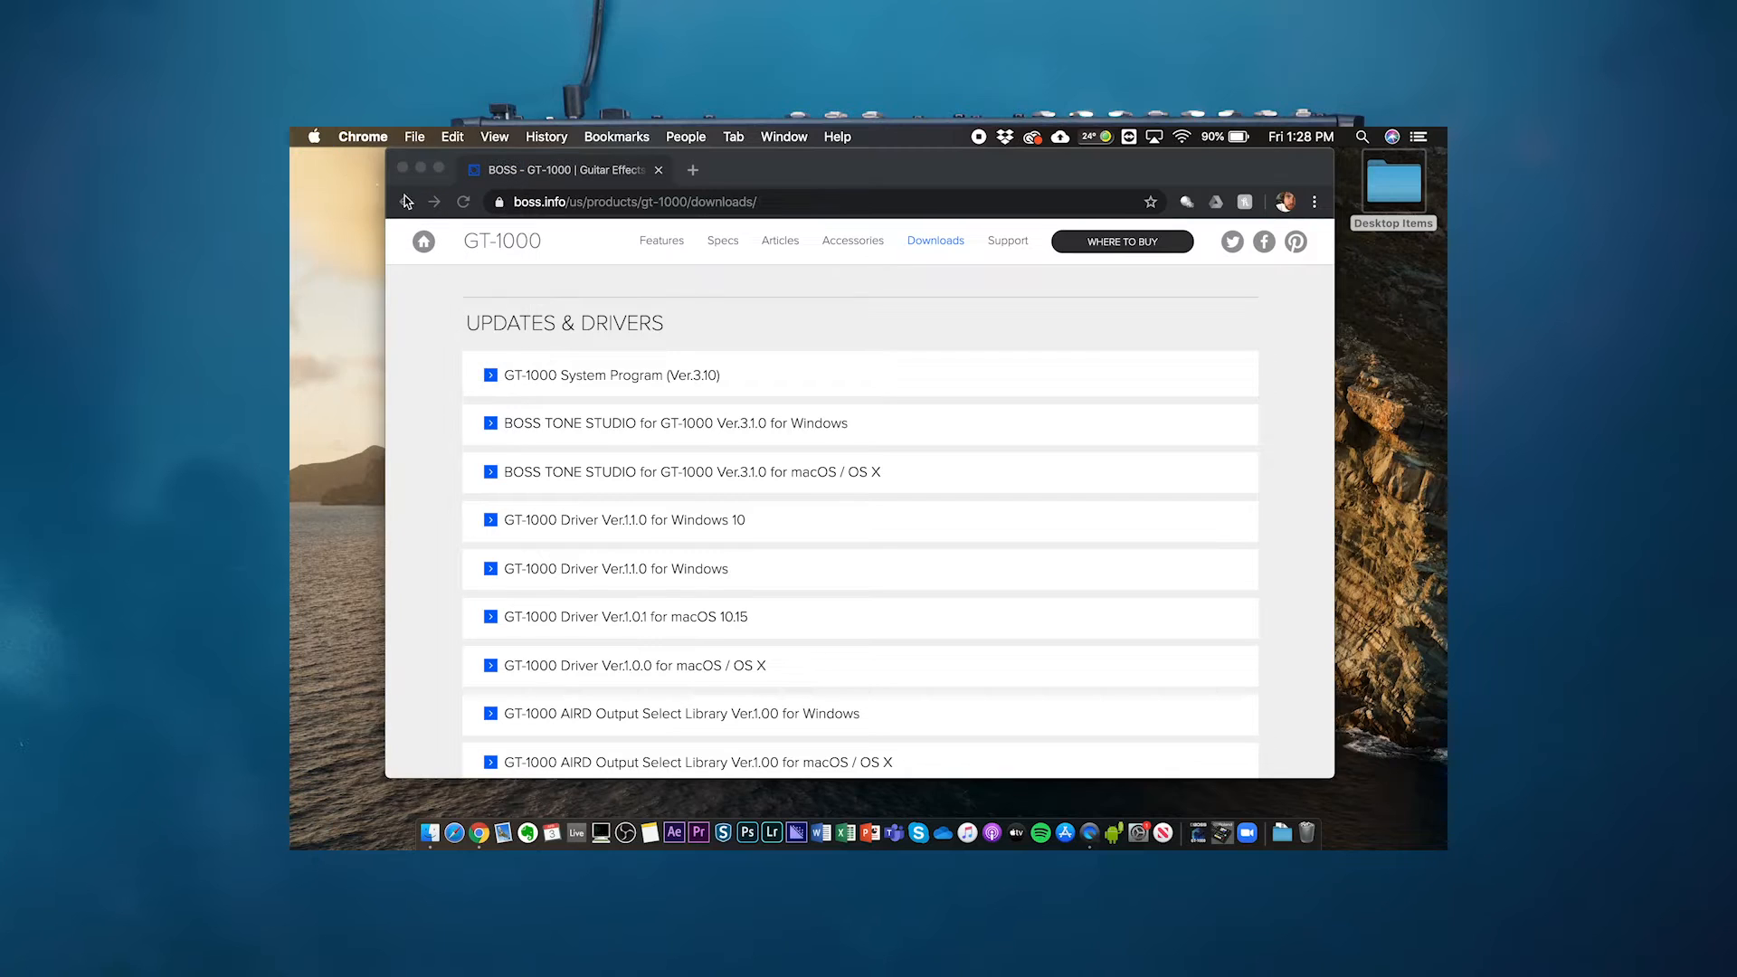
Check the macOS version, then download the GT-1000 Driver Ver.1.0.1 for macOS 10.15 after agreeing to the license.
left_click(314, 135)
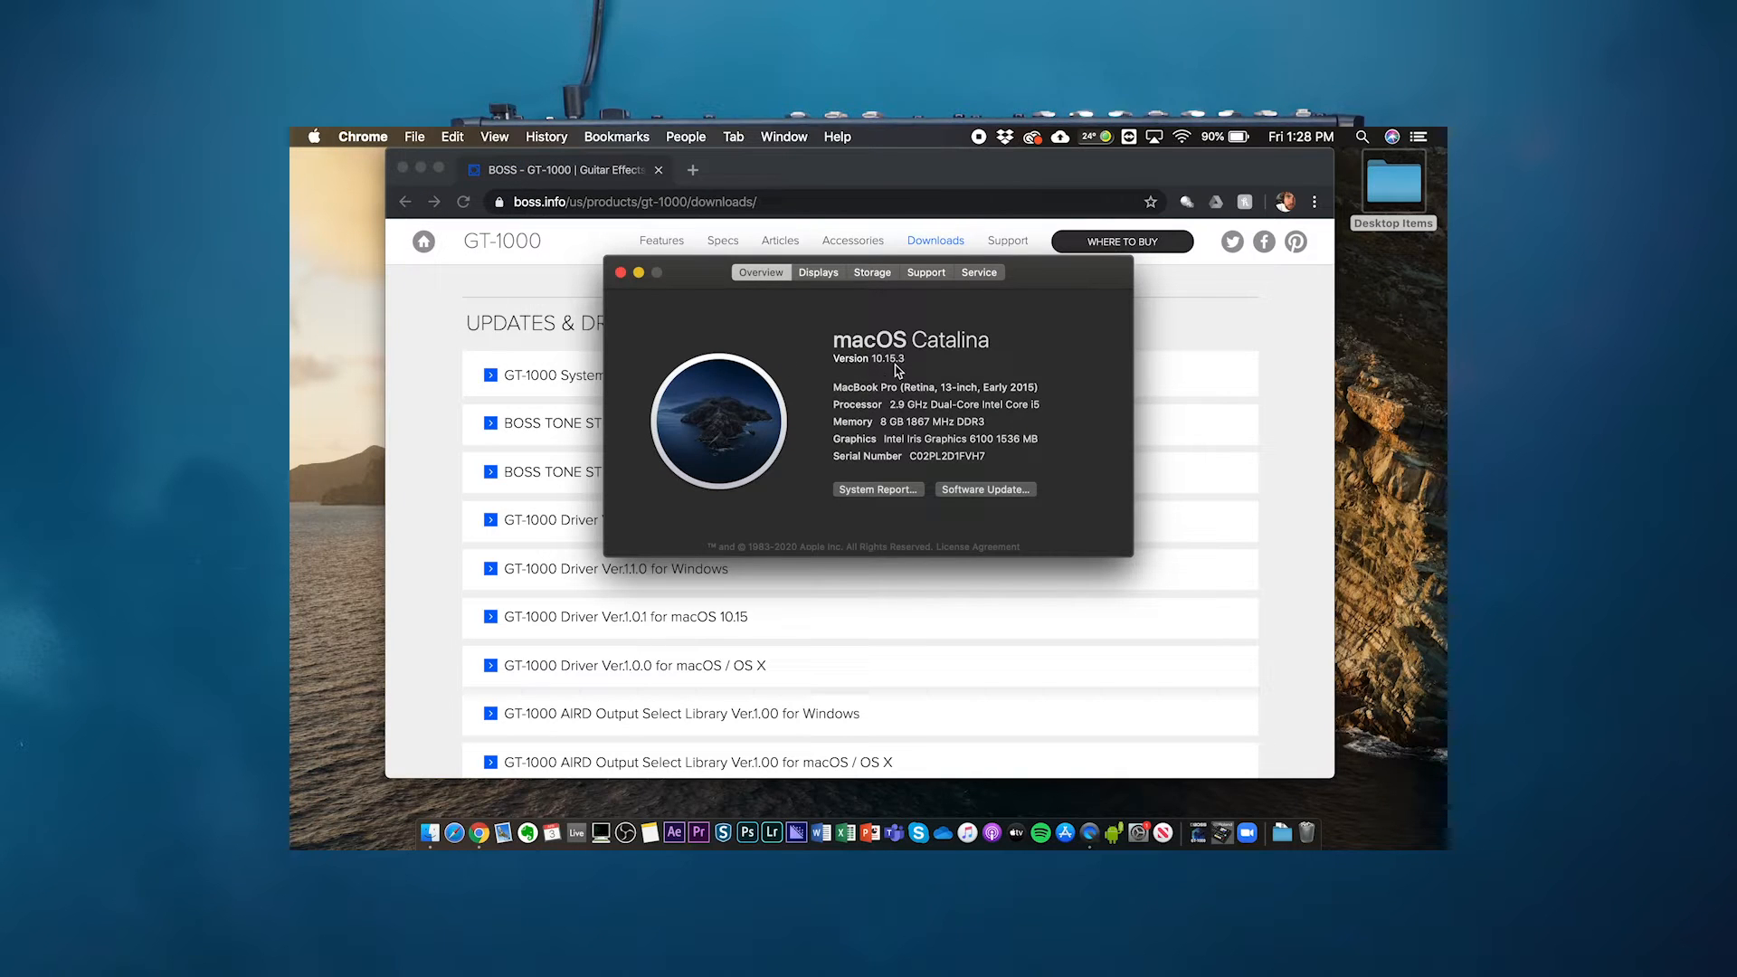
left_click(622, 273)
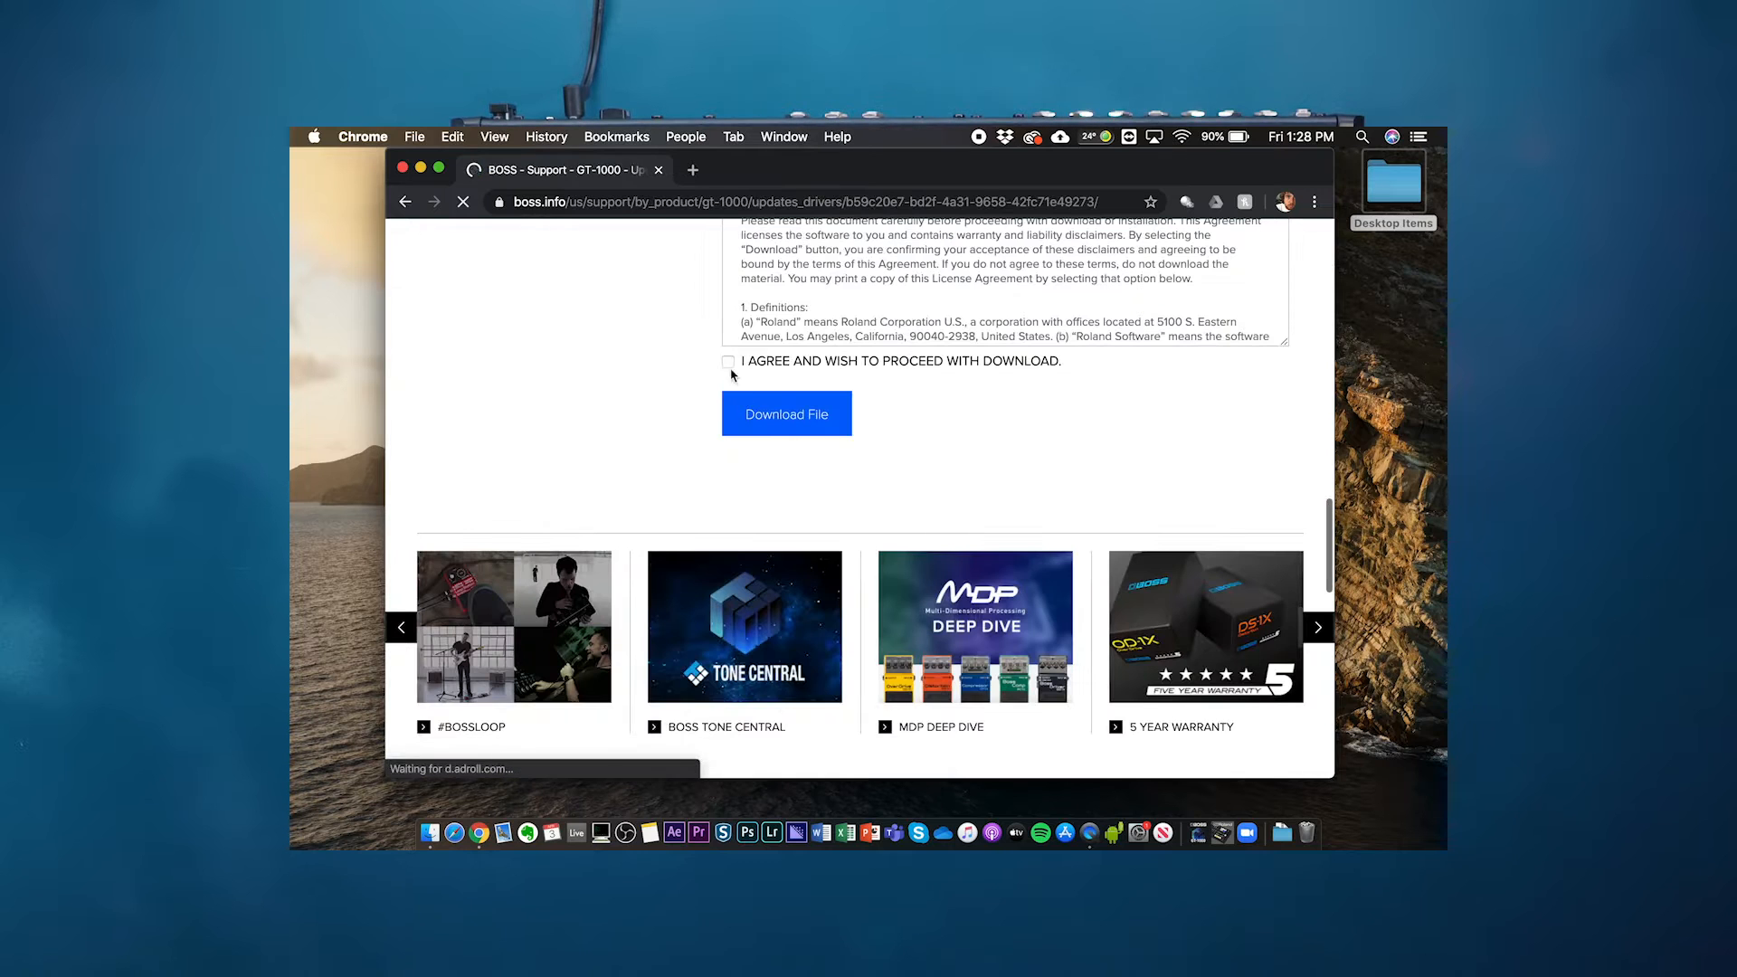
left_click(728, 361)
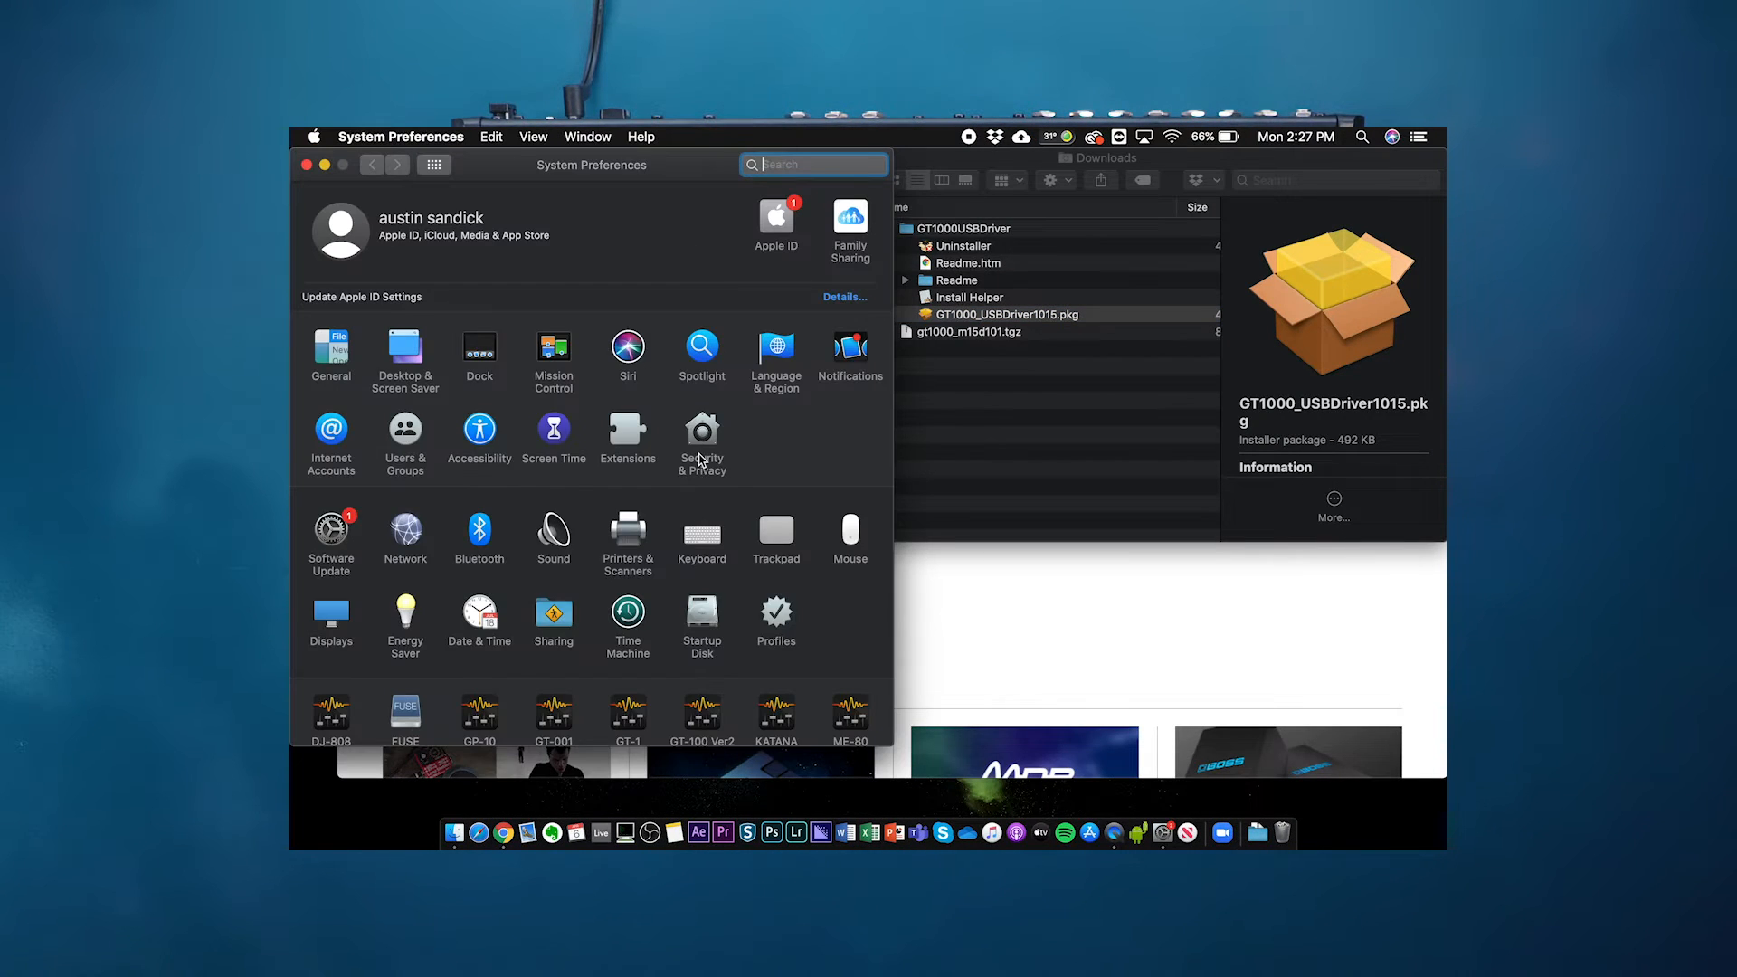
Open Security & Privacy to allow the BOSS driver software.
left_click(702, 432)
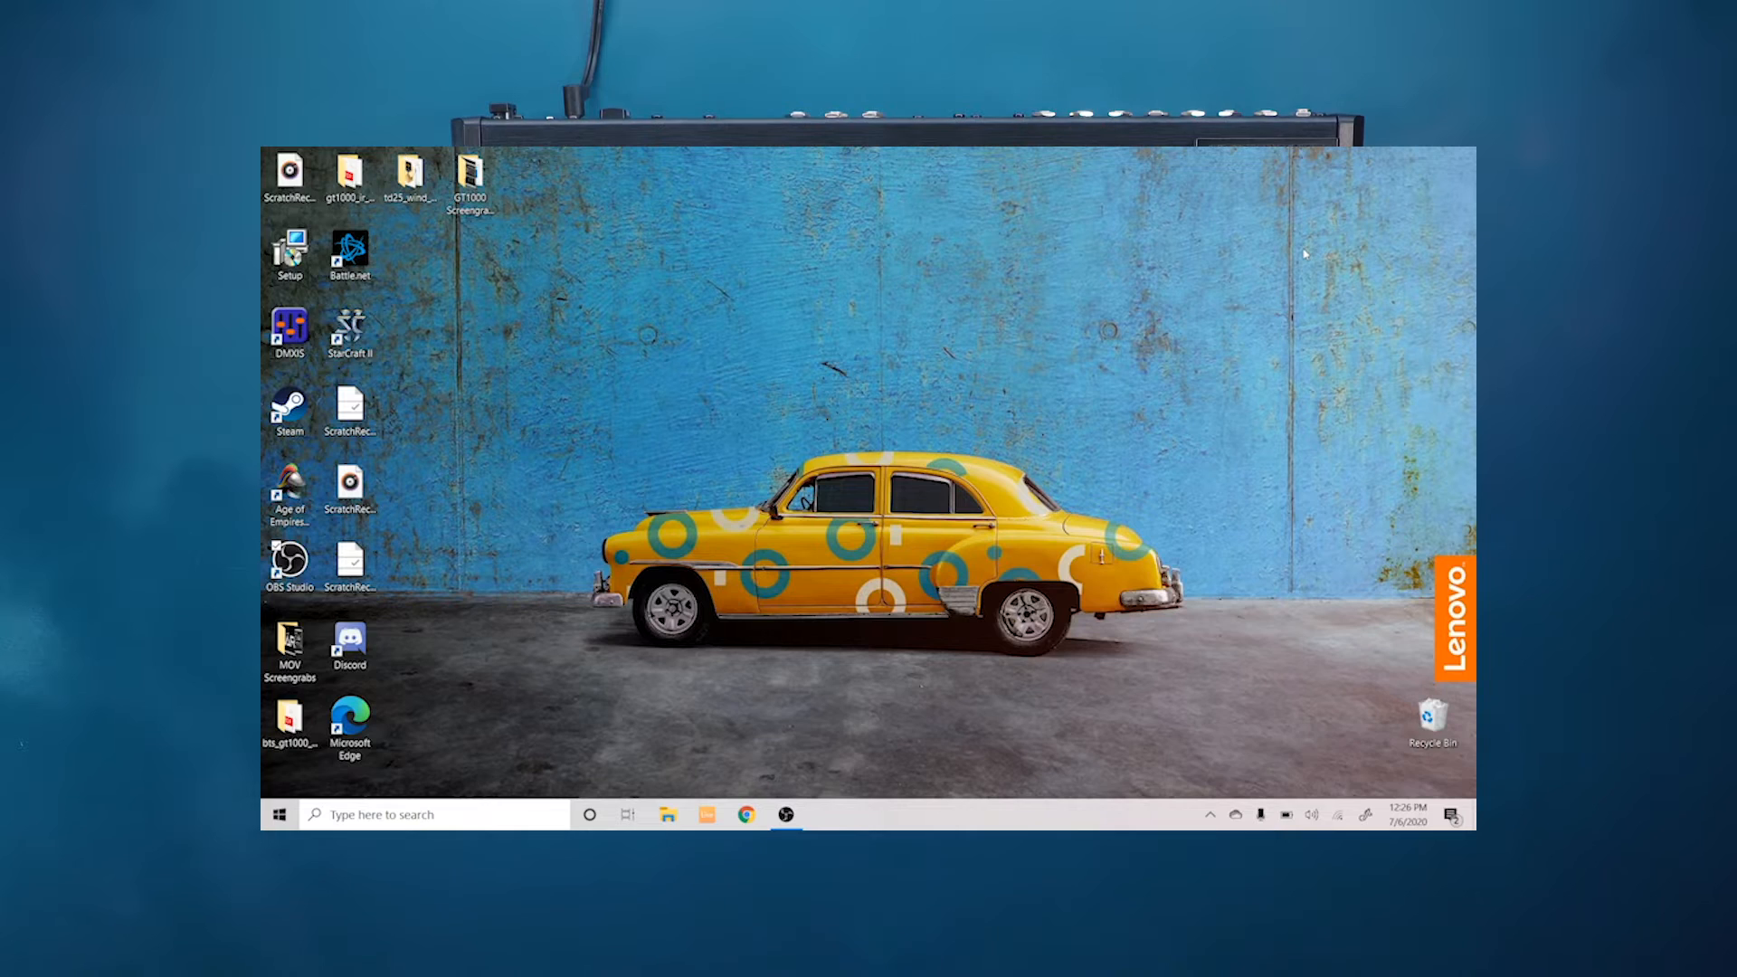
Run the downloaded GT-1000 driver installer from the Windows desktop.
left_click(280, 814)
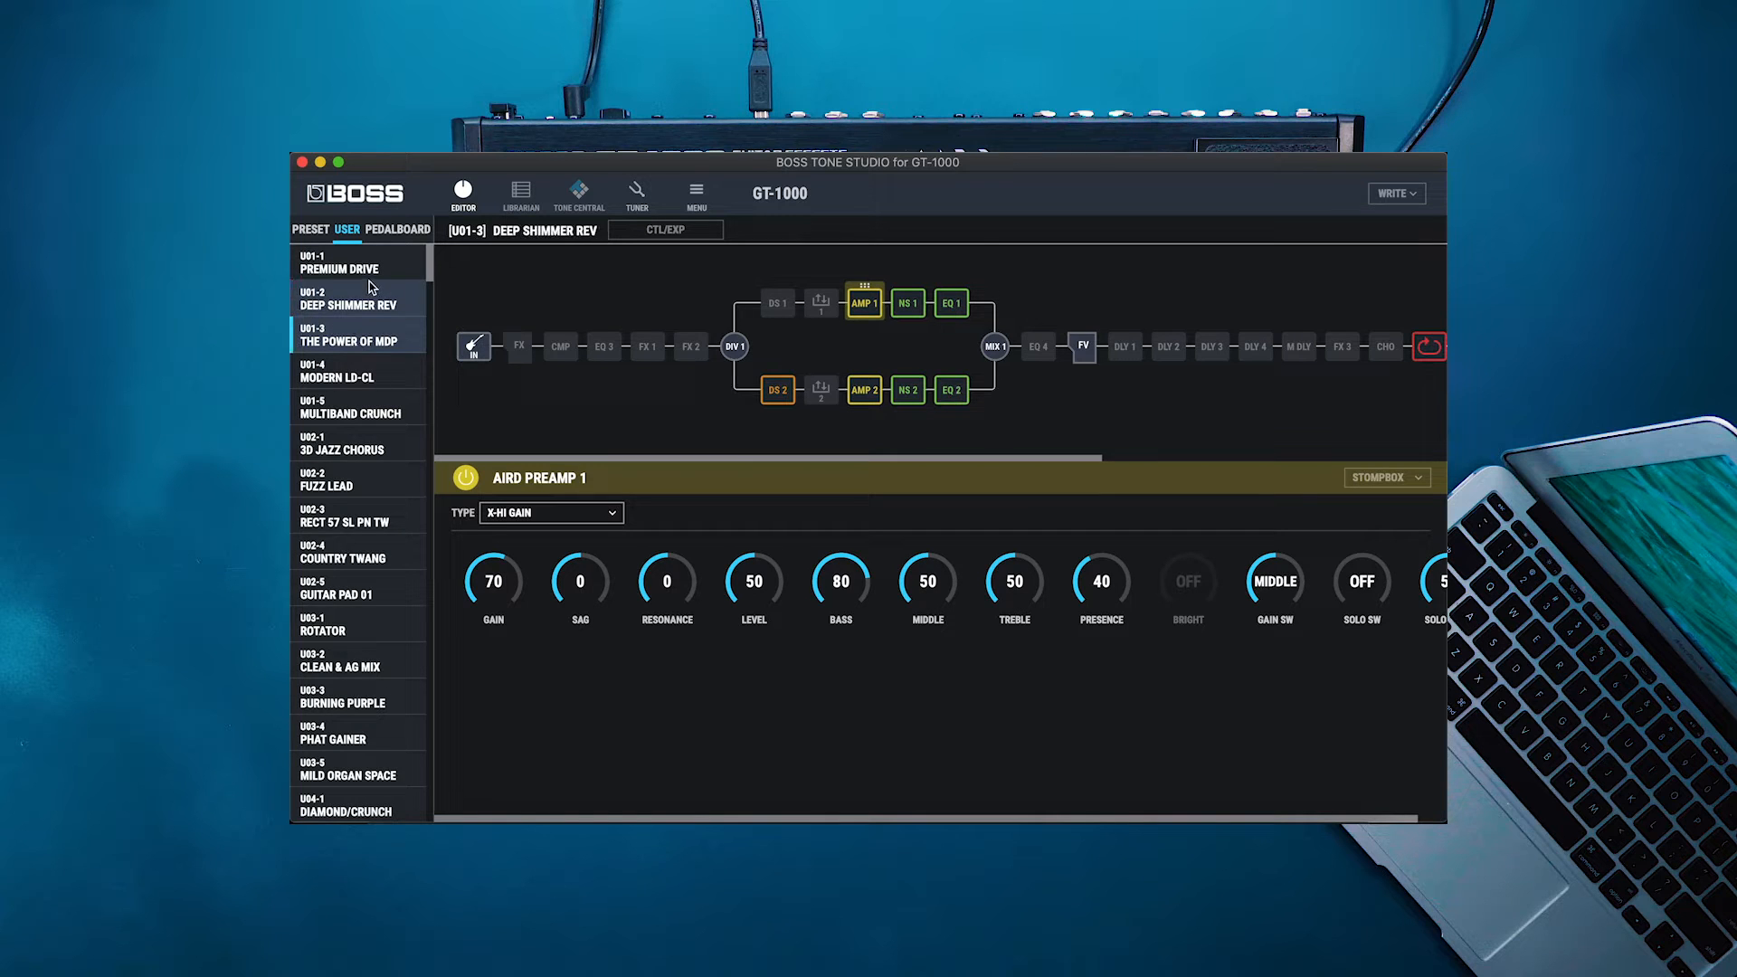
Load U01-1 PREMIUM DRIVE and review its main speaker simulator, keeping mic type DYN57.
left_click(355, 334)
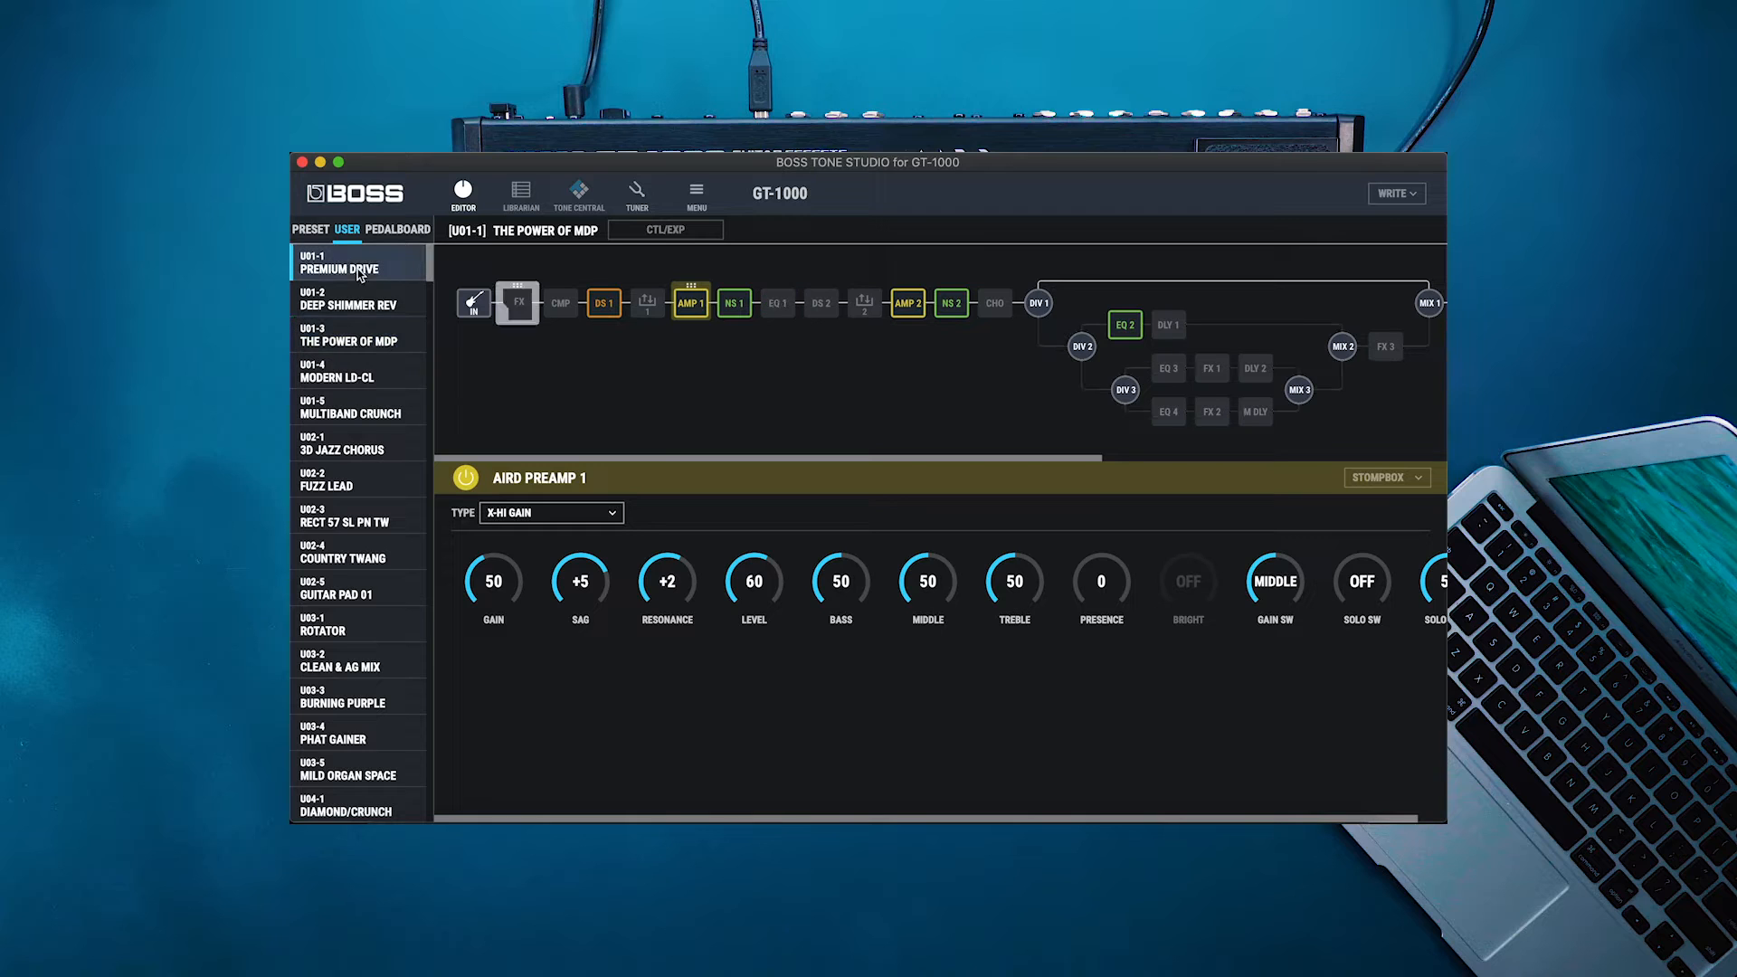
left_click(359, 262)
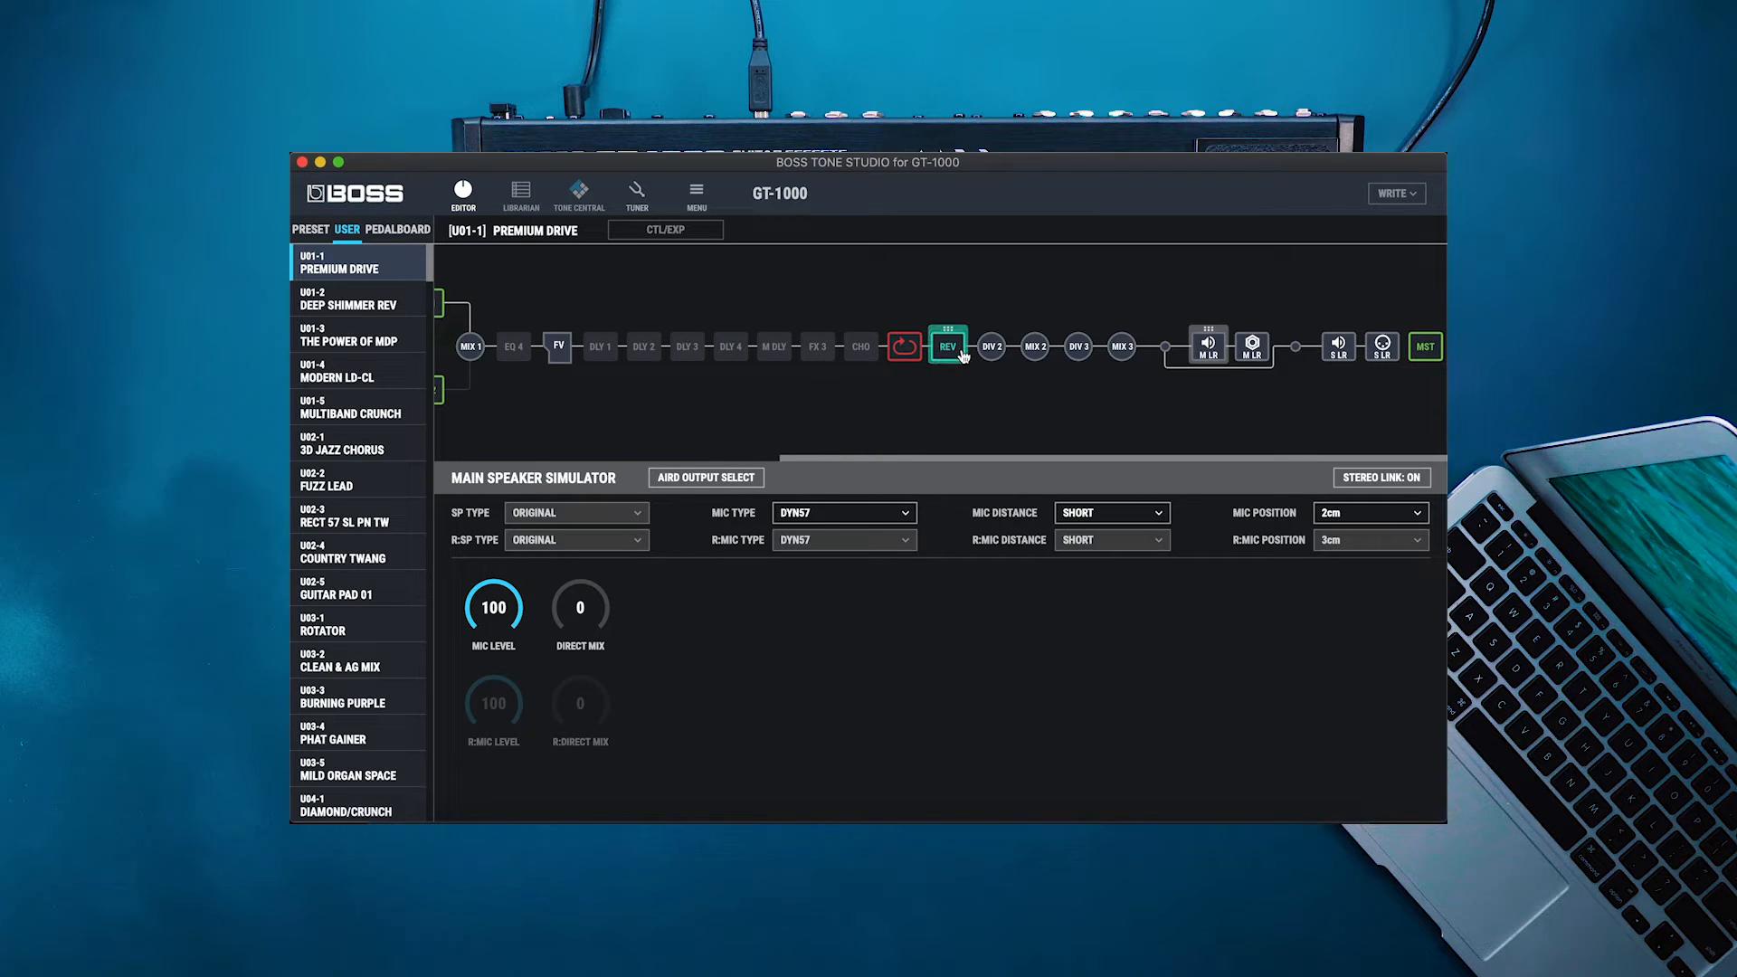
left_click(843, 539)
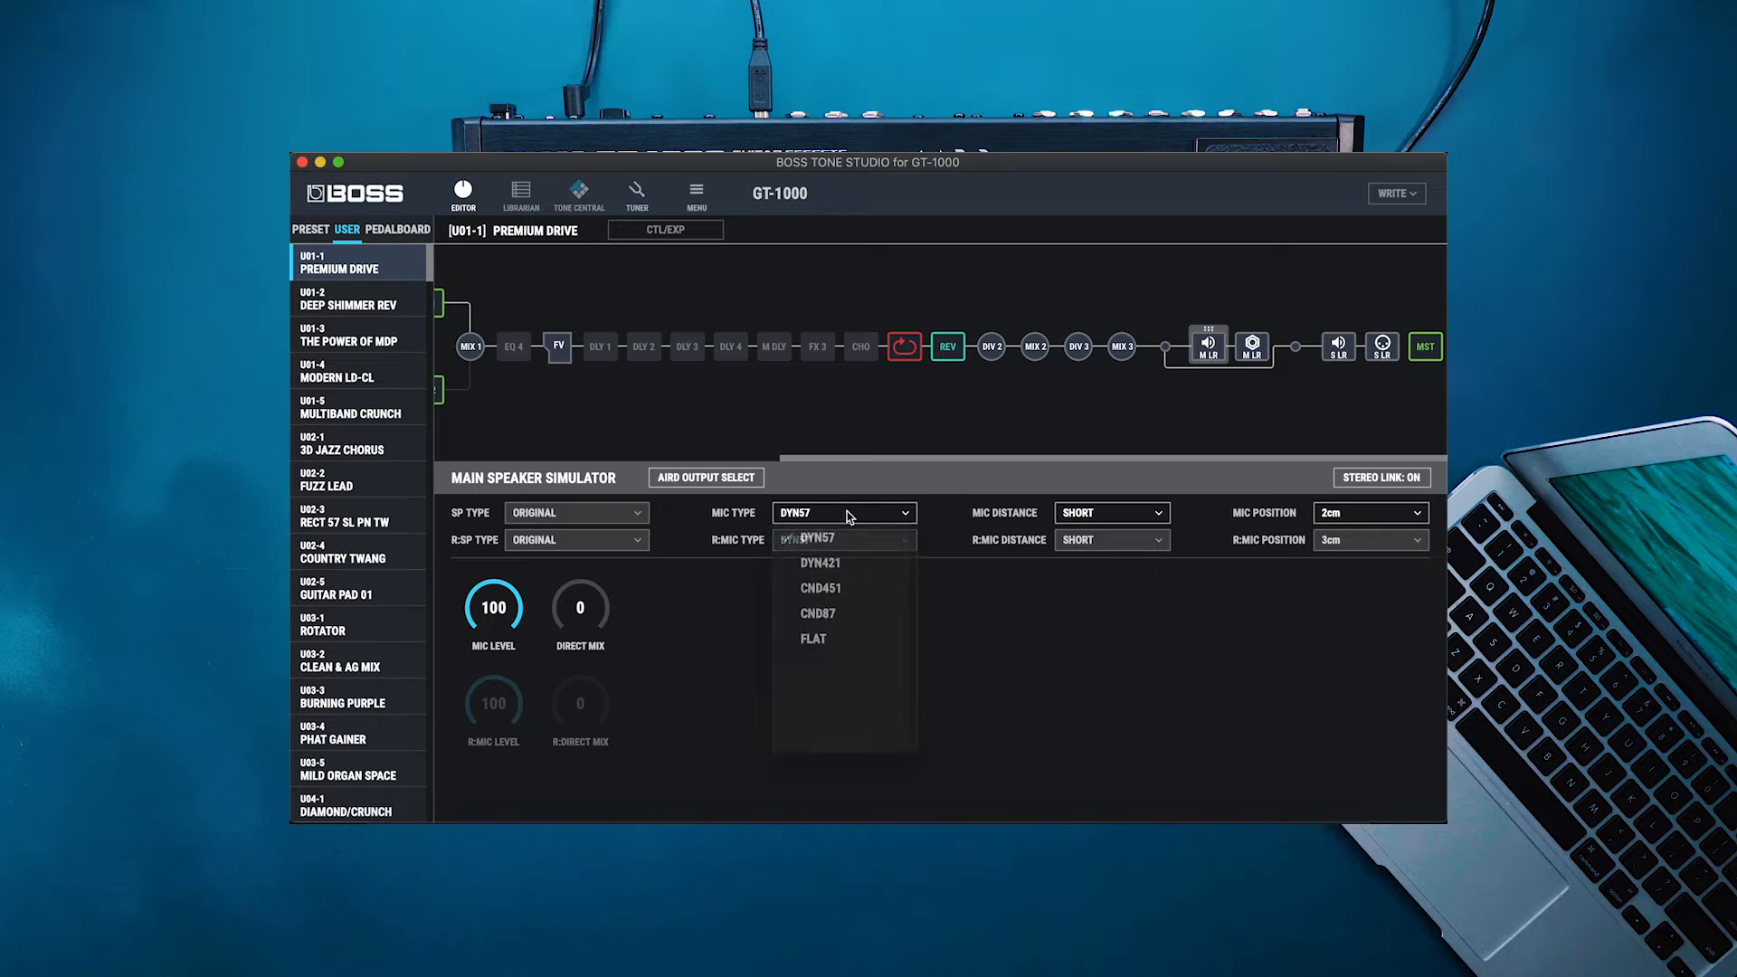
left_click(816, 539)
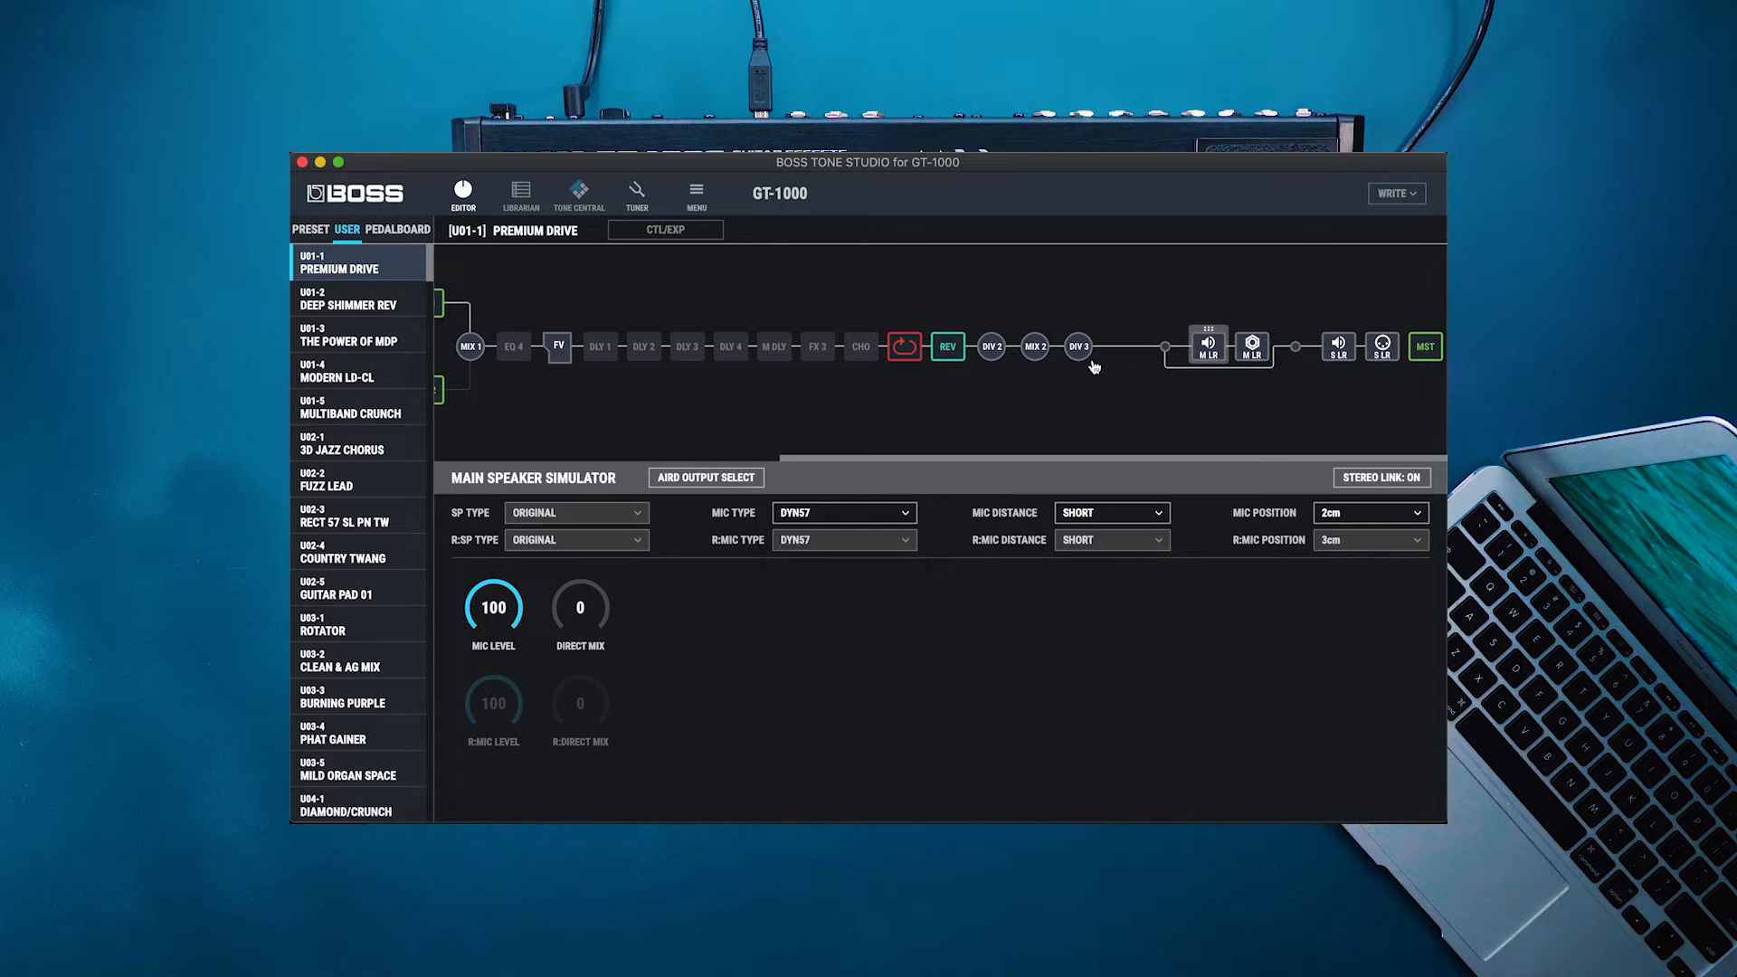
Review the master delay block, keeping the delay type STEREO2.
left_click(773, 346)
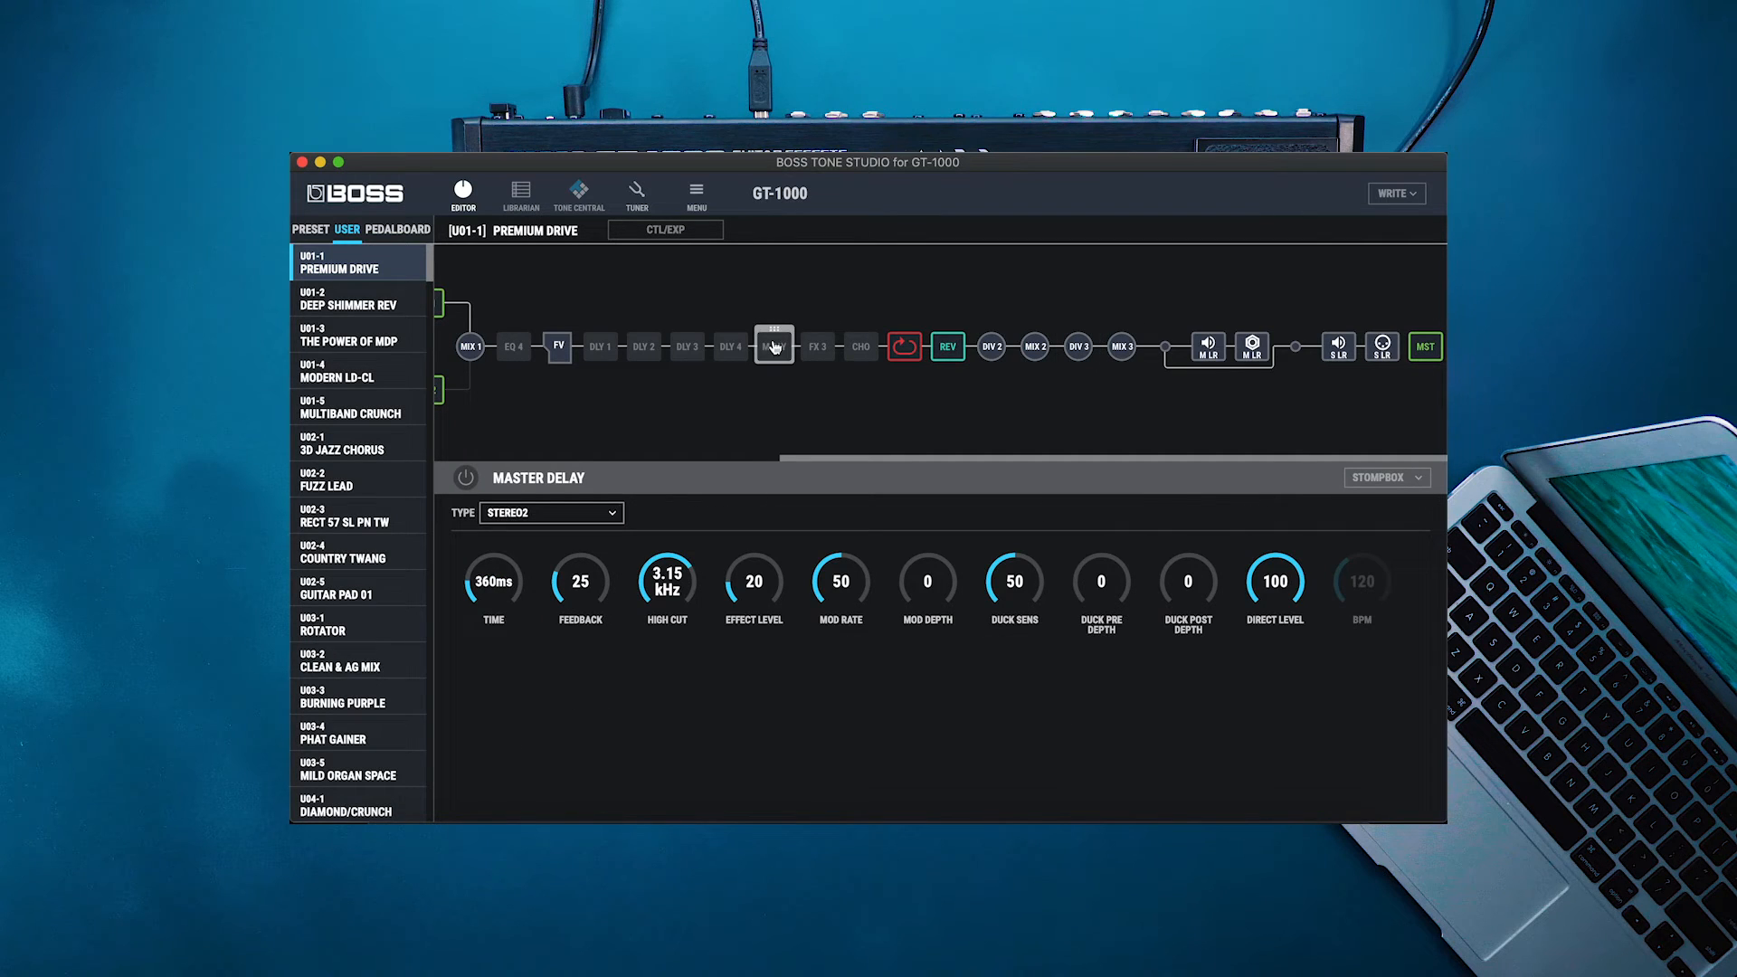
left_click(549, 512)
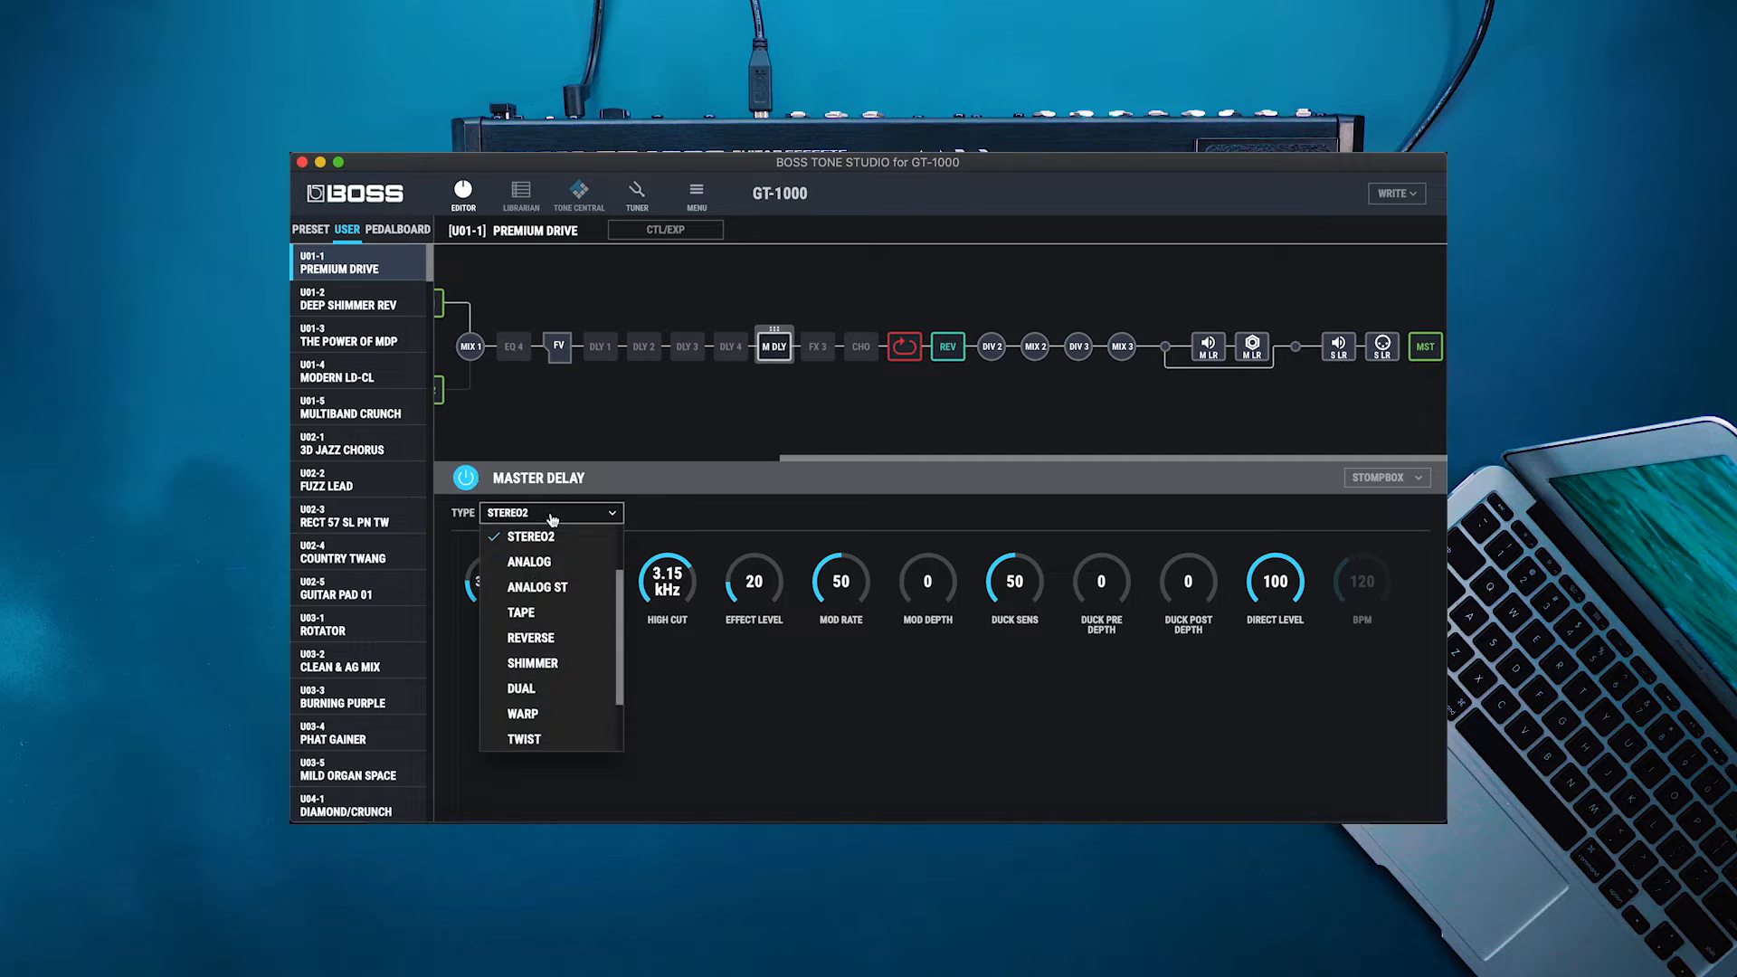
scroll("up", 3)
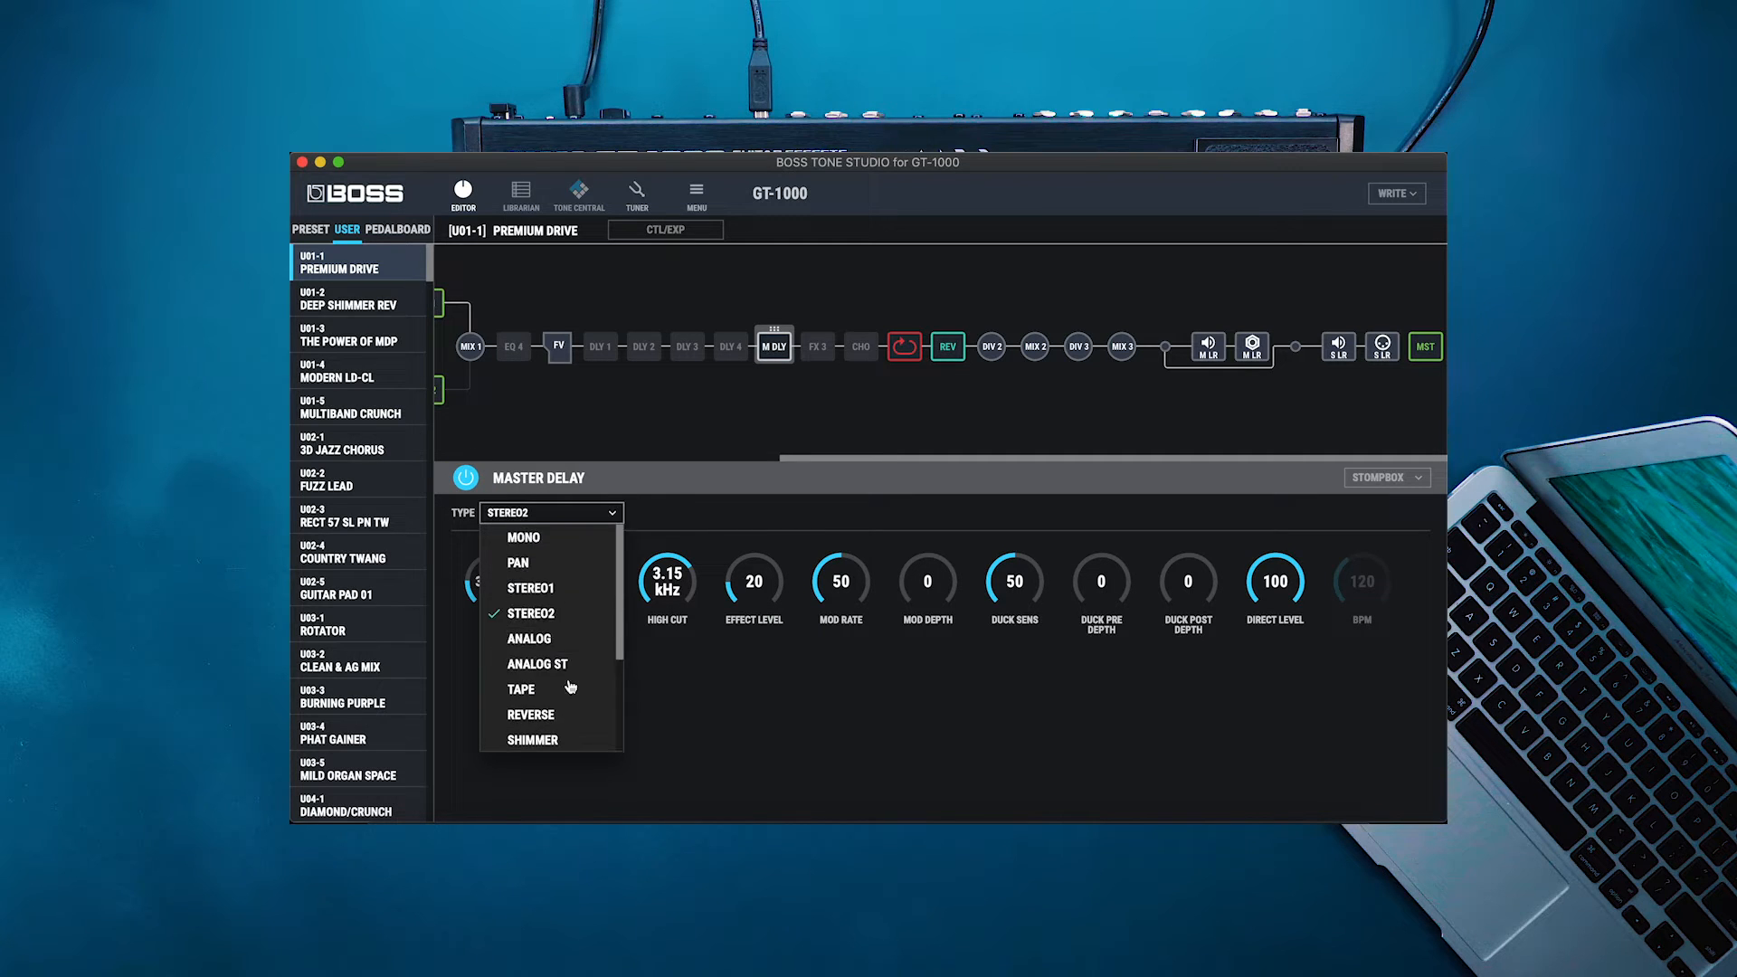
left_click(531, 613)
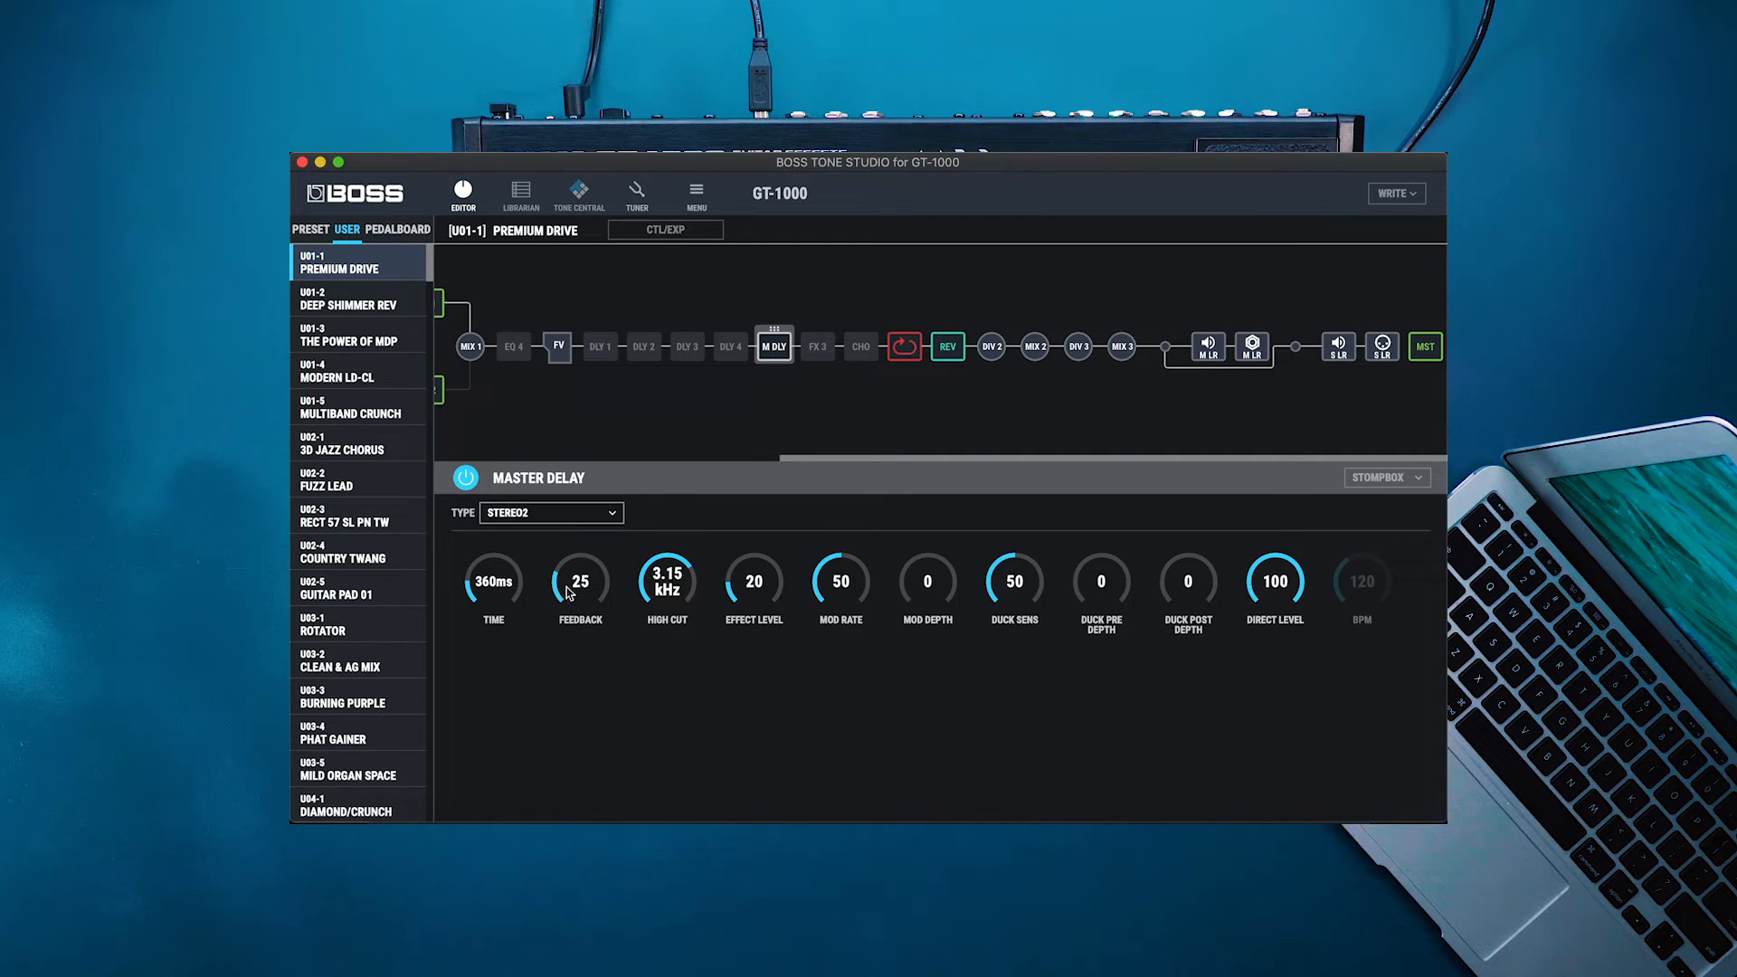
mouse_move(862, 643)
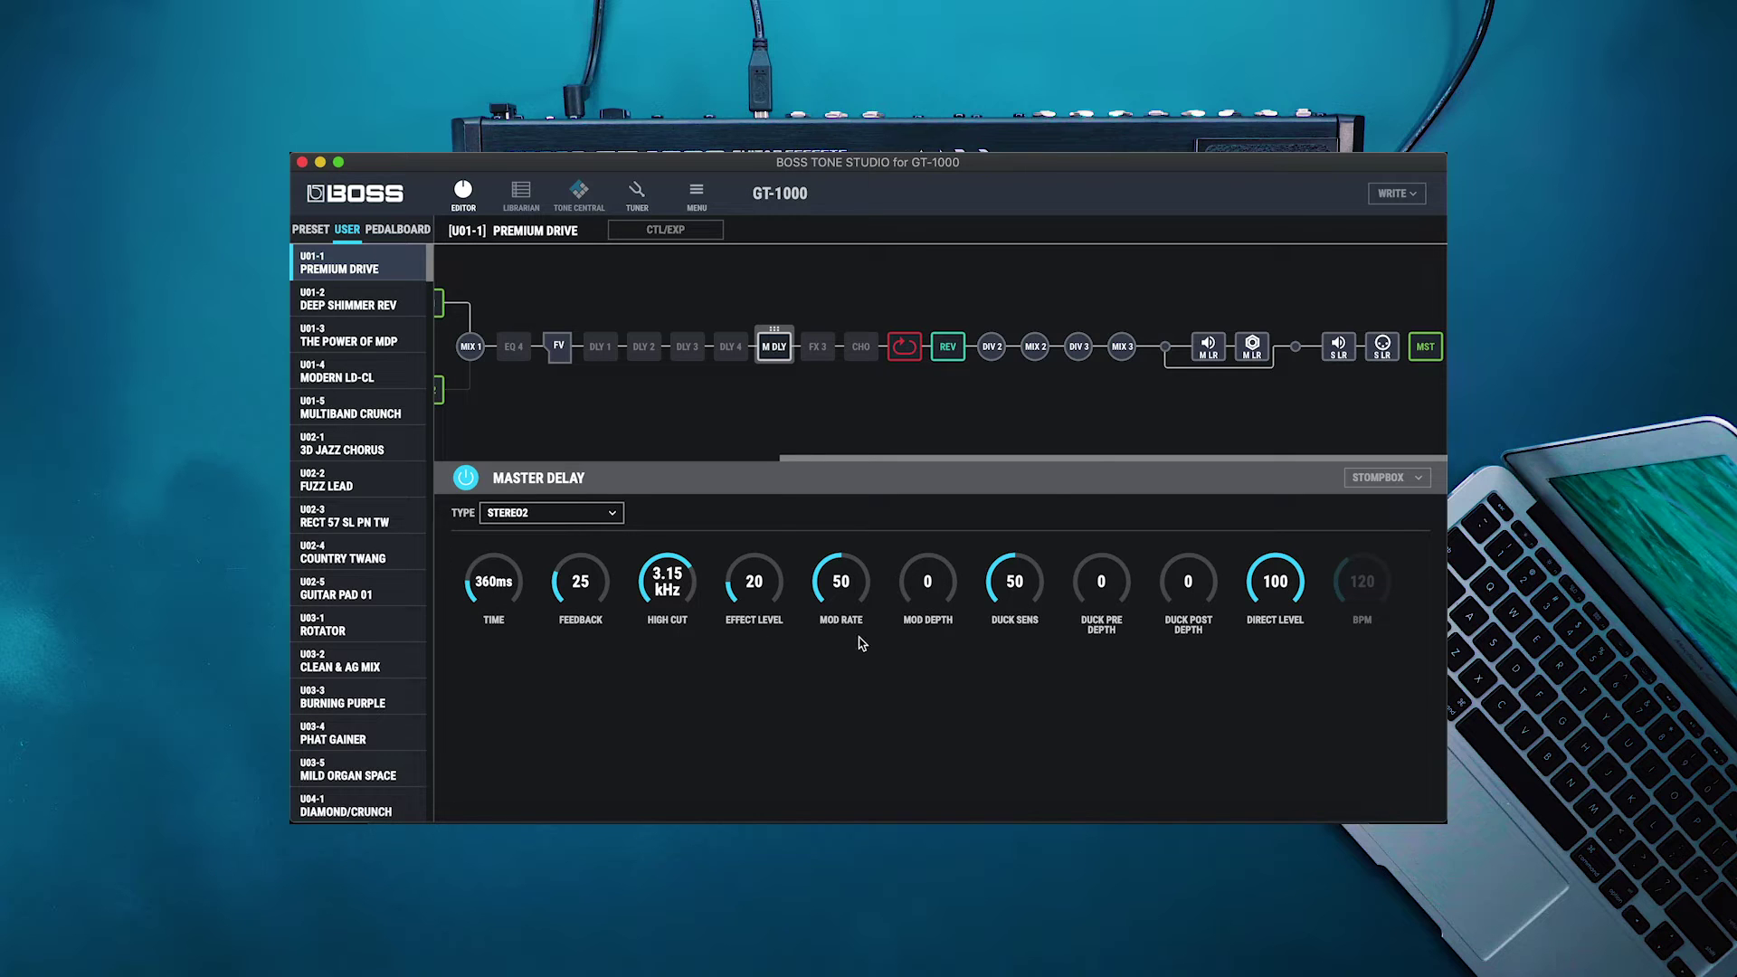
left_click(665, 231)
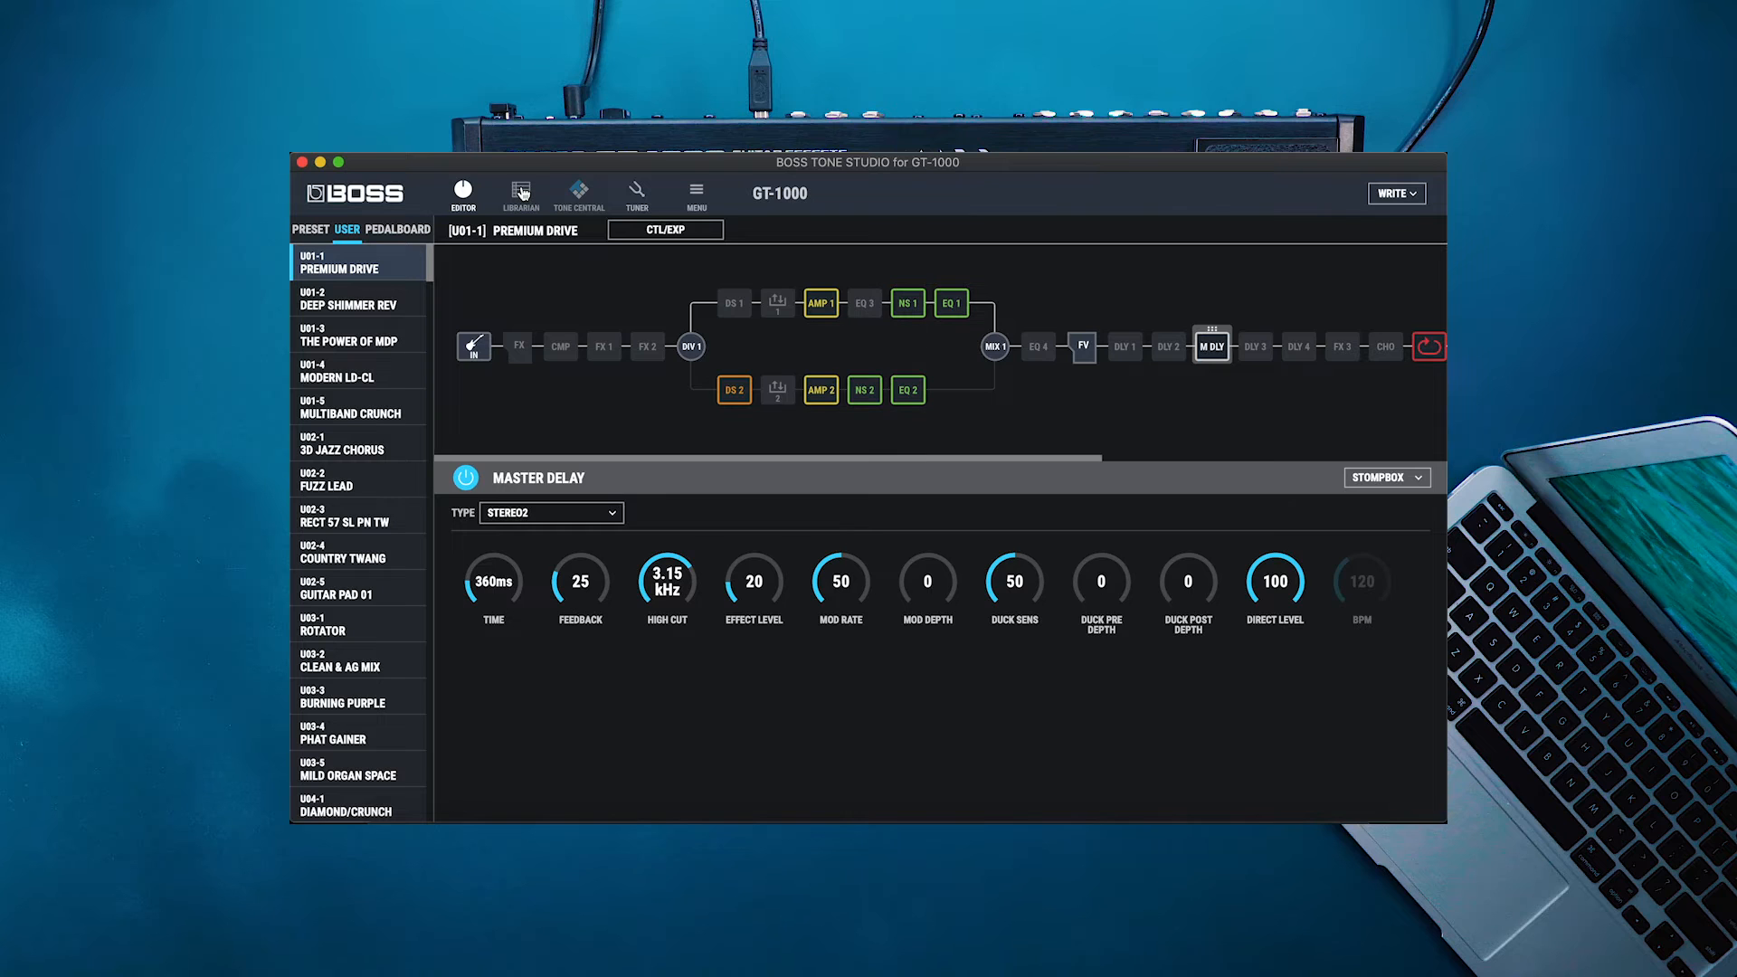
Browse the librarian livesets, cancel the liveset export, and go to Tone Central.
left_click(518, 192)
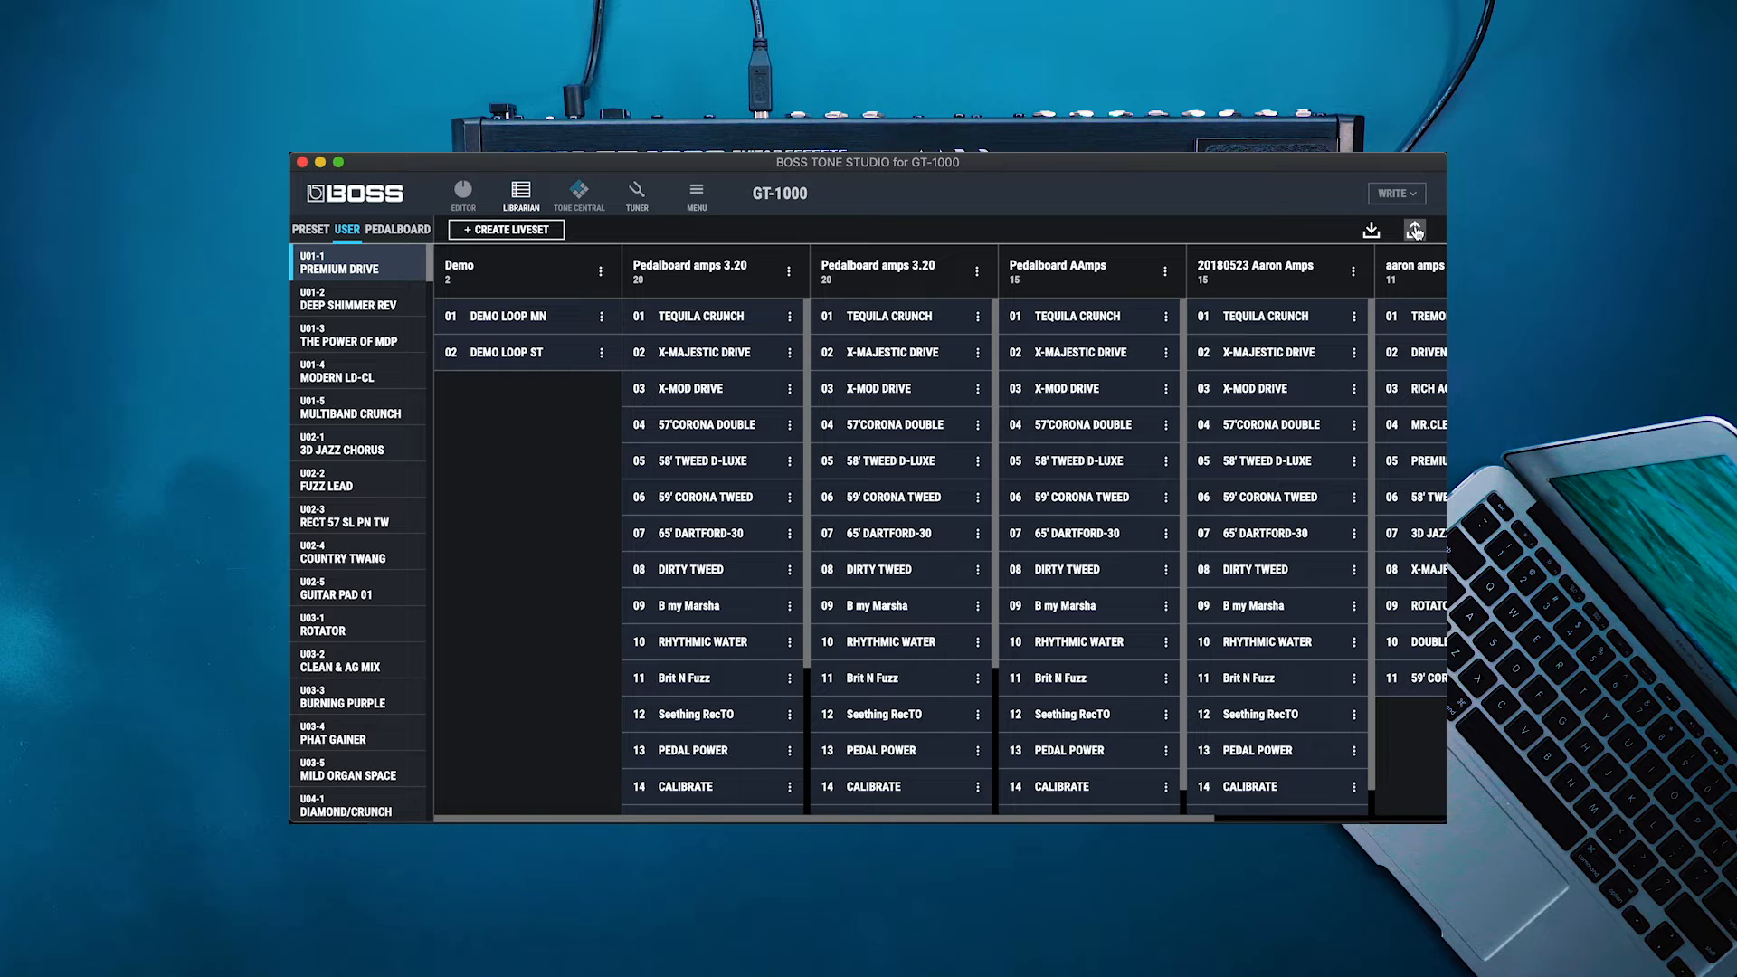
left_click(1414, 231)
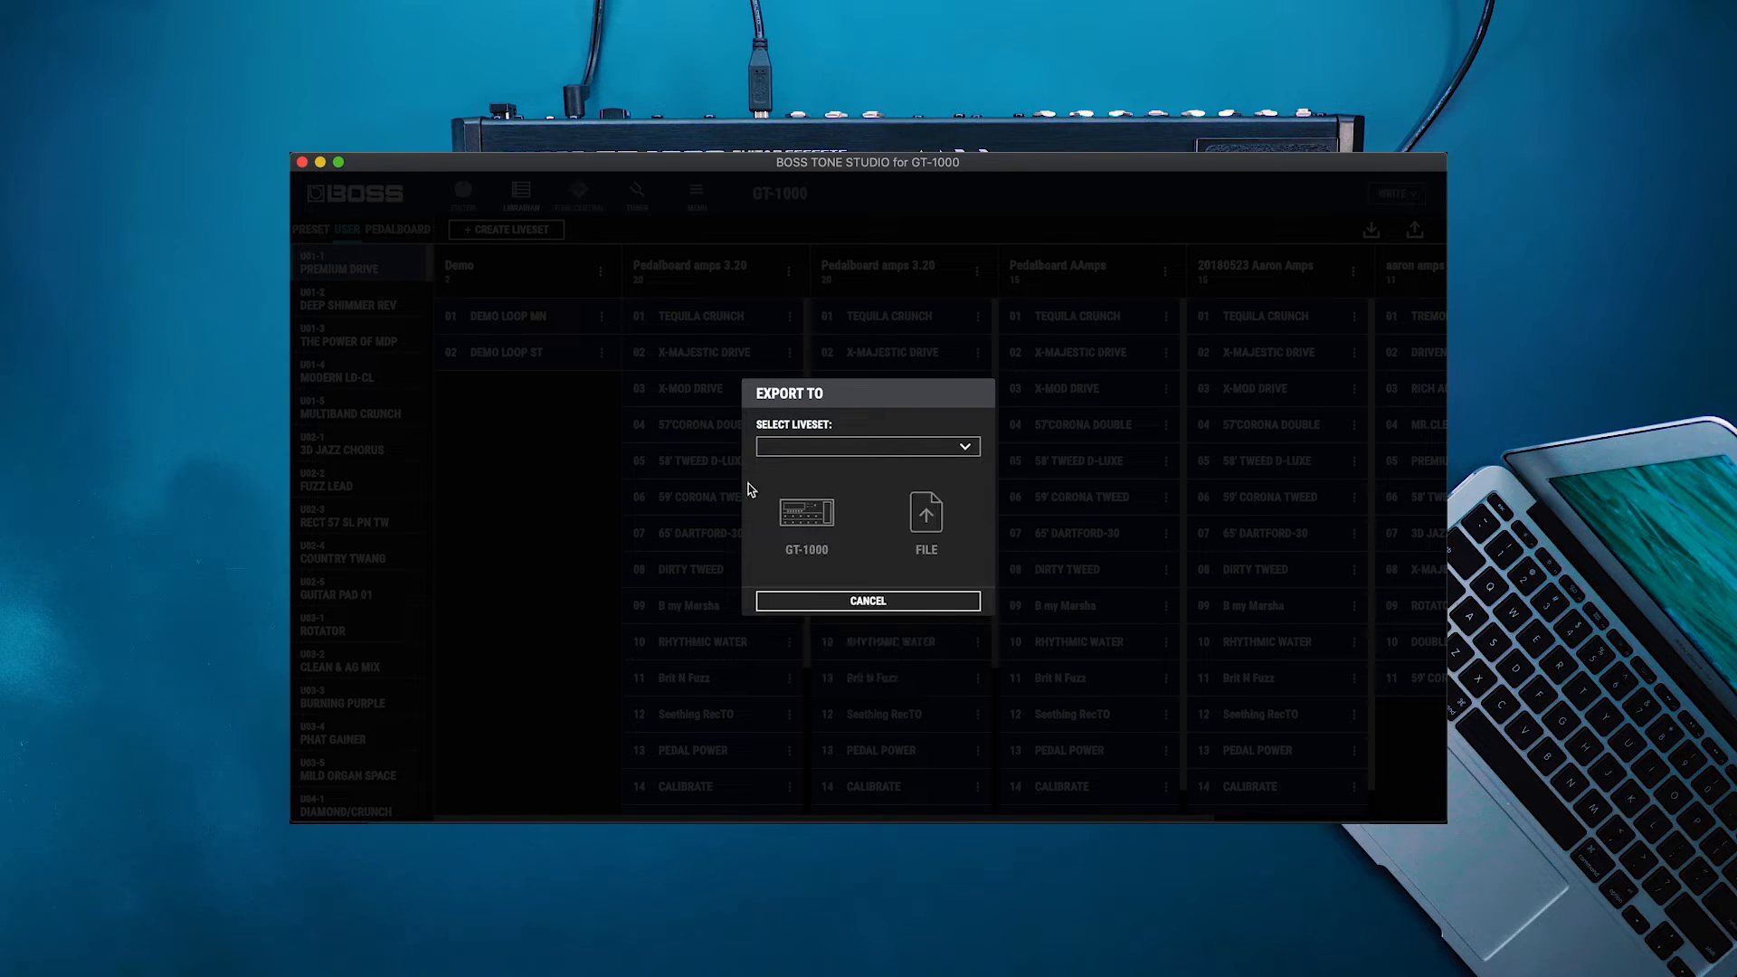
mouse_move(923, 510)
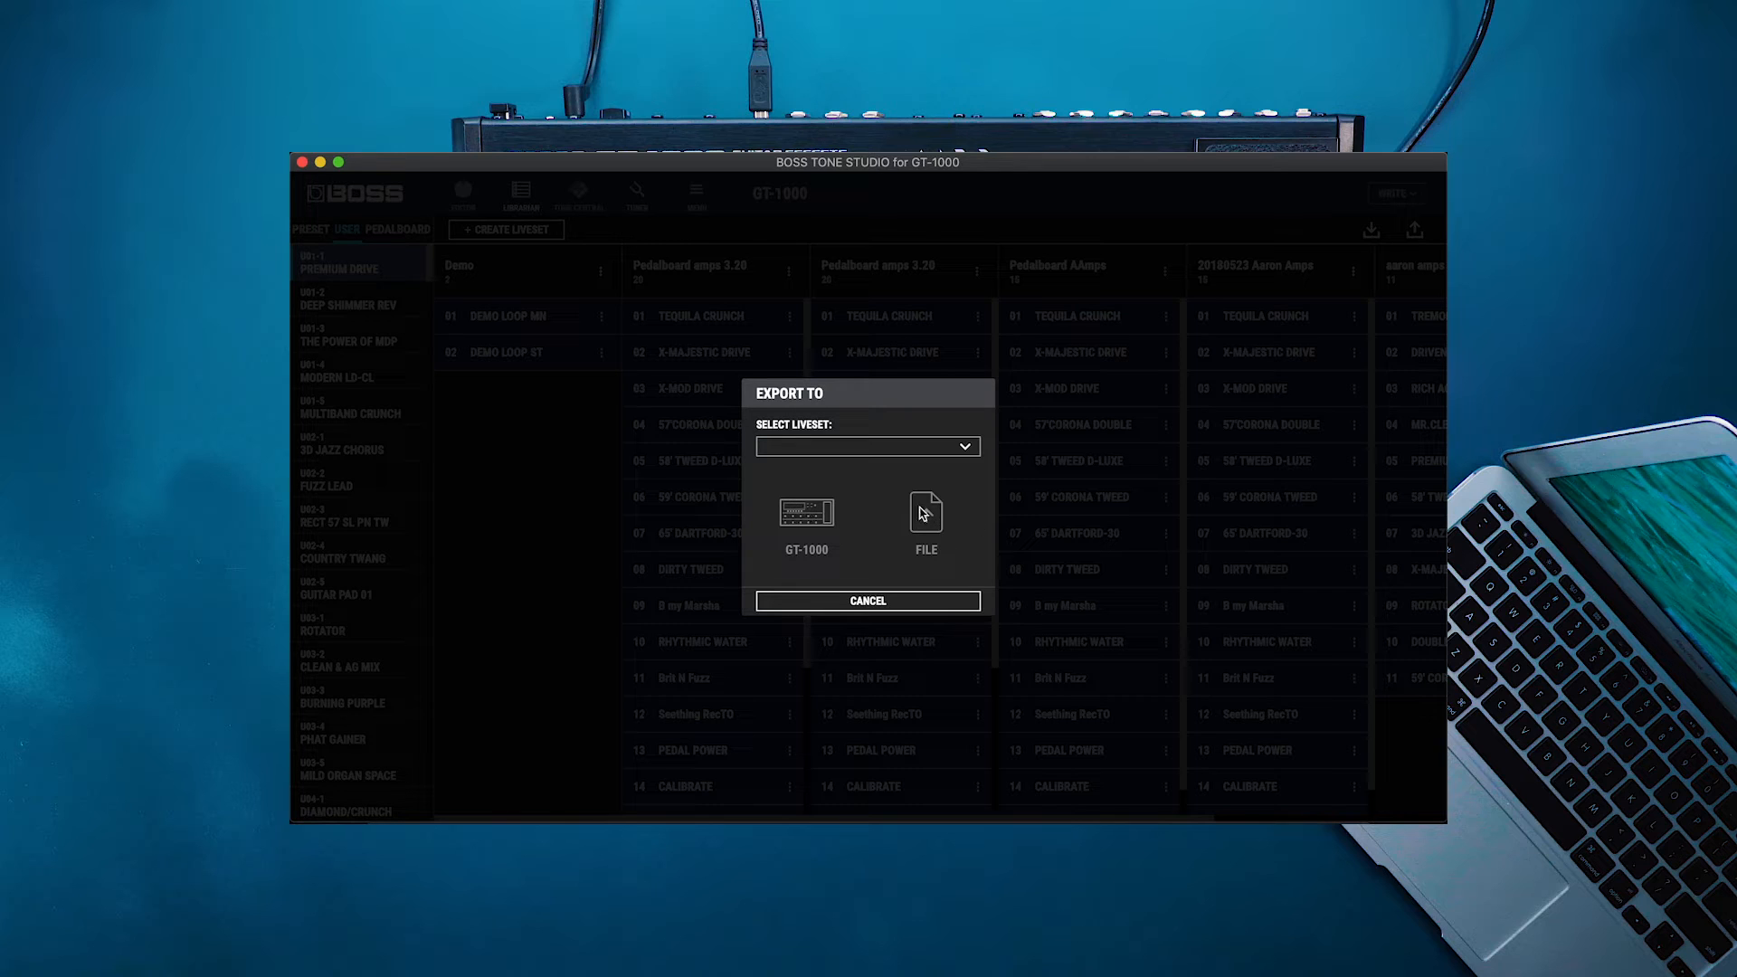
mouse_move(867, 601)
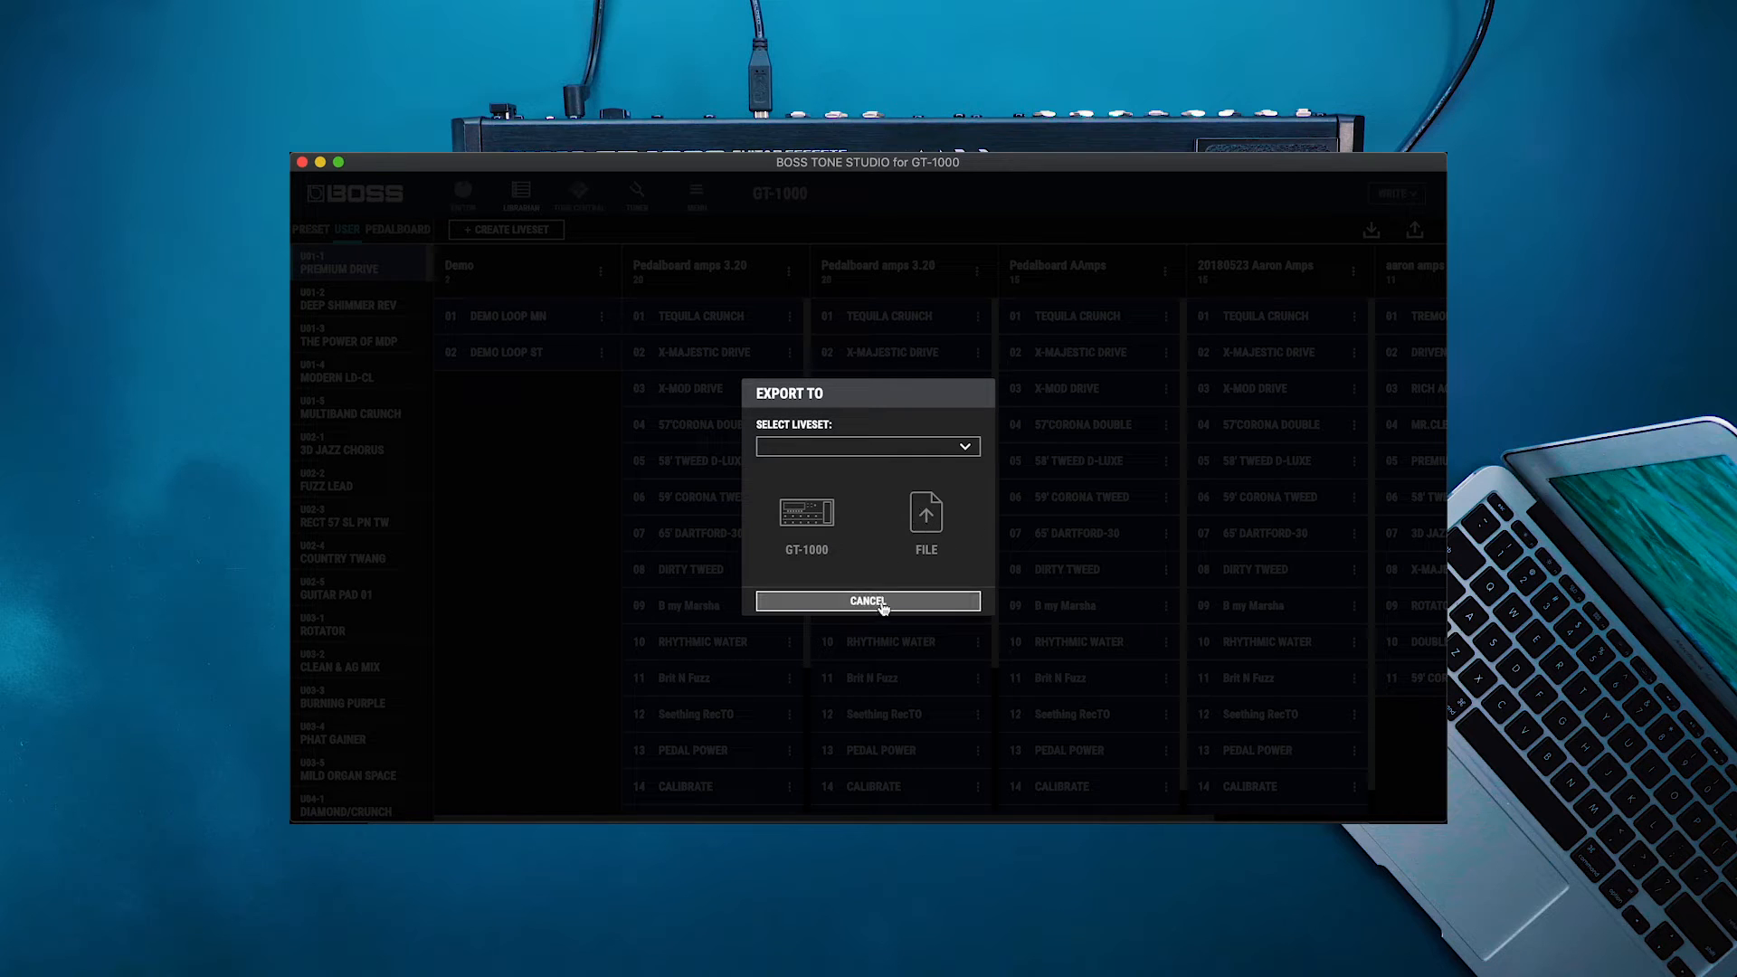
left_click(867, 602)
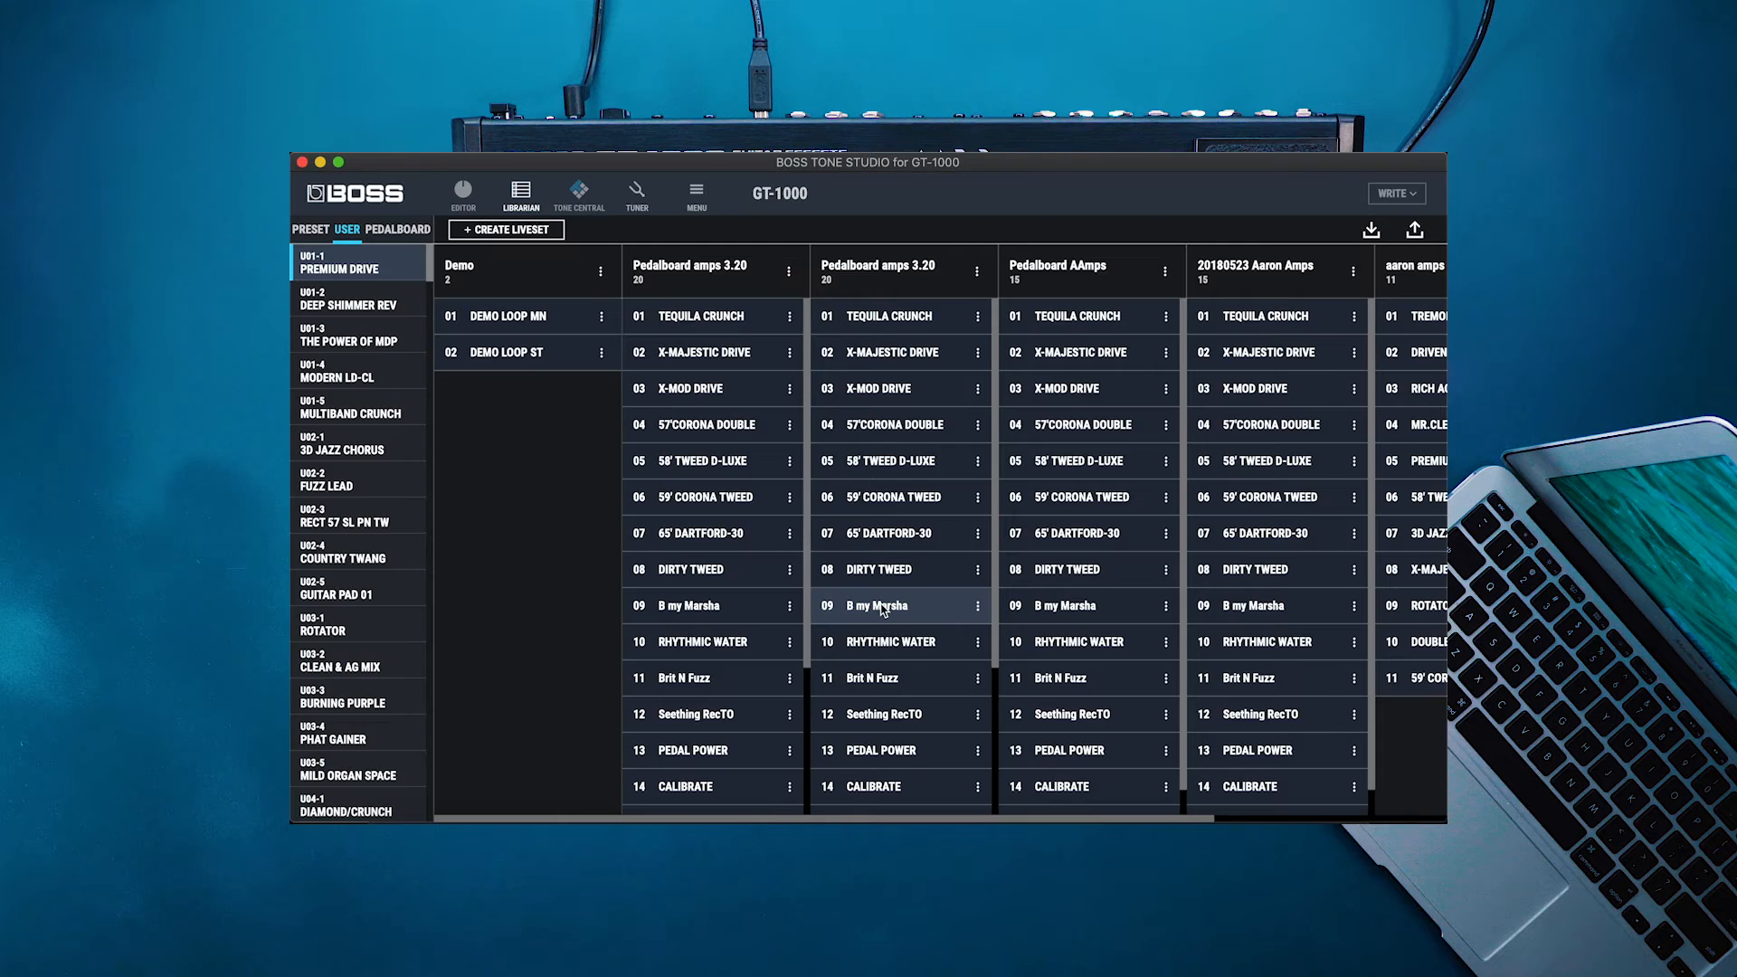
left_click(578, 193)
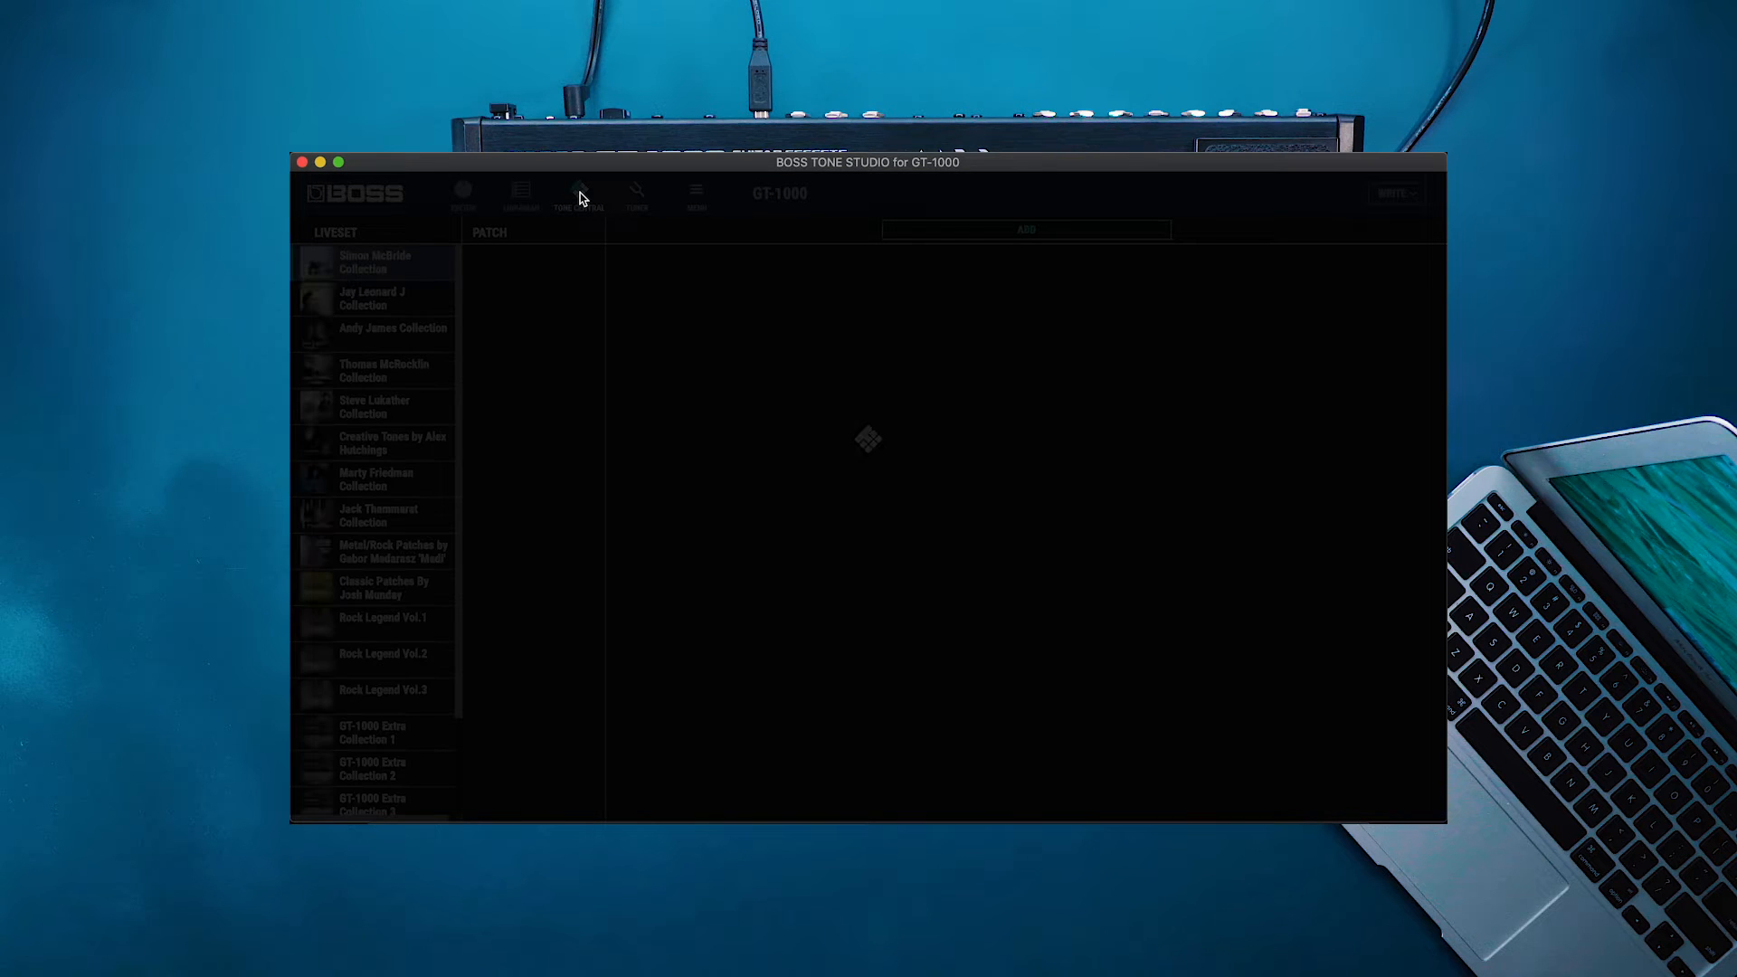
View the Simon McBride and GT-1000 Extra Collection 1 livesets, then bring up the MENU settings.
left_click(578, 194)
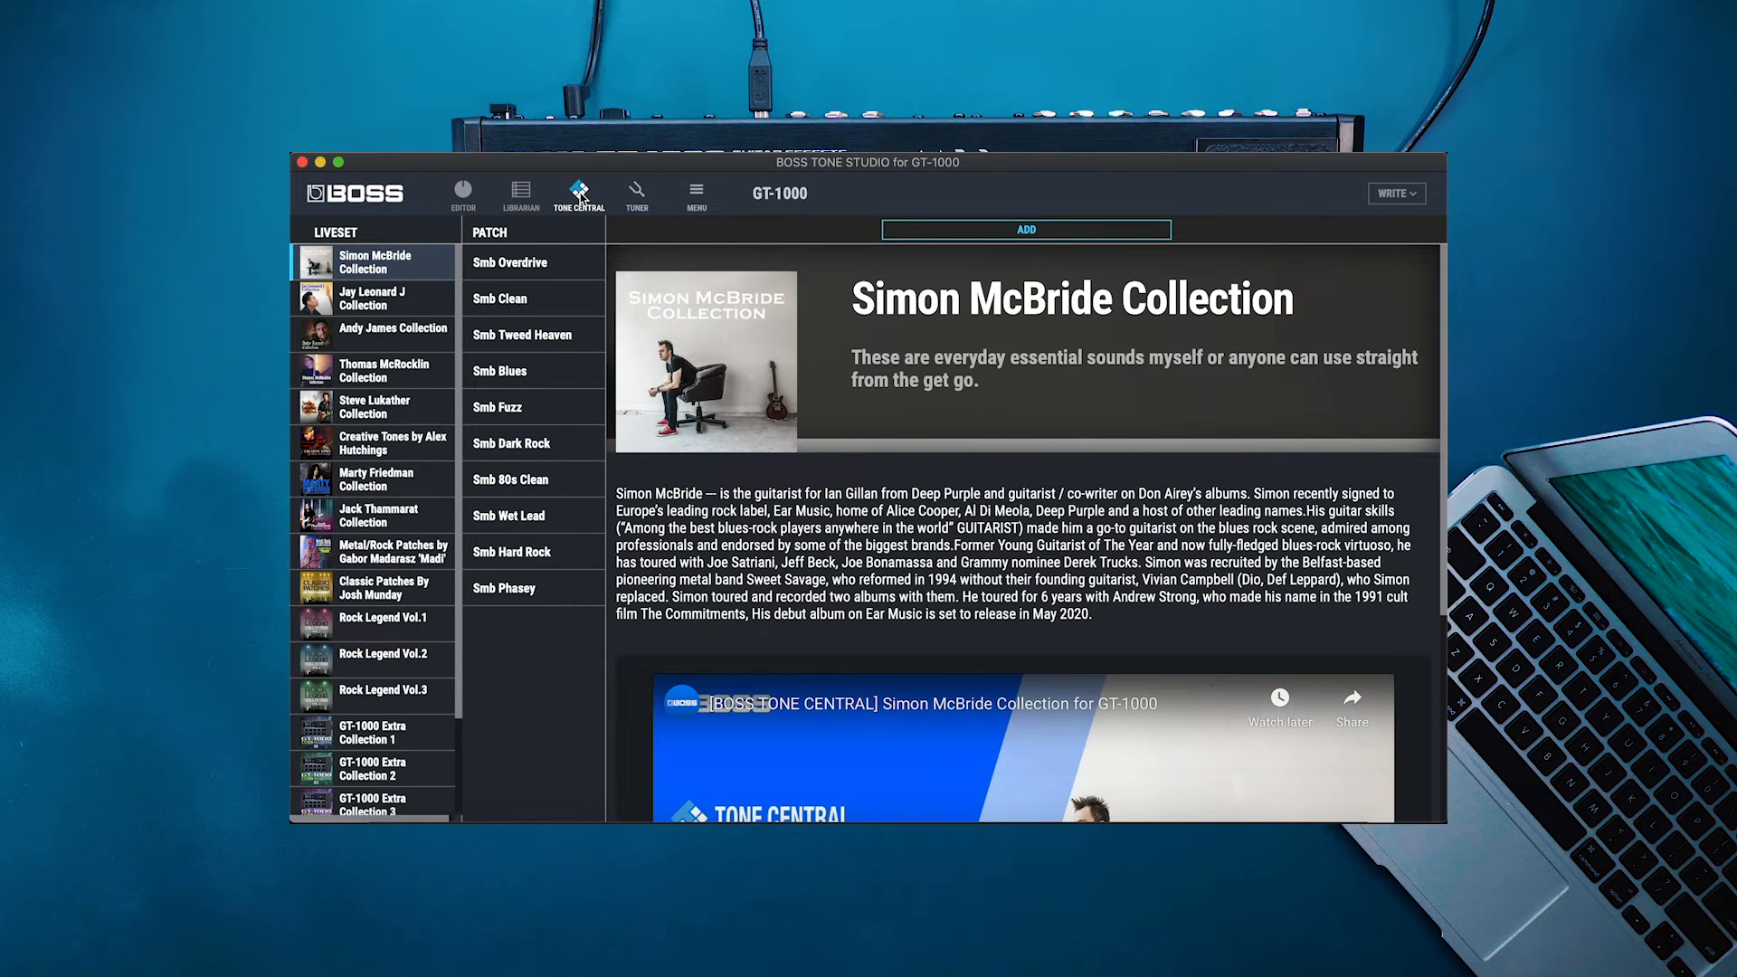
left_click(381, 616)
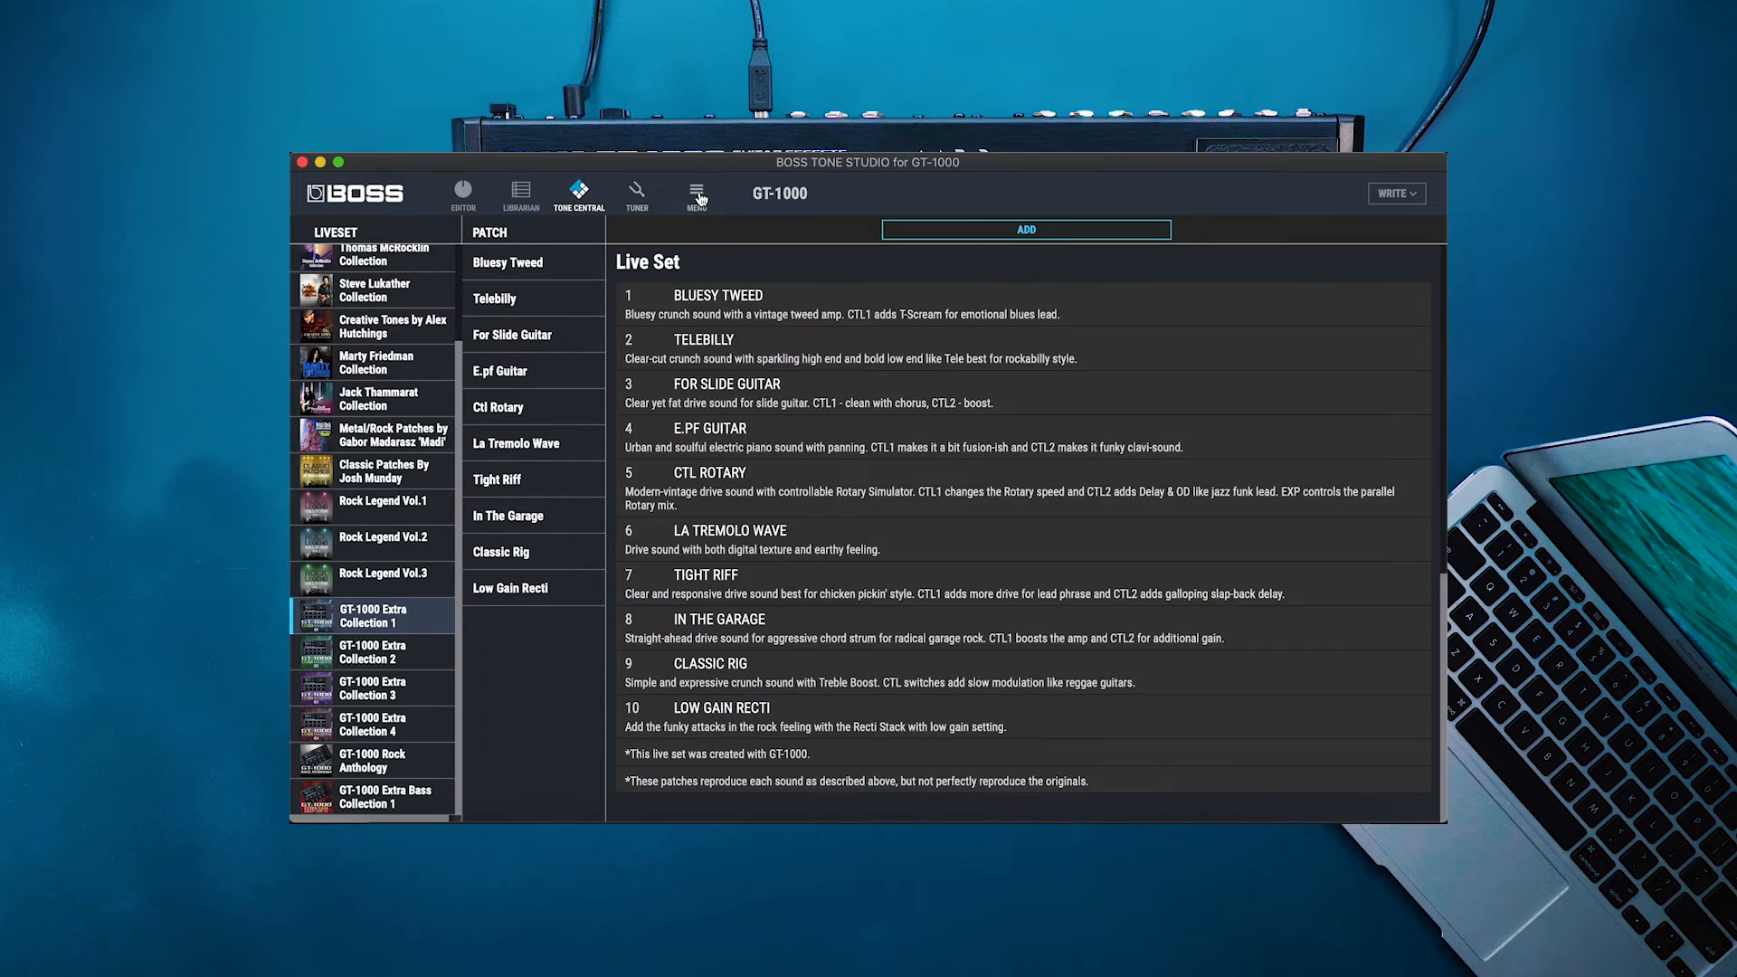
left_click(696, 193)
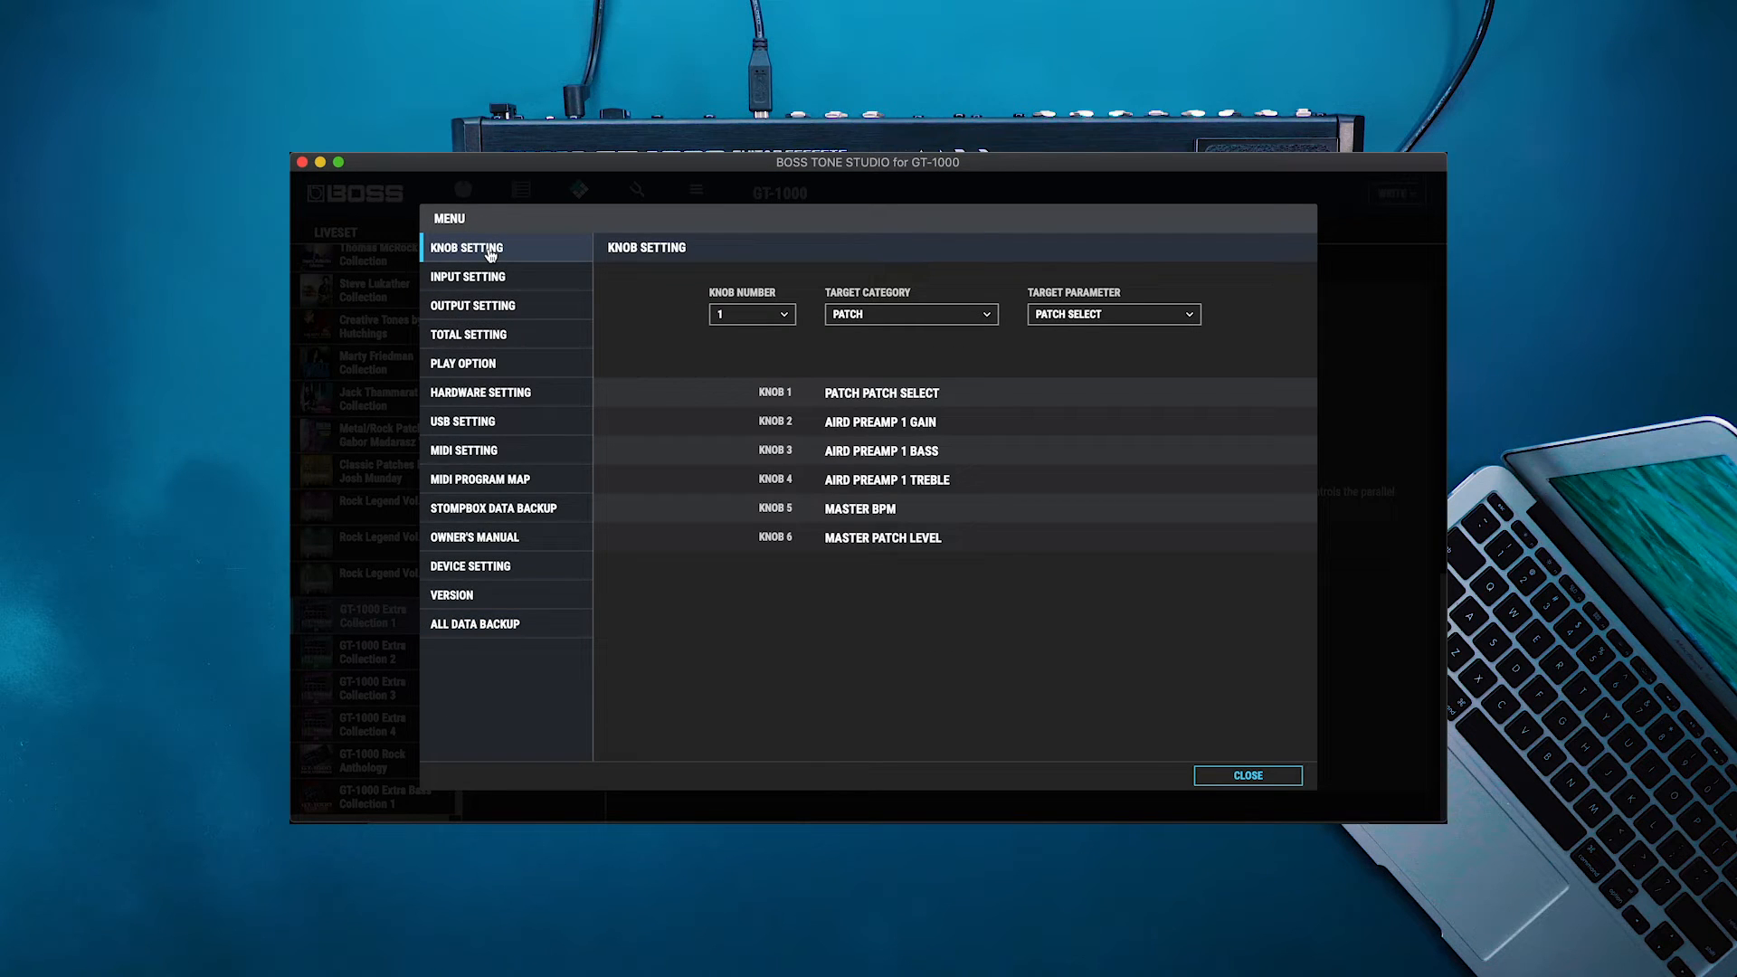
Step through Input Setting and Output Setting to the All Data Backup page.
left_click(467, 276)
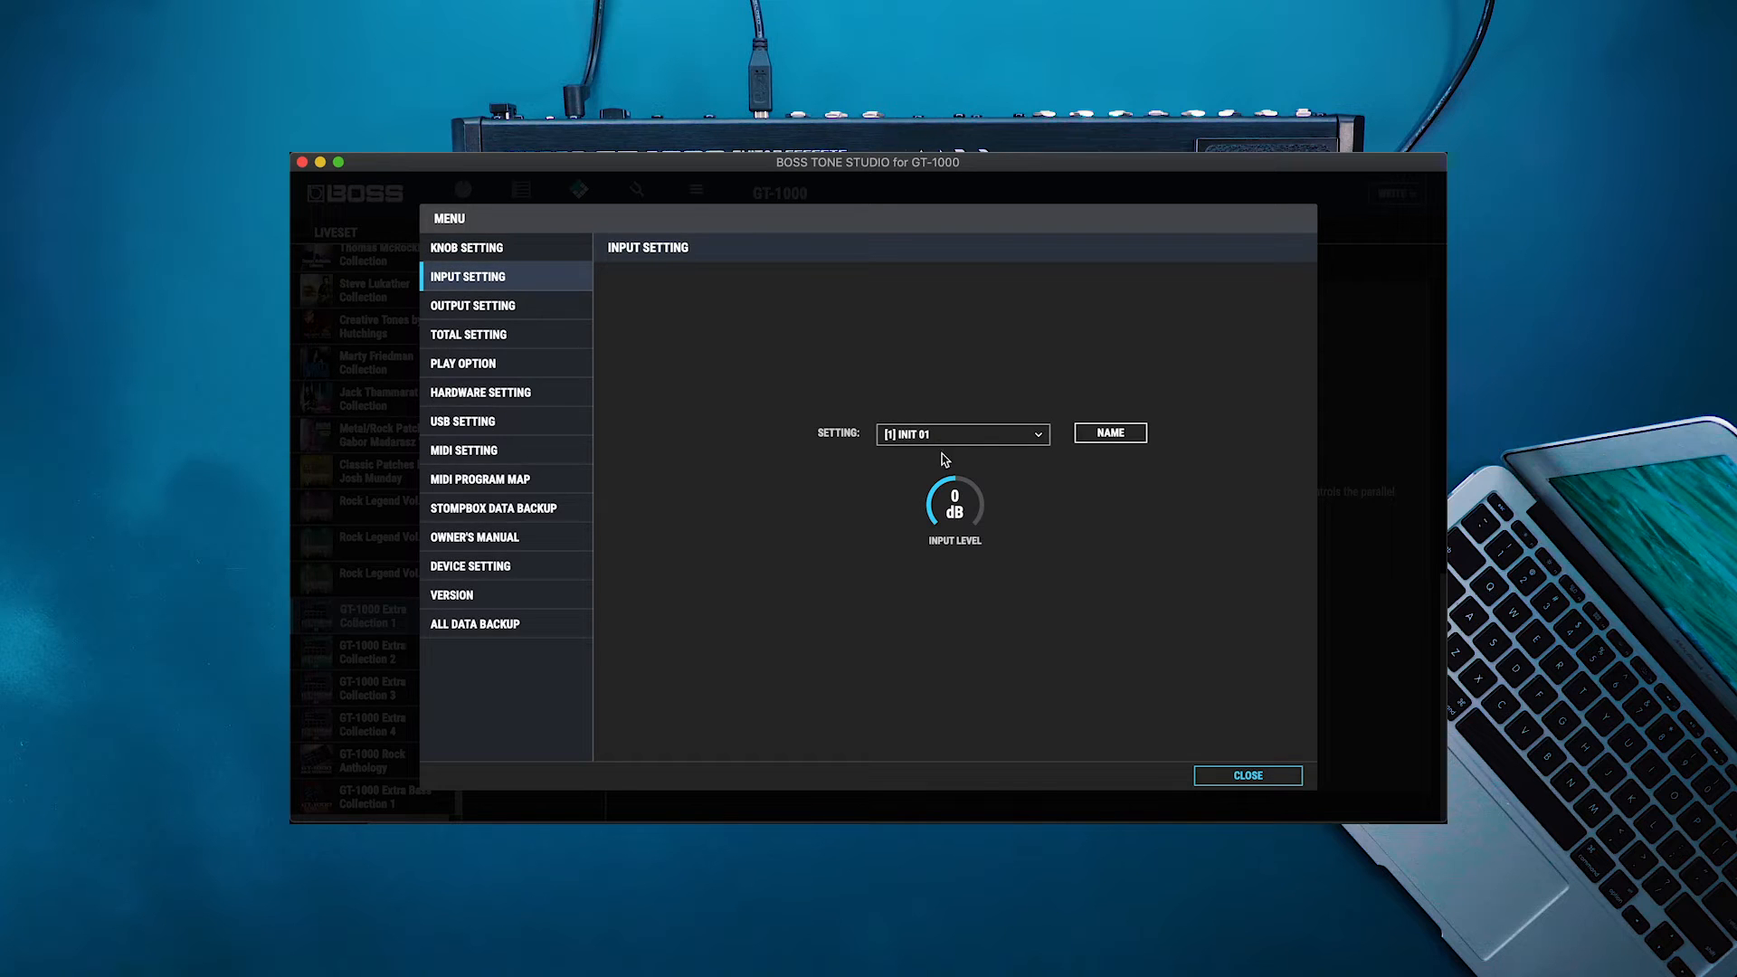
left_click(473, 304)
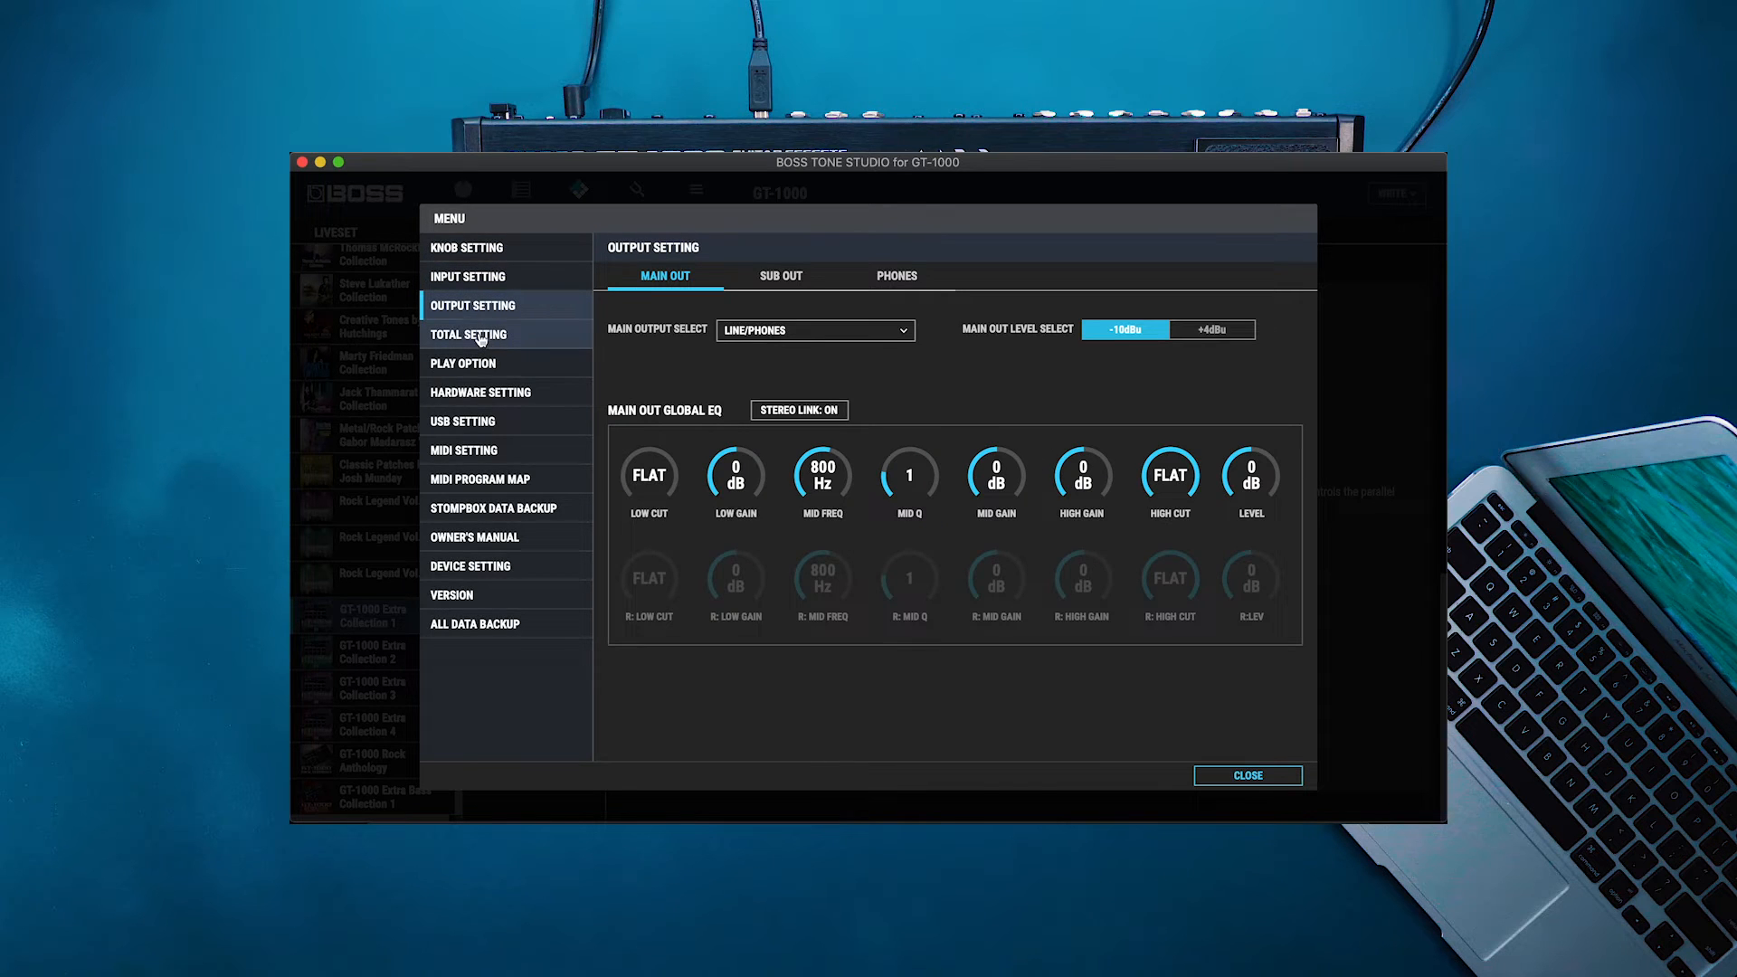
left_click(475, 622)
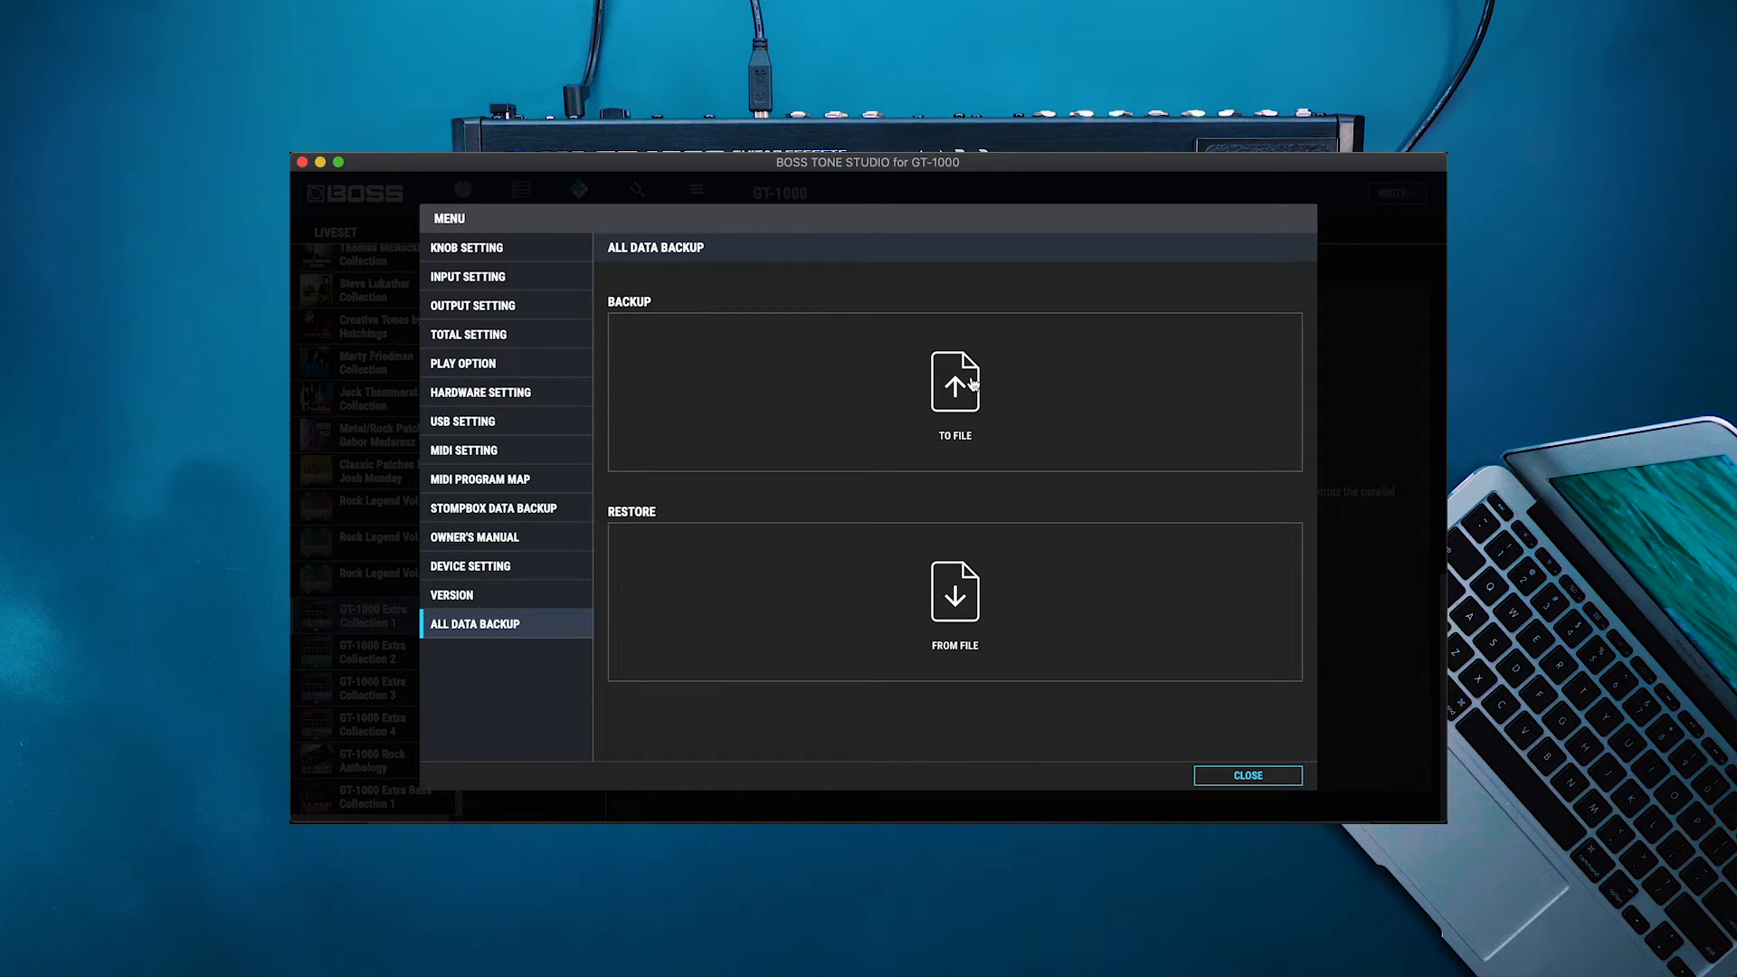
mouse_move(952, 632)
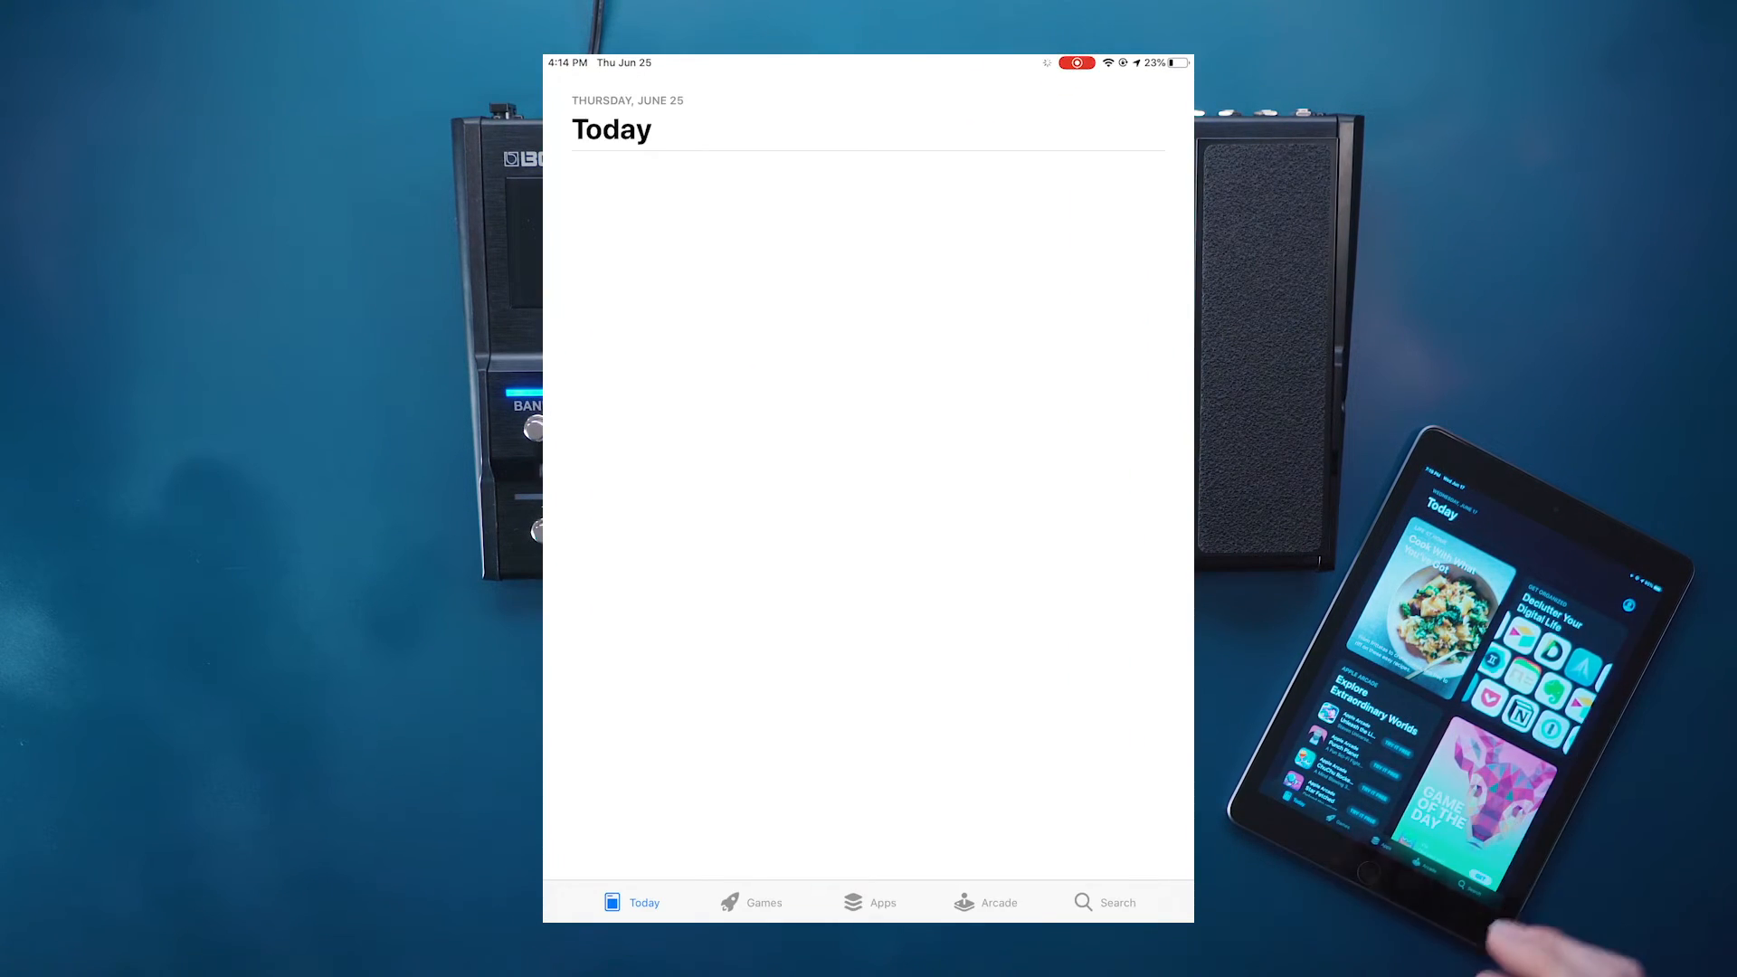
Search the App Store for 'Bts for gt1000' to list the BTS for GT-1000 apps.
left_click(1104, 902)
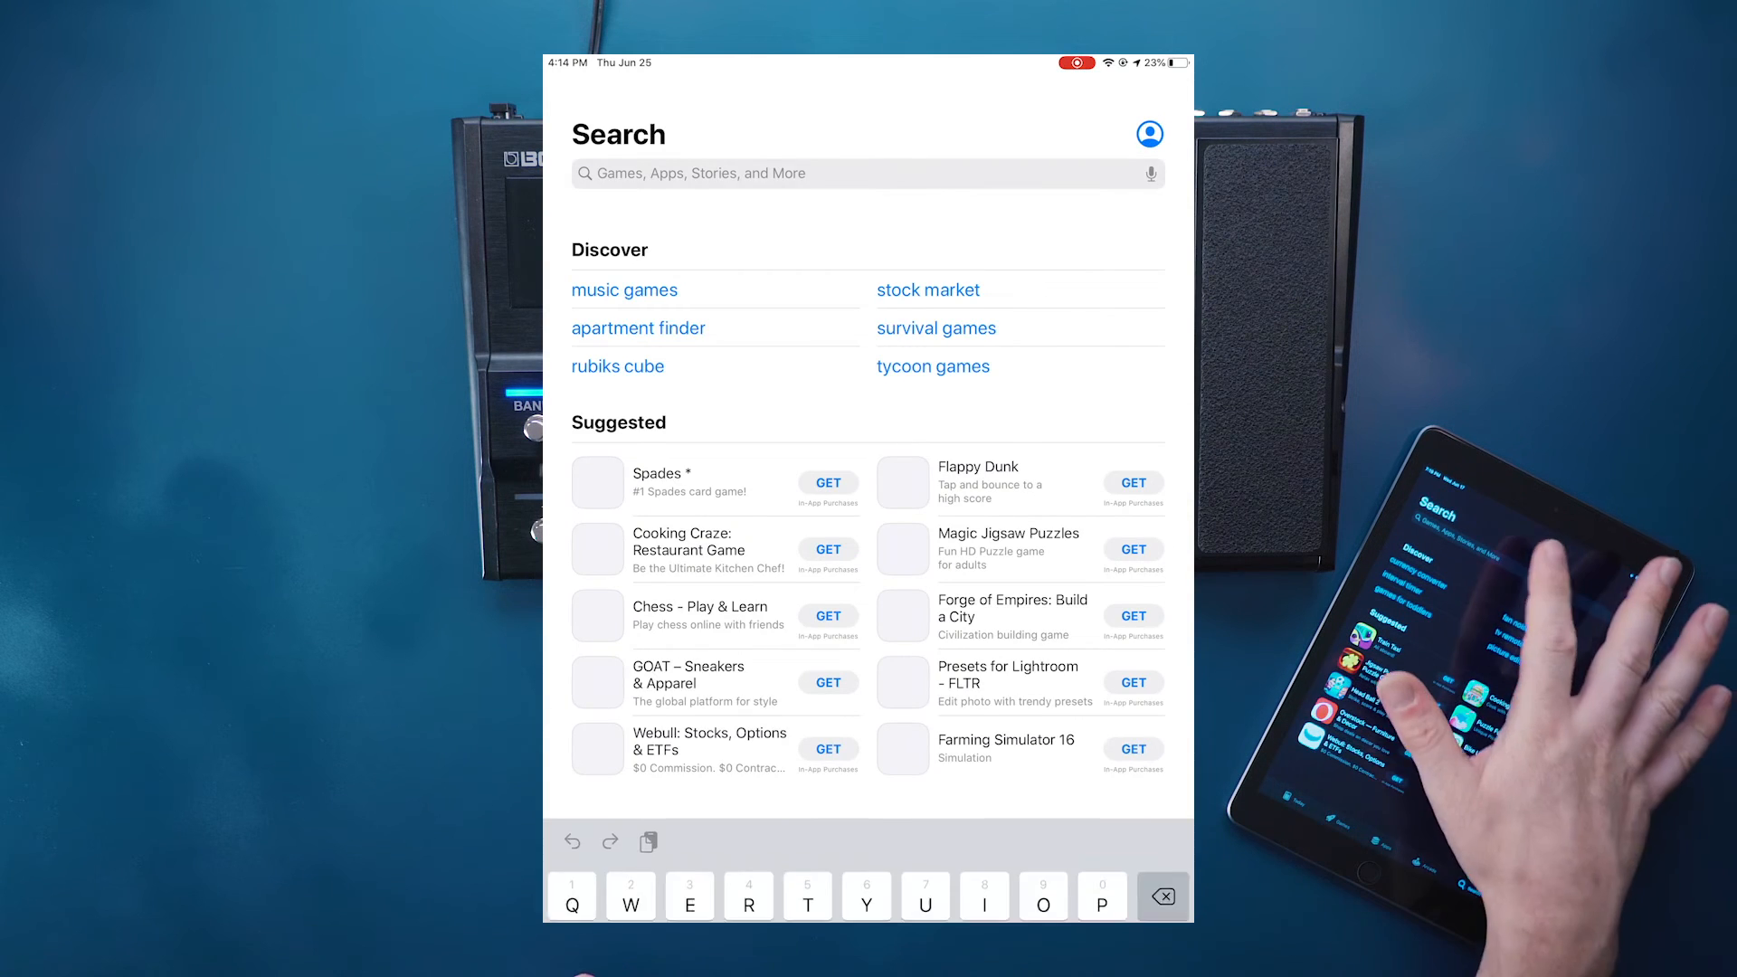
left_click(864, 173)
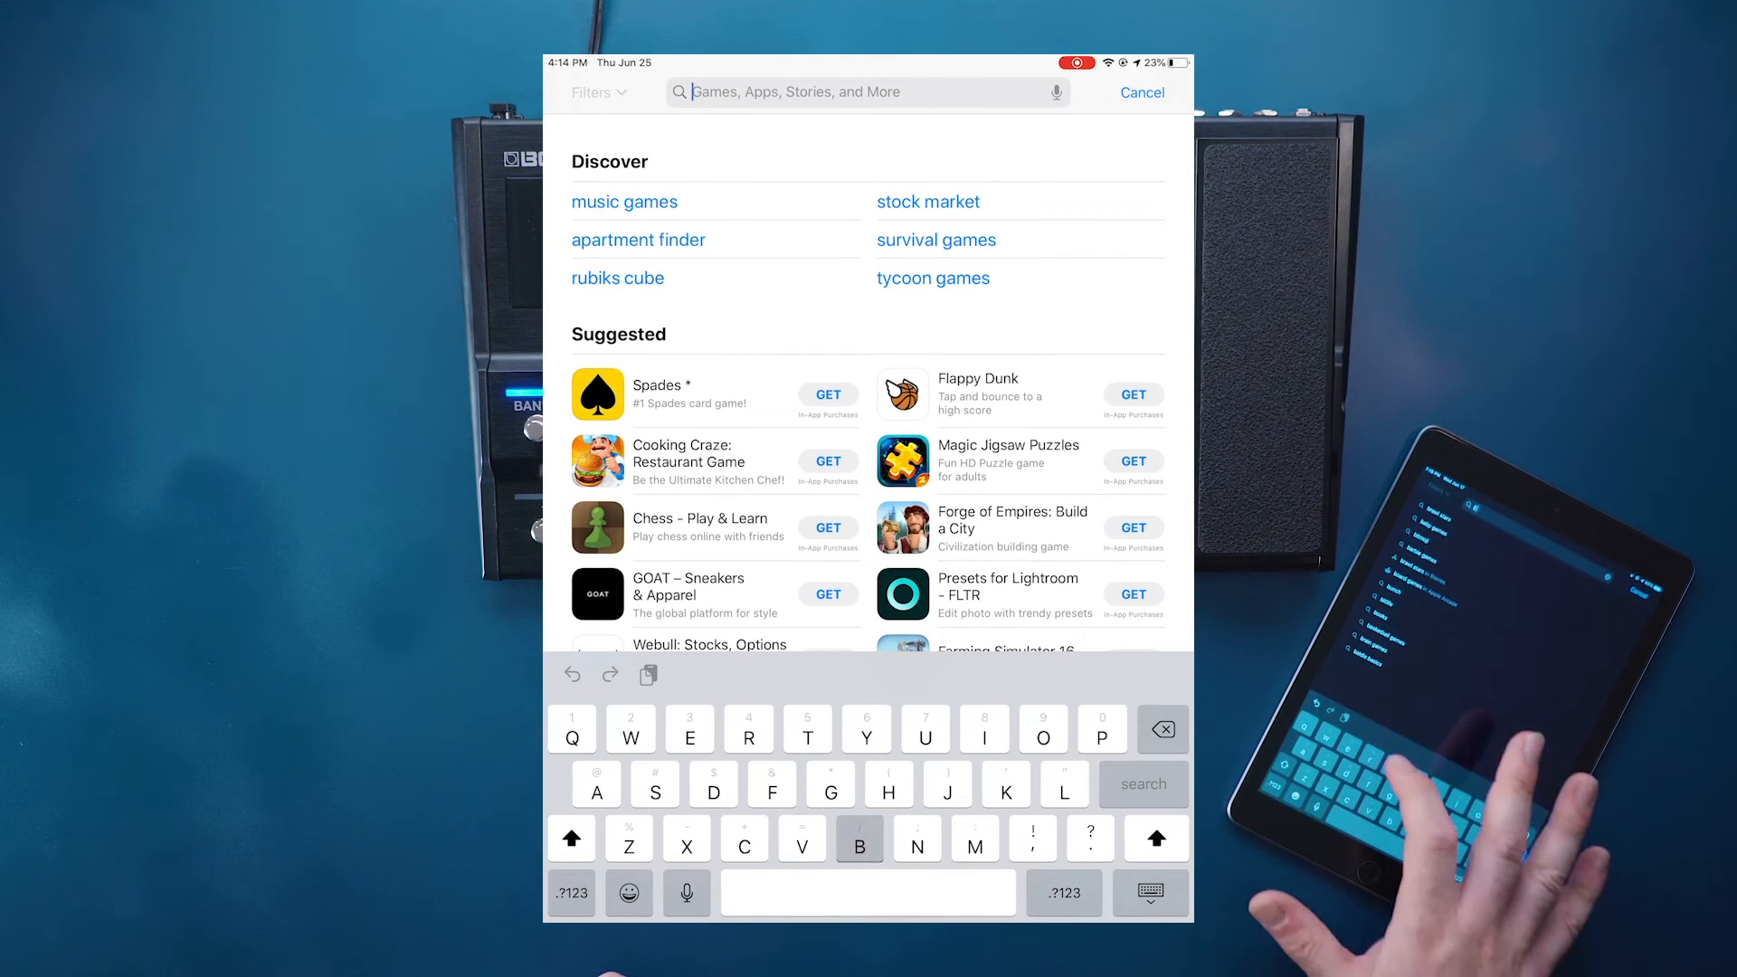
type("Bts for")
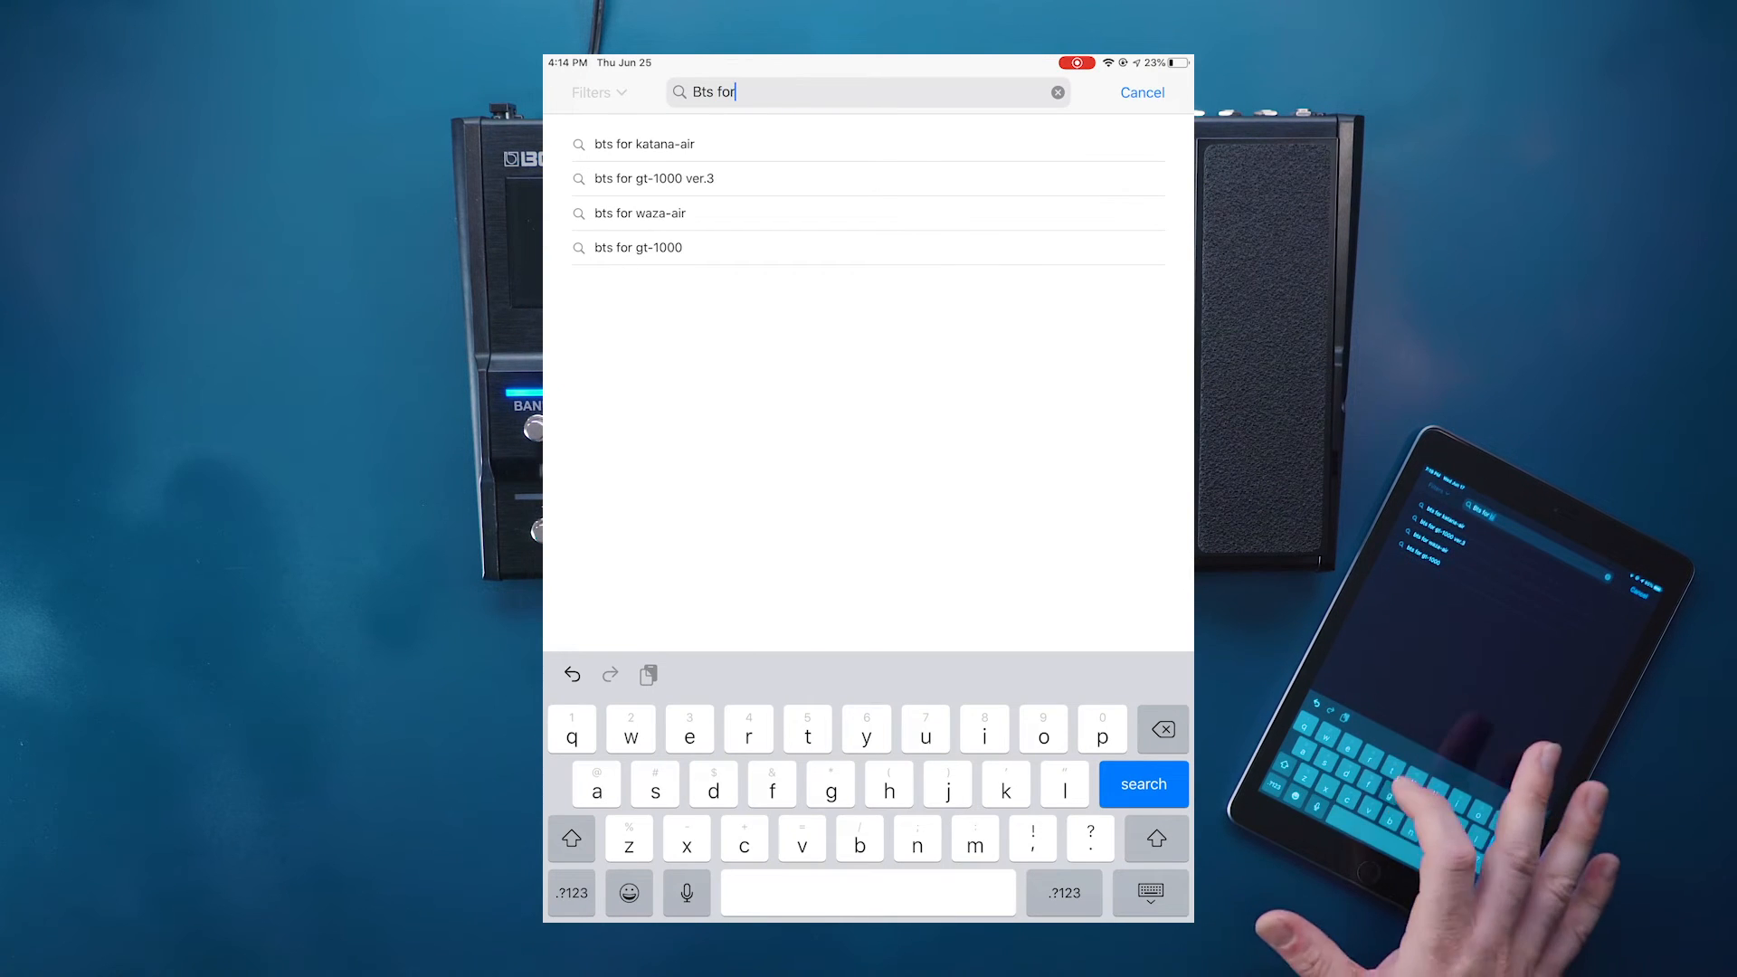
type("gt")
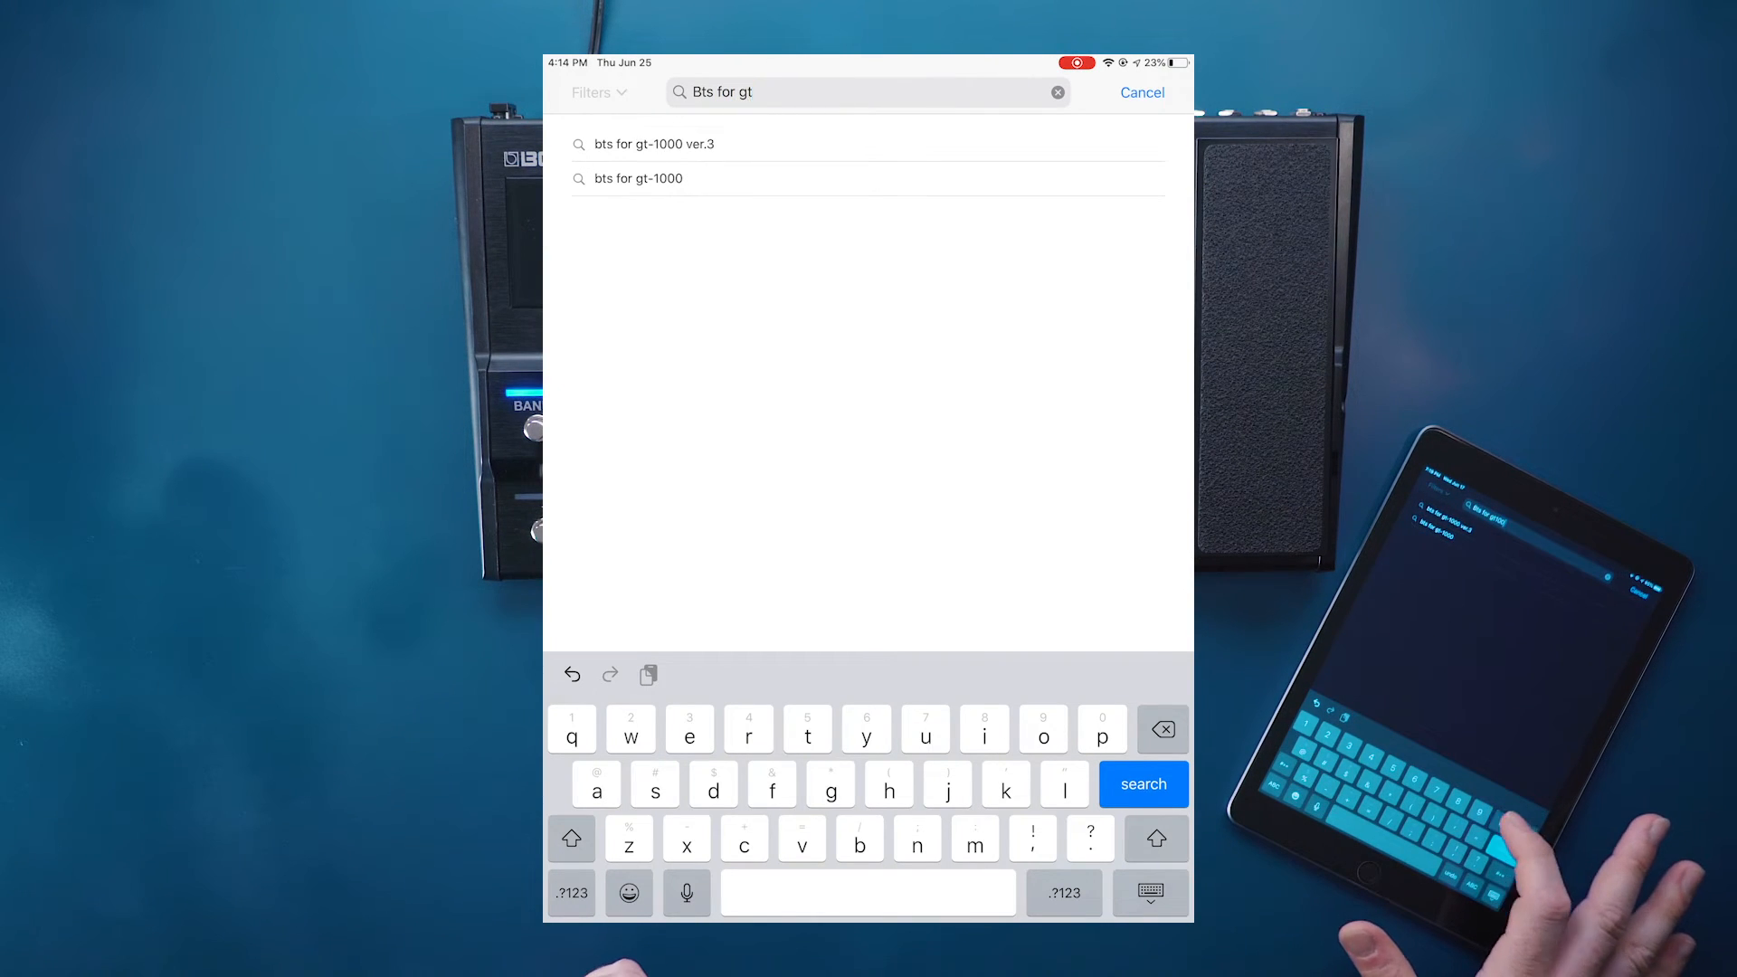
type("1000")
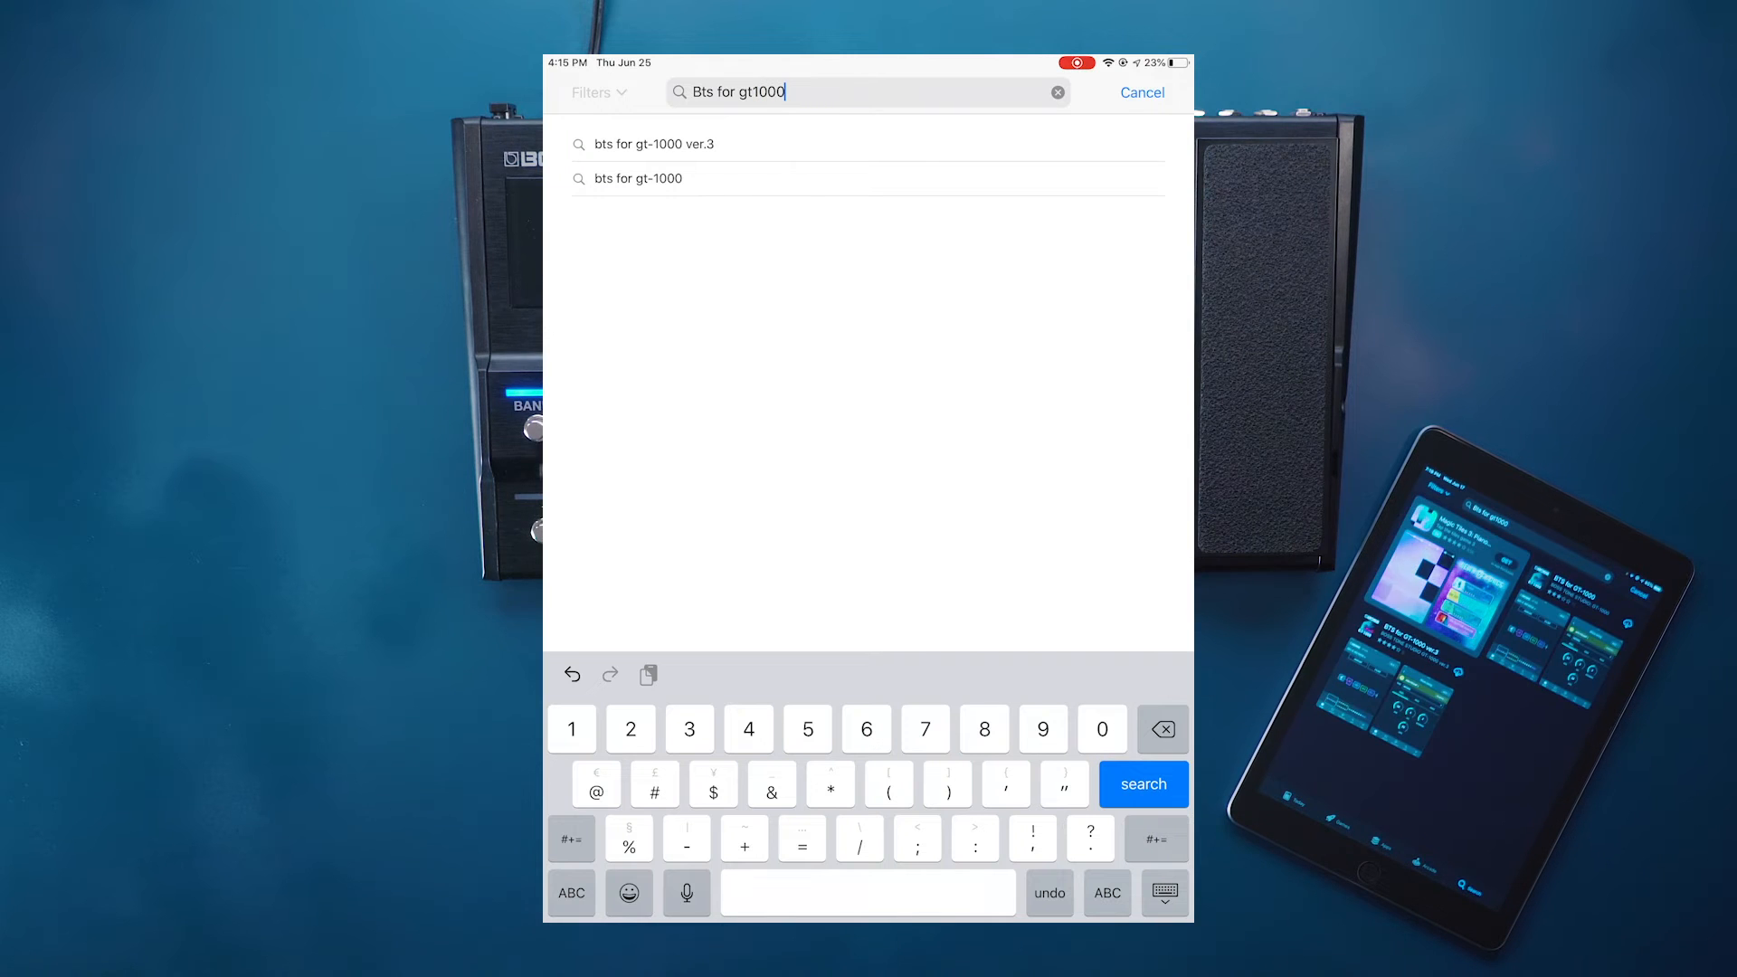
left_click(1142, 784)
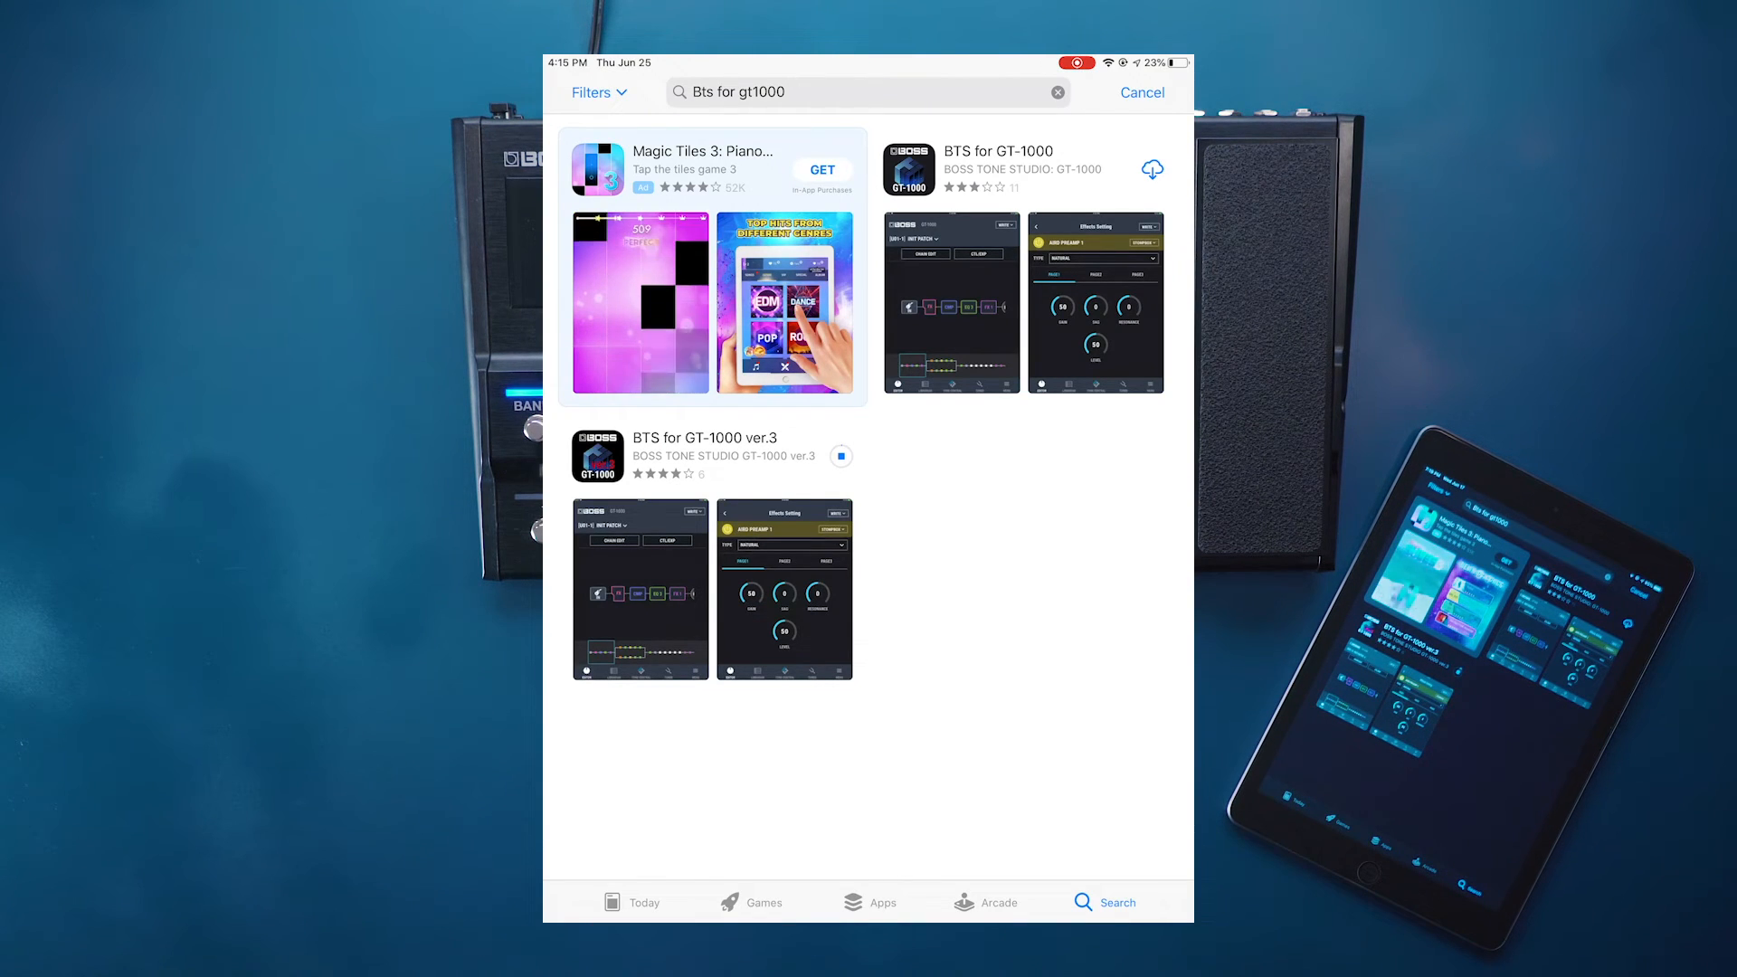
Launch BTS for GT-1000 ver.3, allow Bluetooth, and pair the iPad with the GT-1000.
left_click(822, 455)
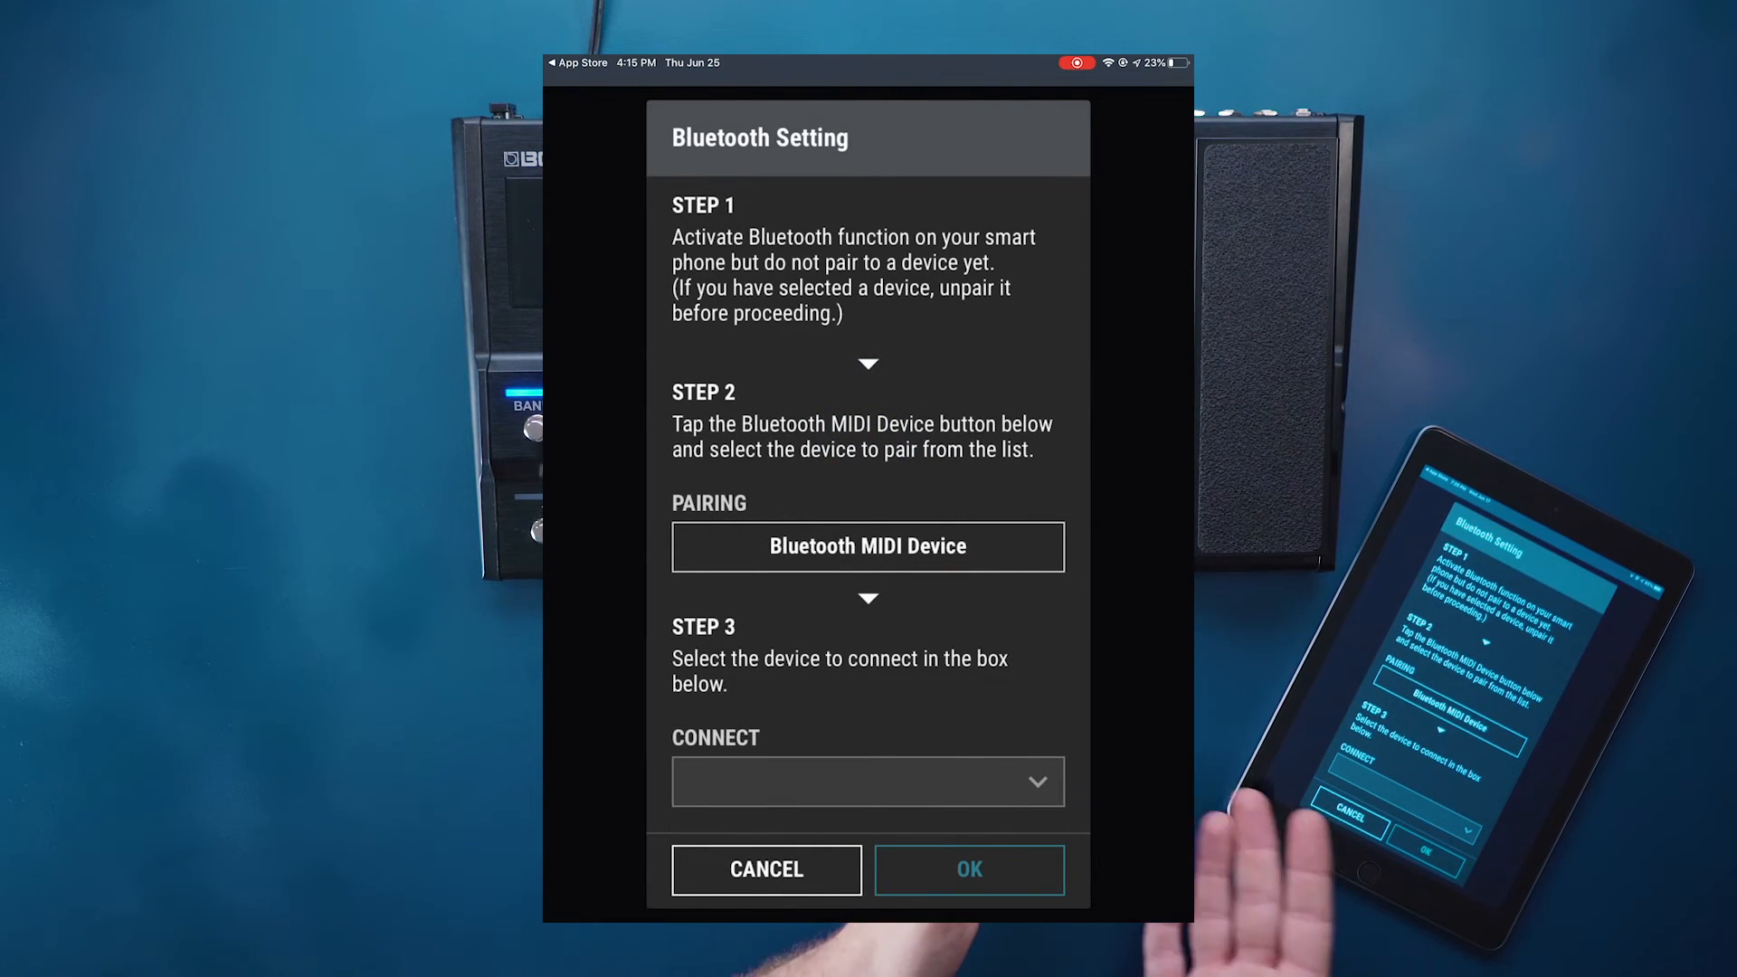
left_click(868, 547)
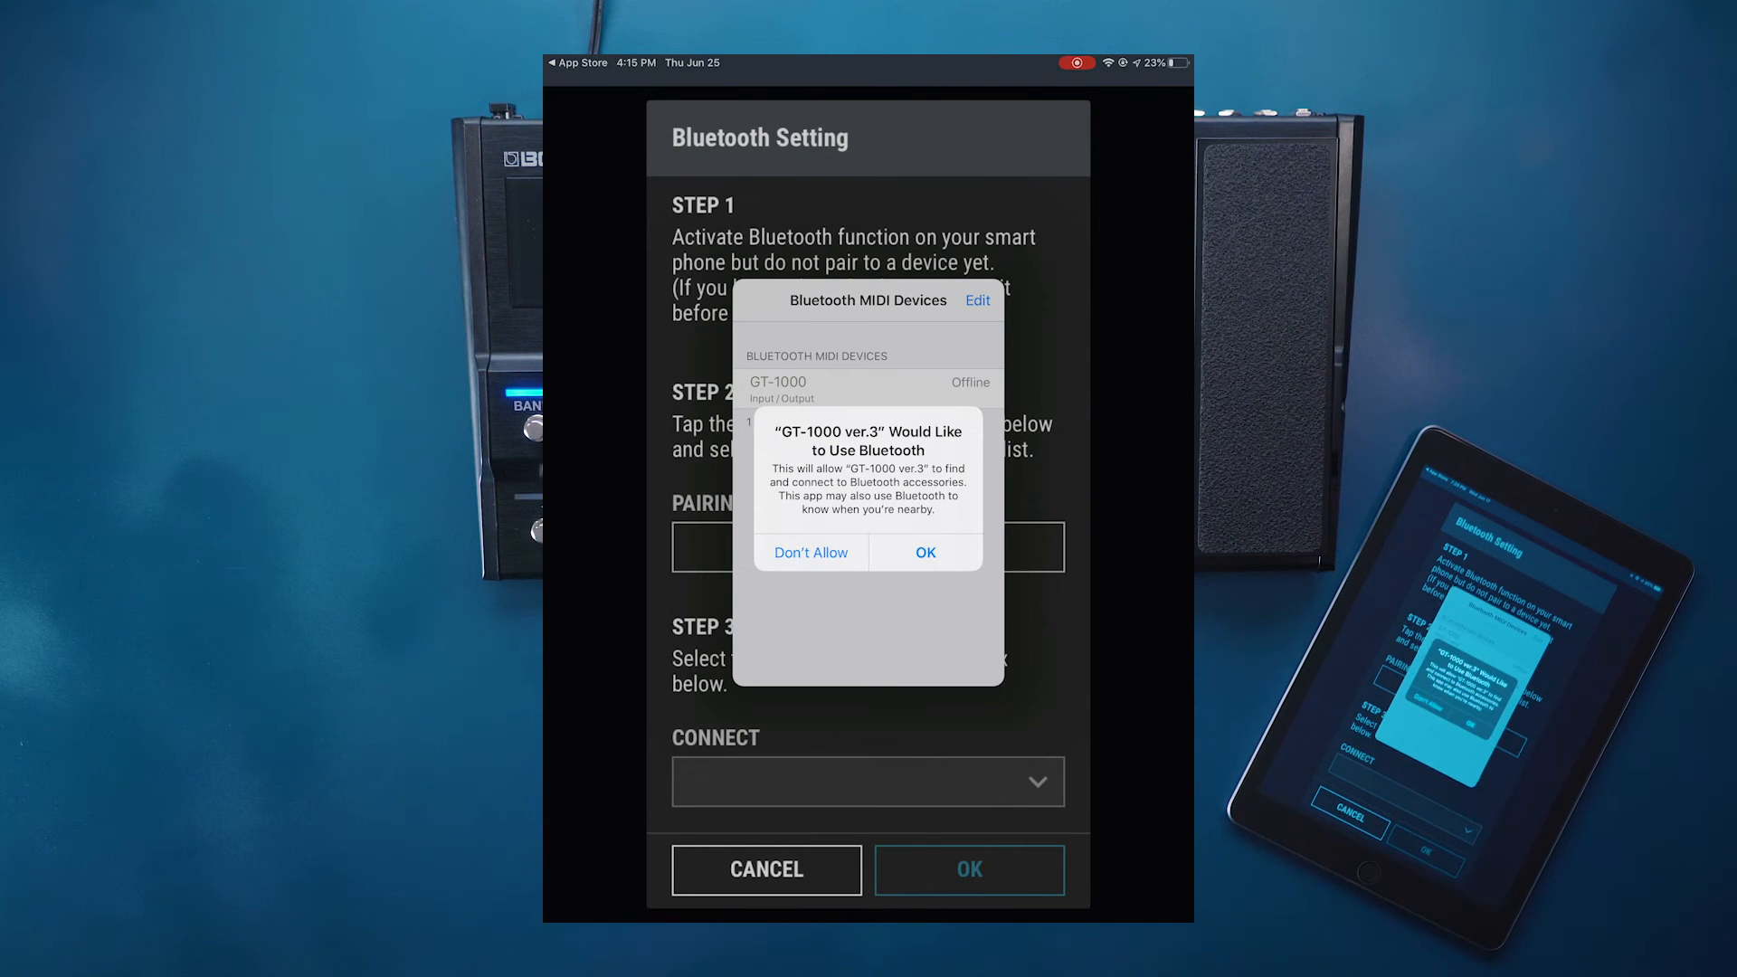
left_click(923, 551)
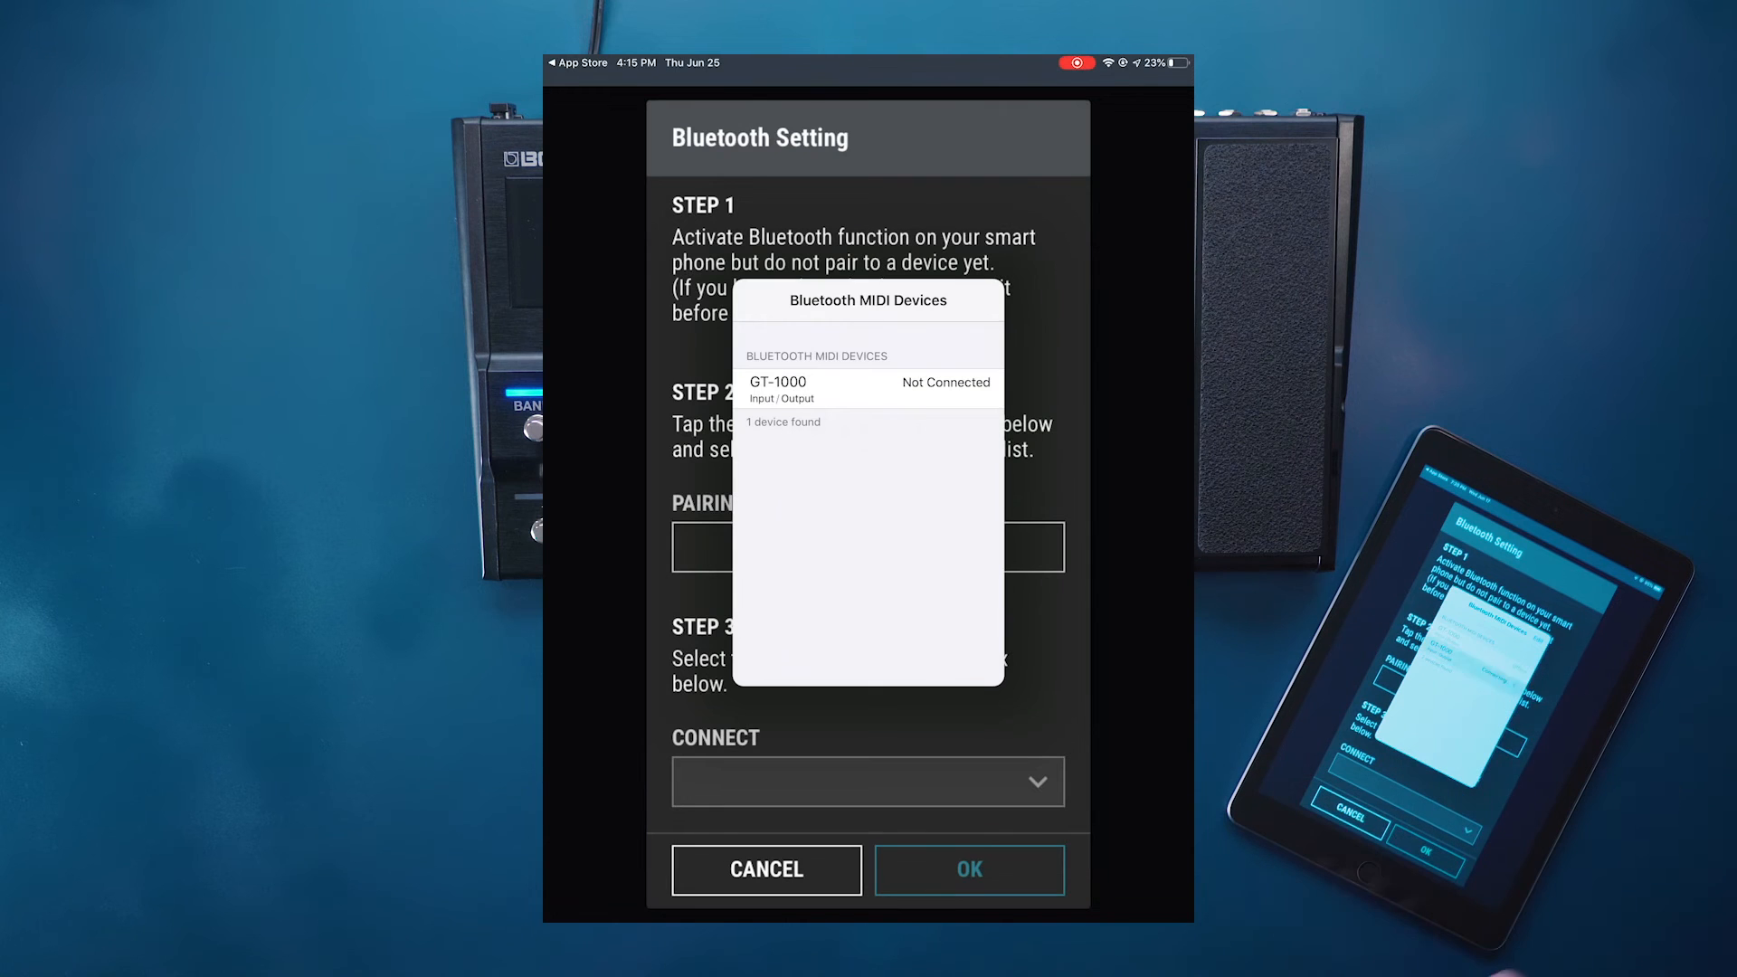
left_click(867, 389)
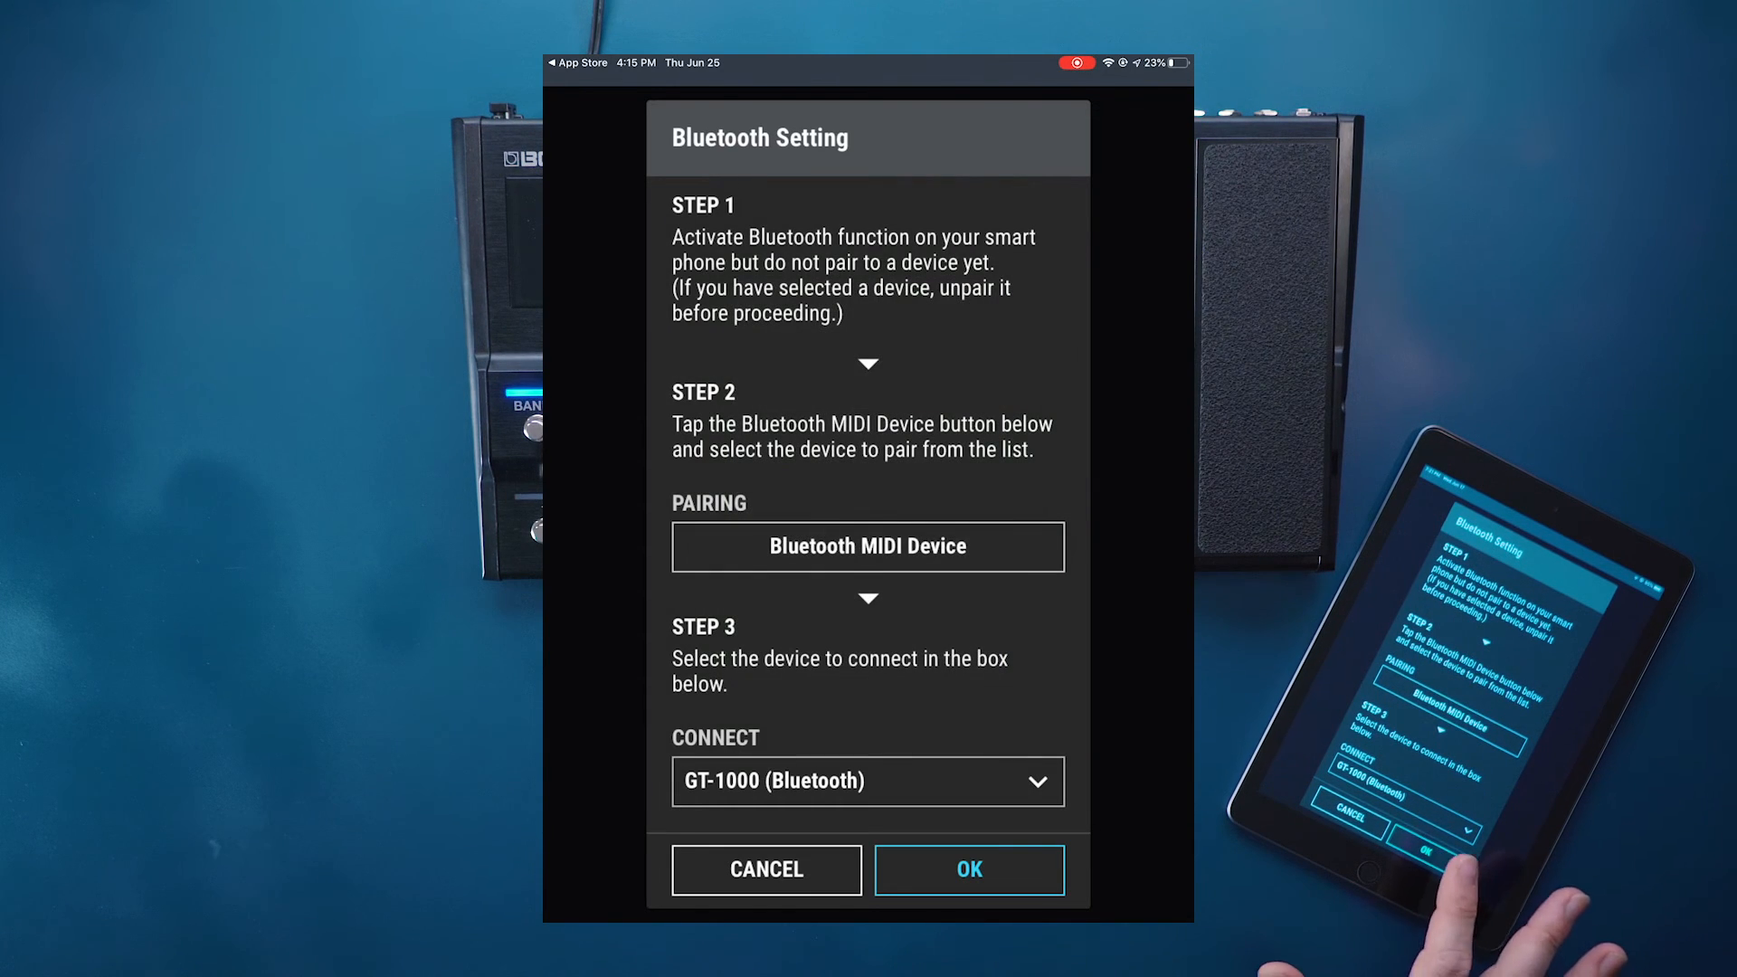
left_click(967, 870)
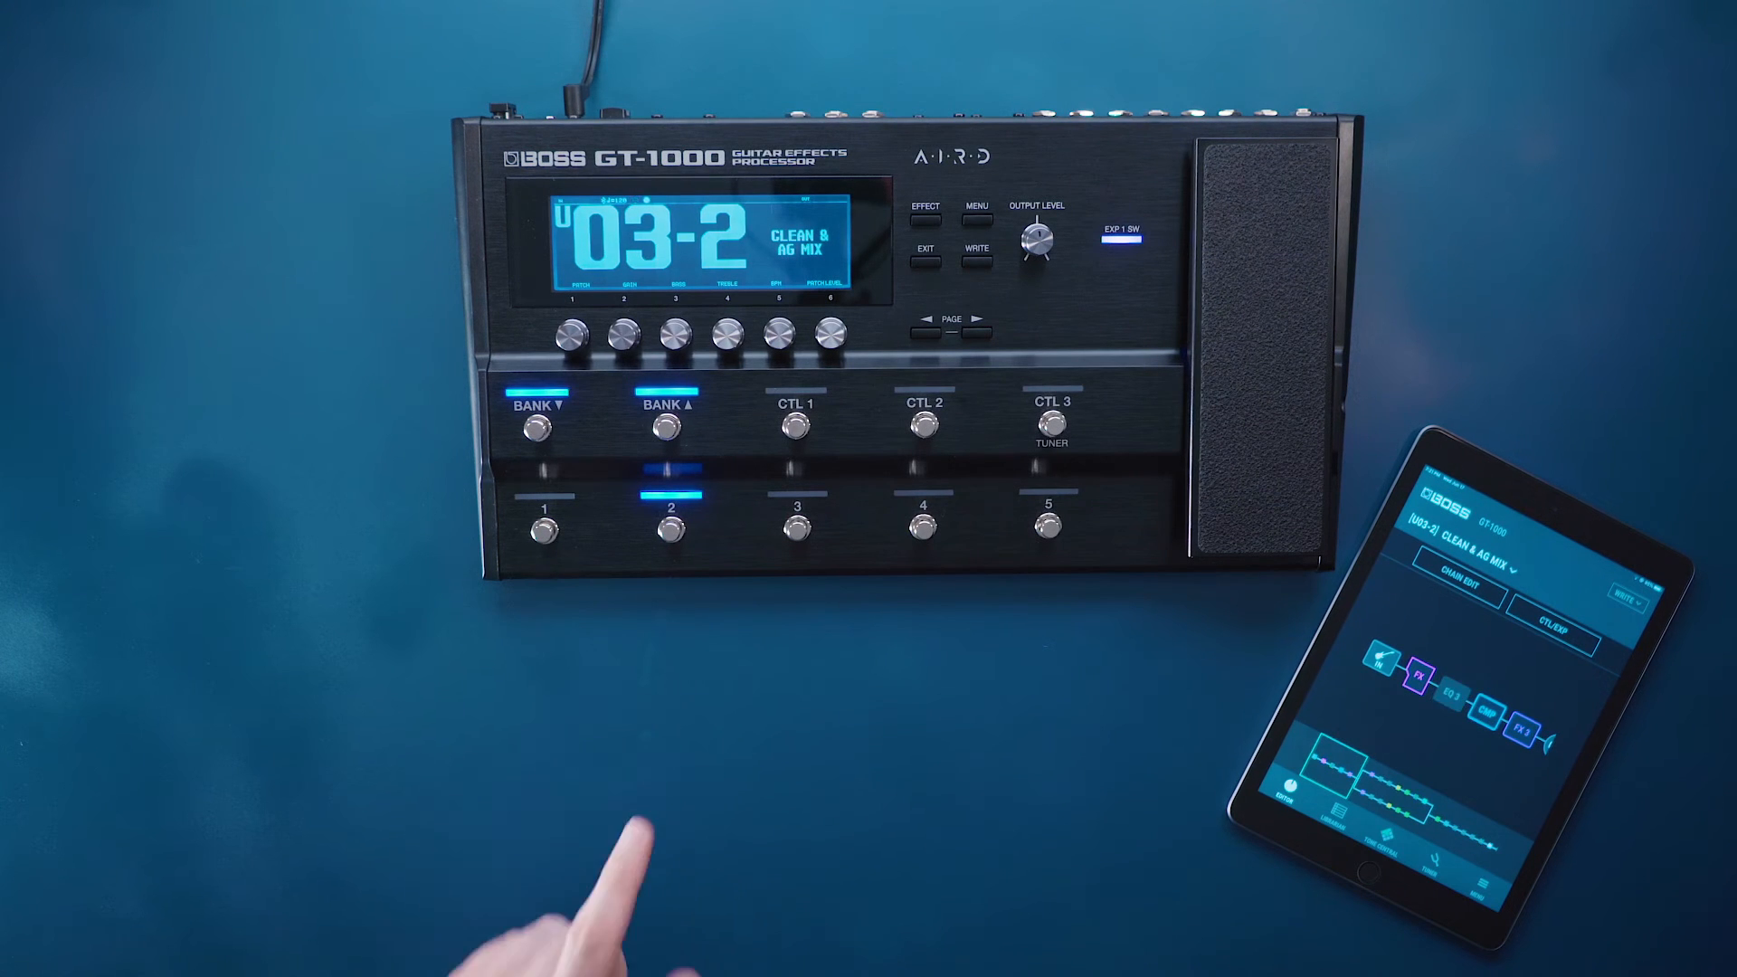
mouse_move(621, 886)
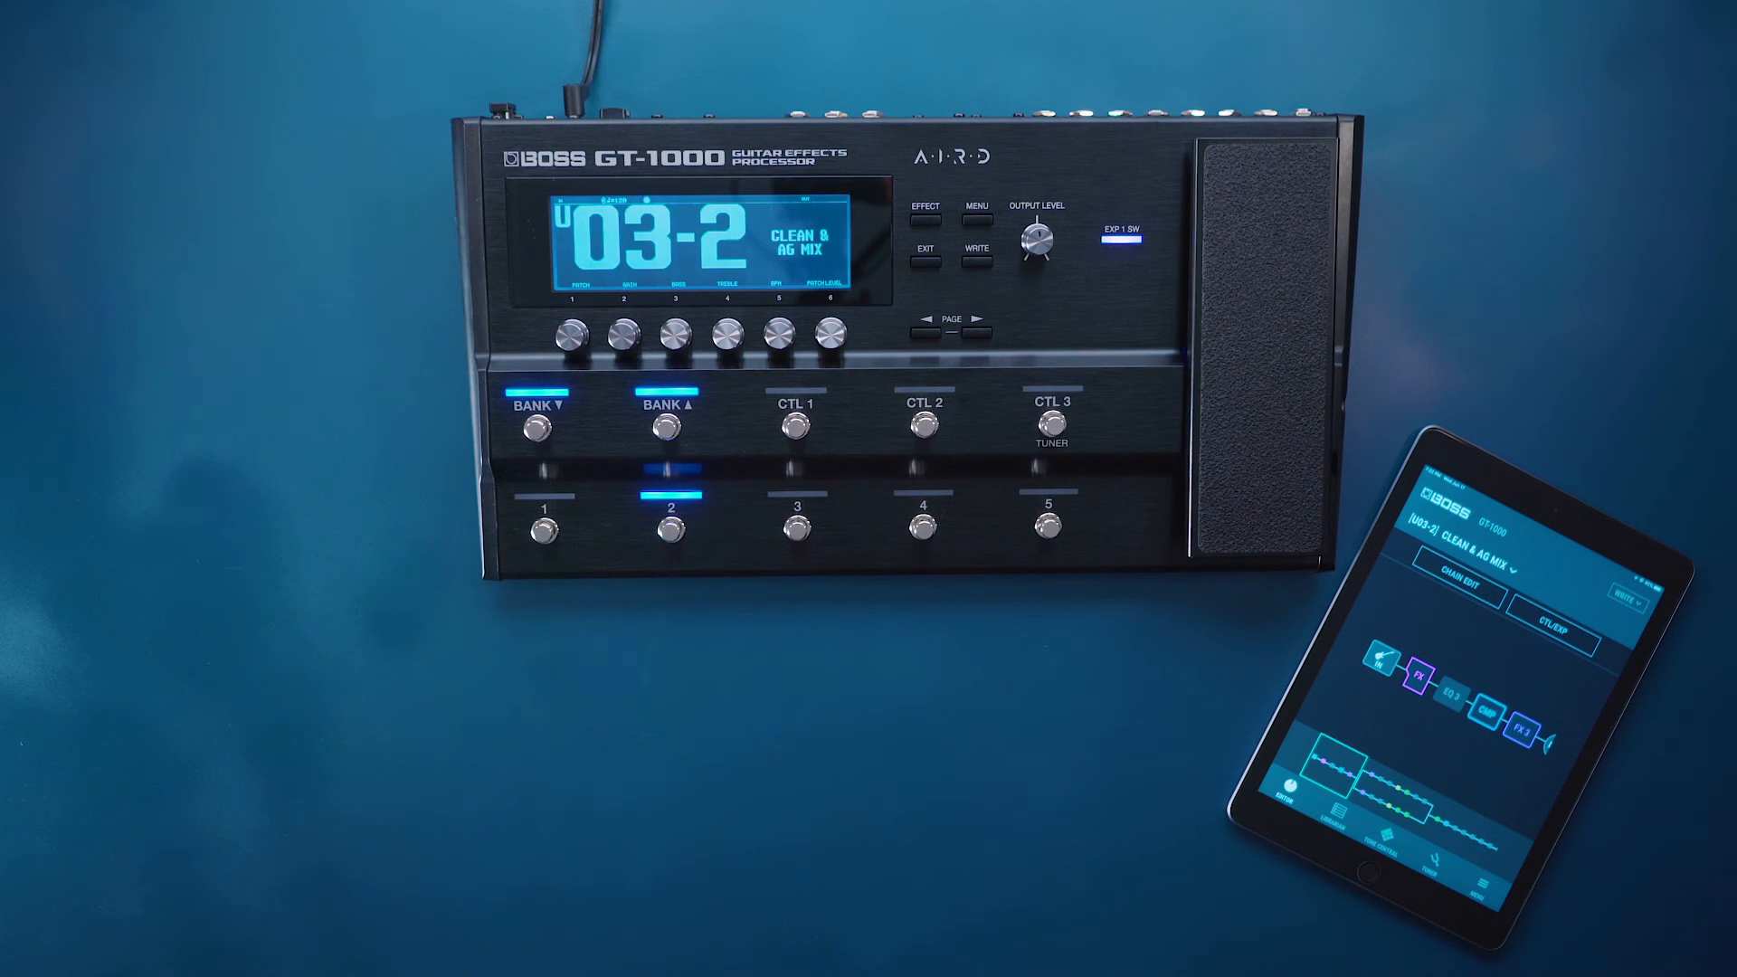